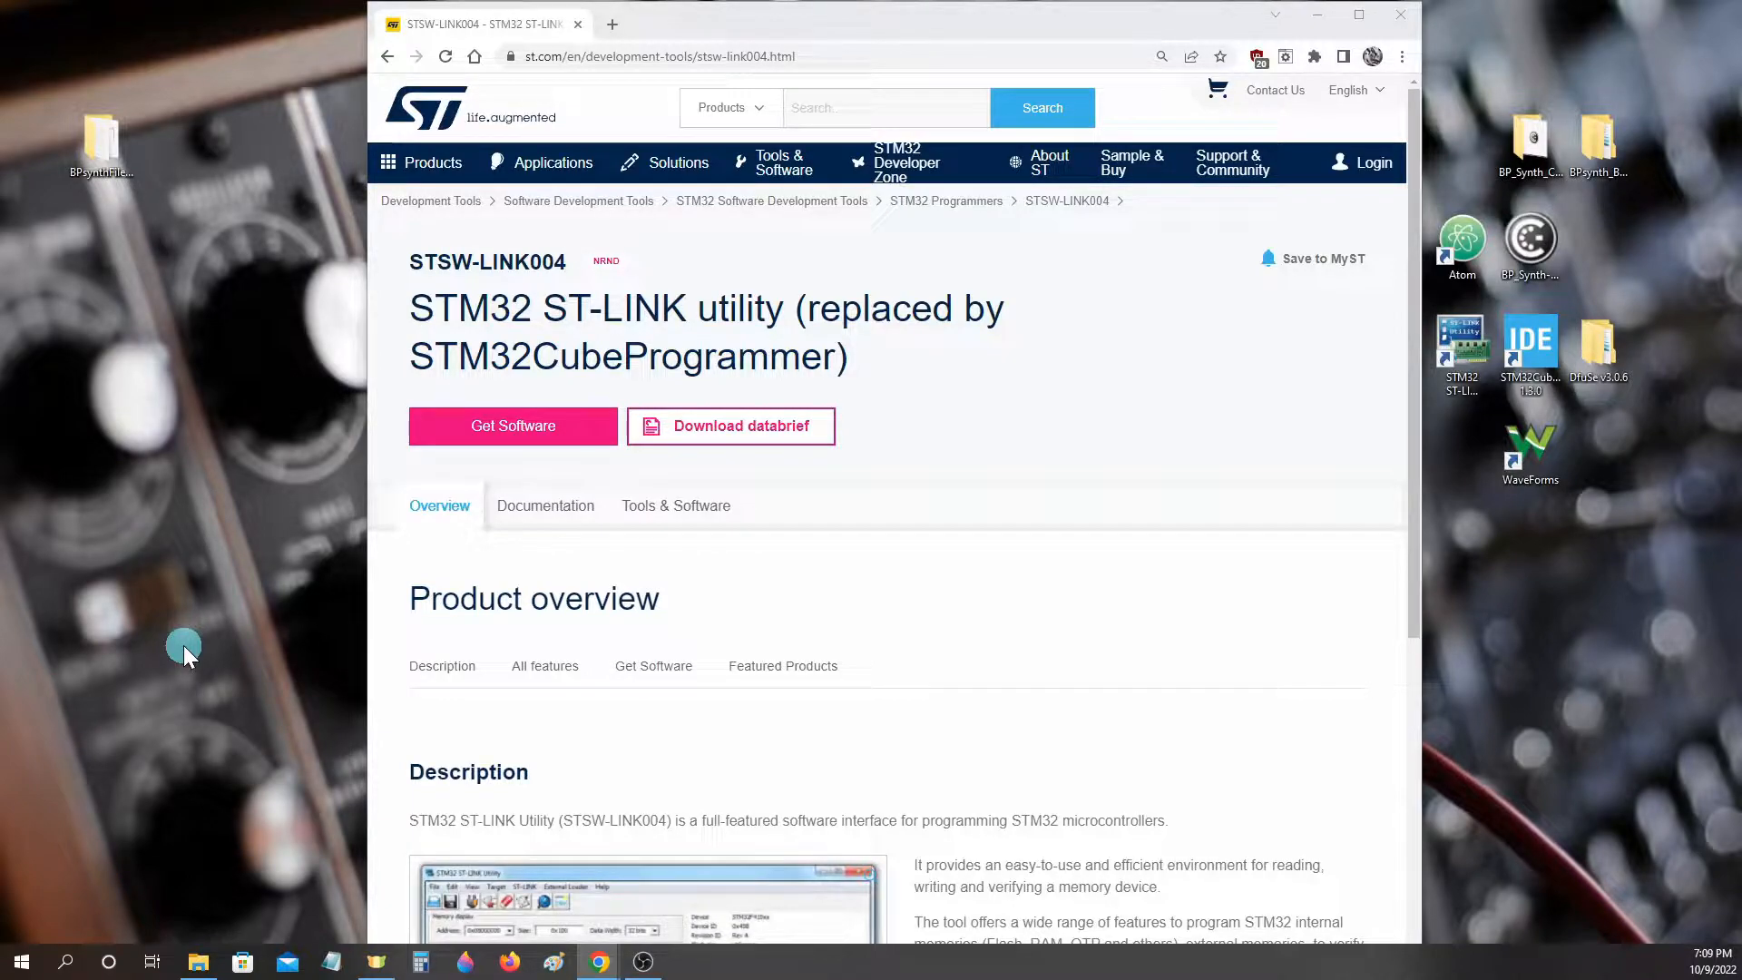
mouse_move(201, 649)
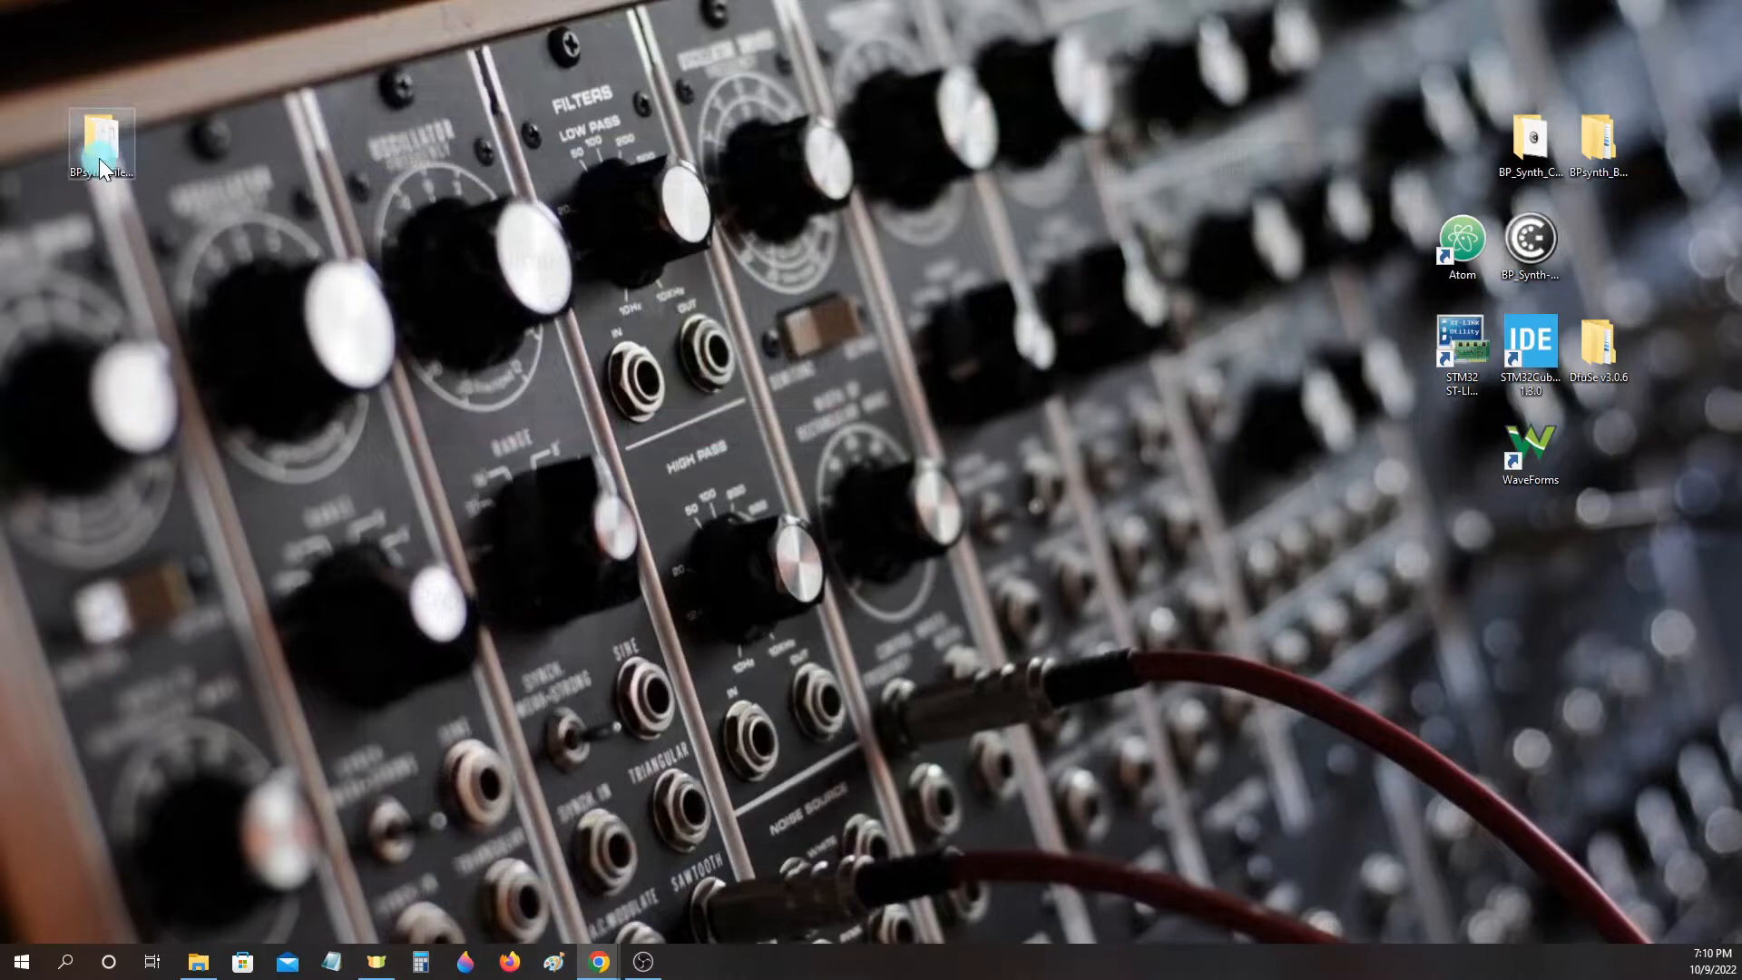
Open the BPsynthFiles_All desktop folder and its STM32 ST-LINK Utility v4.6.0 subfolder.
double_click(100, 141)
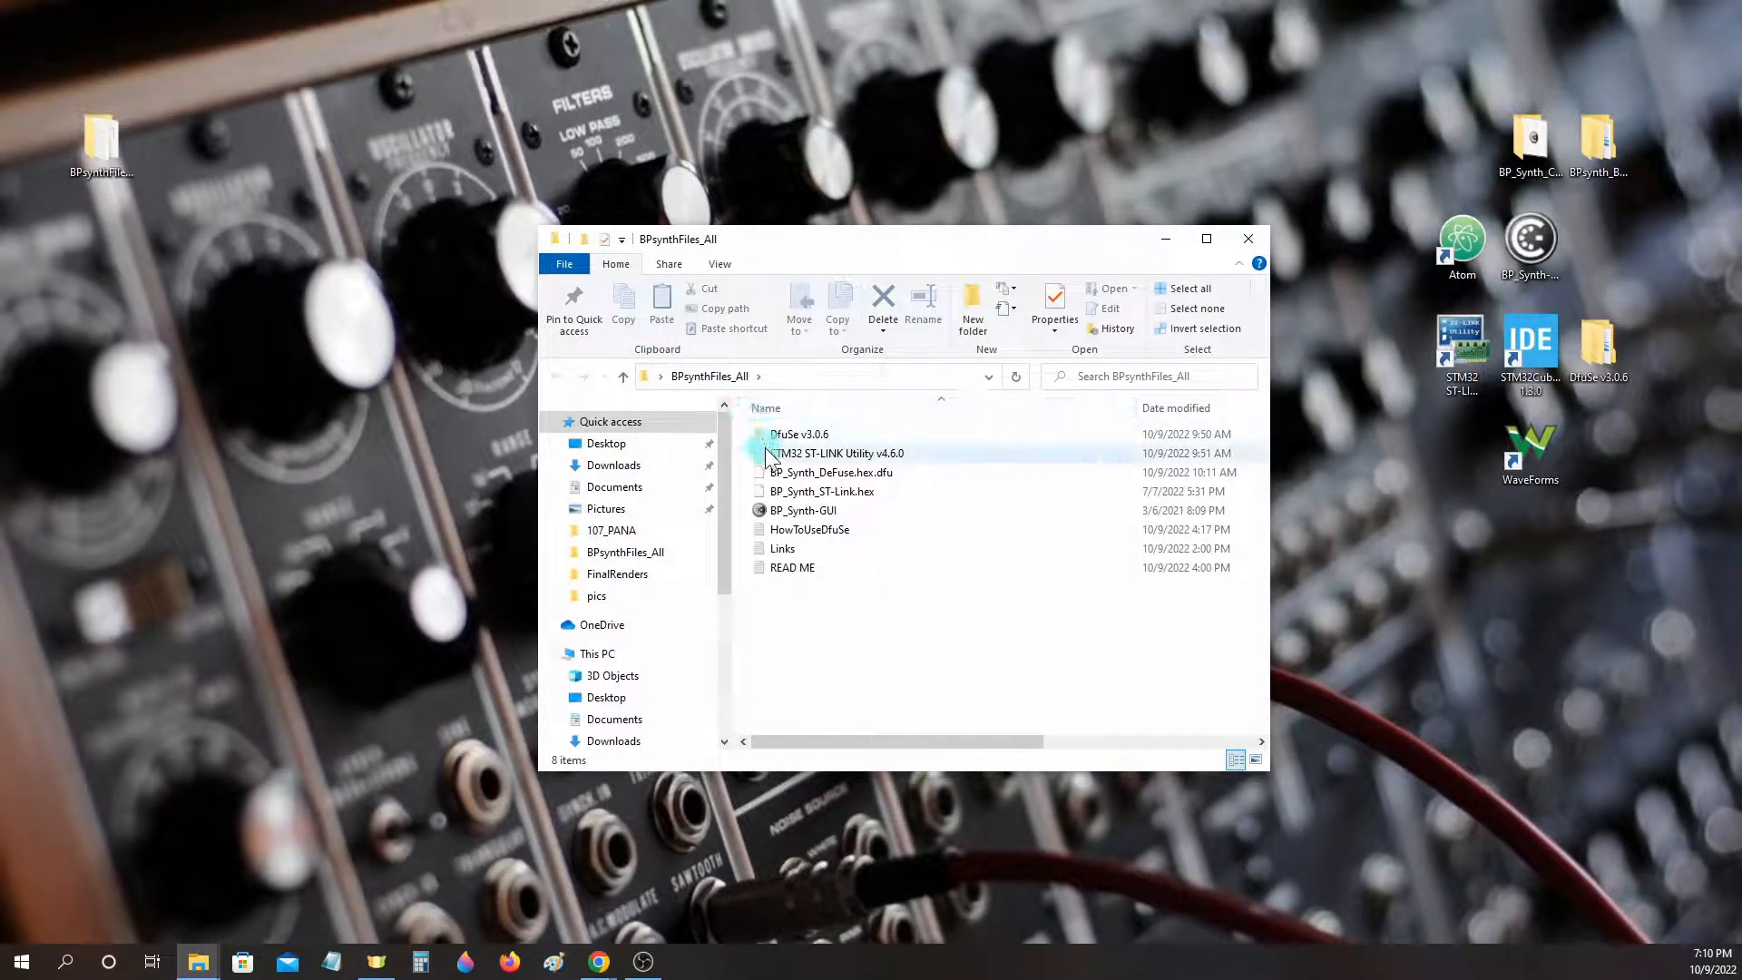
double_click(835, 454)
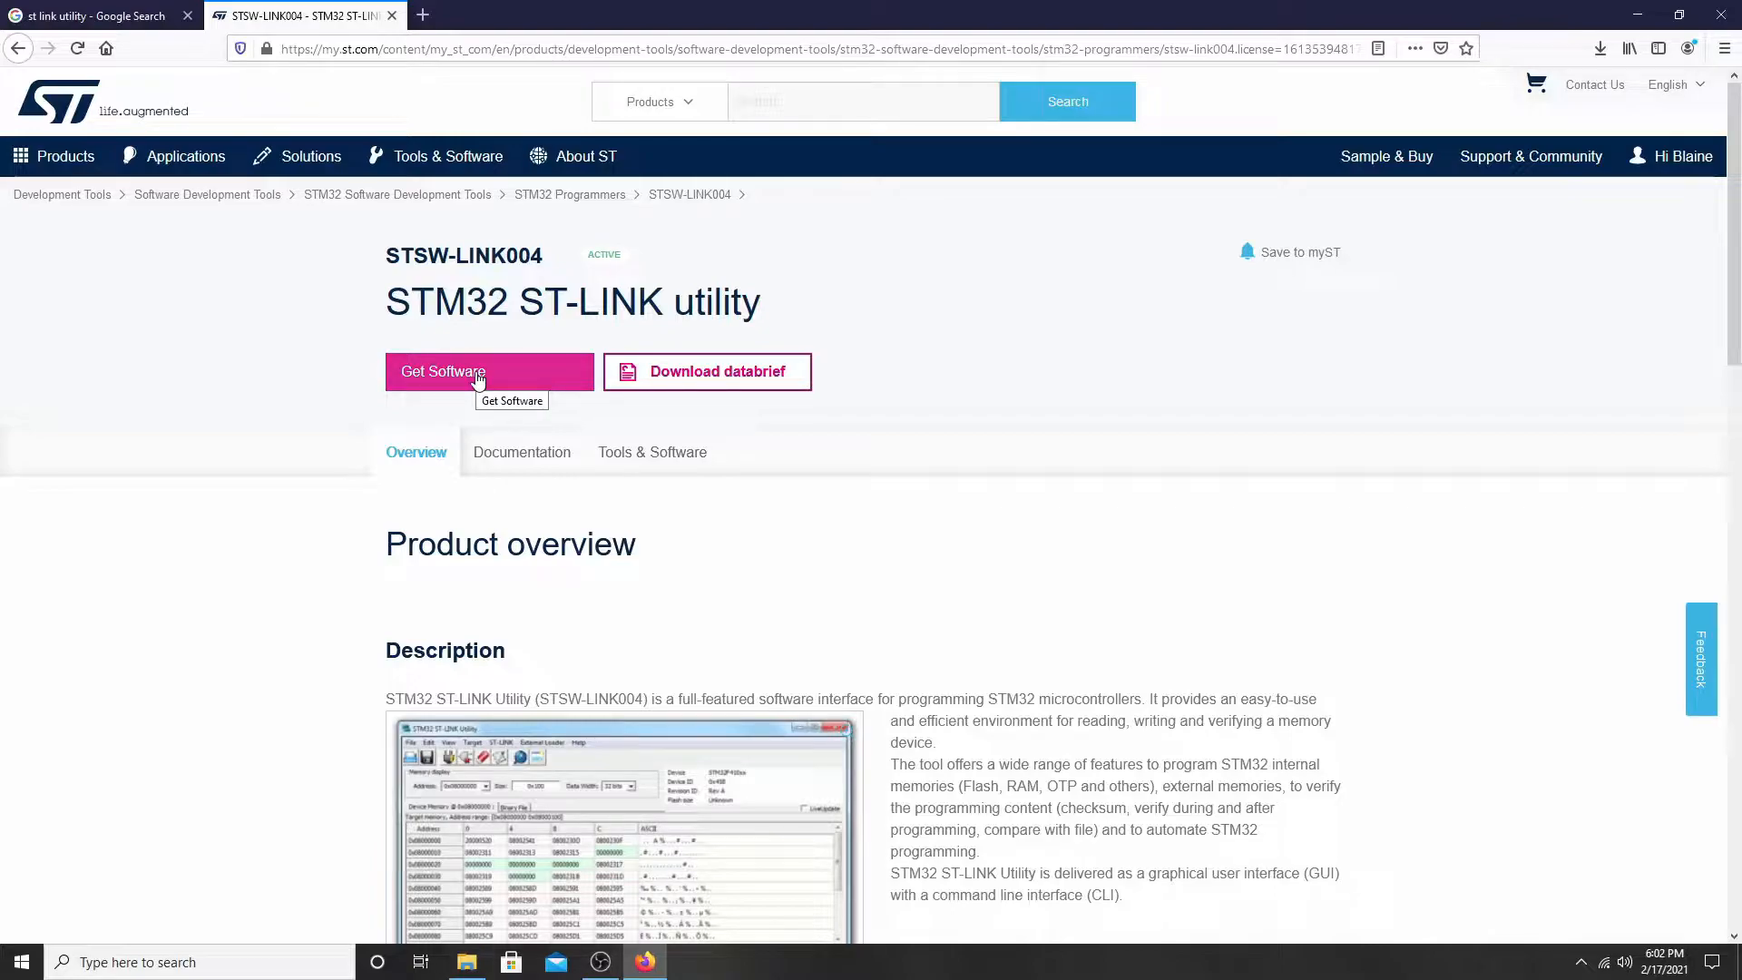
Download the STSW-LINK004 4.6.0 package from Get Software and save en.stsw-link004.zip to disk.
click(443, 370)
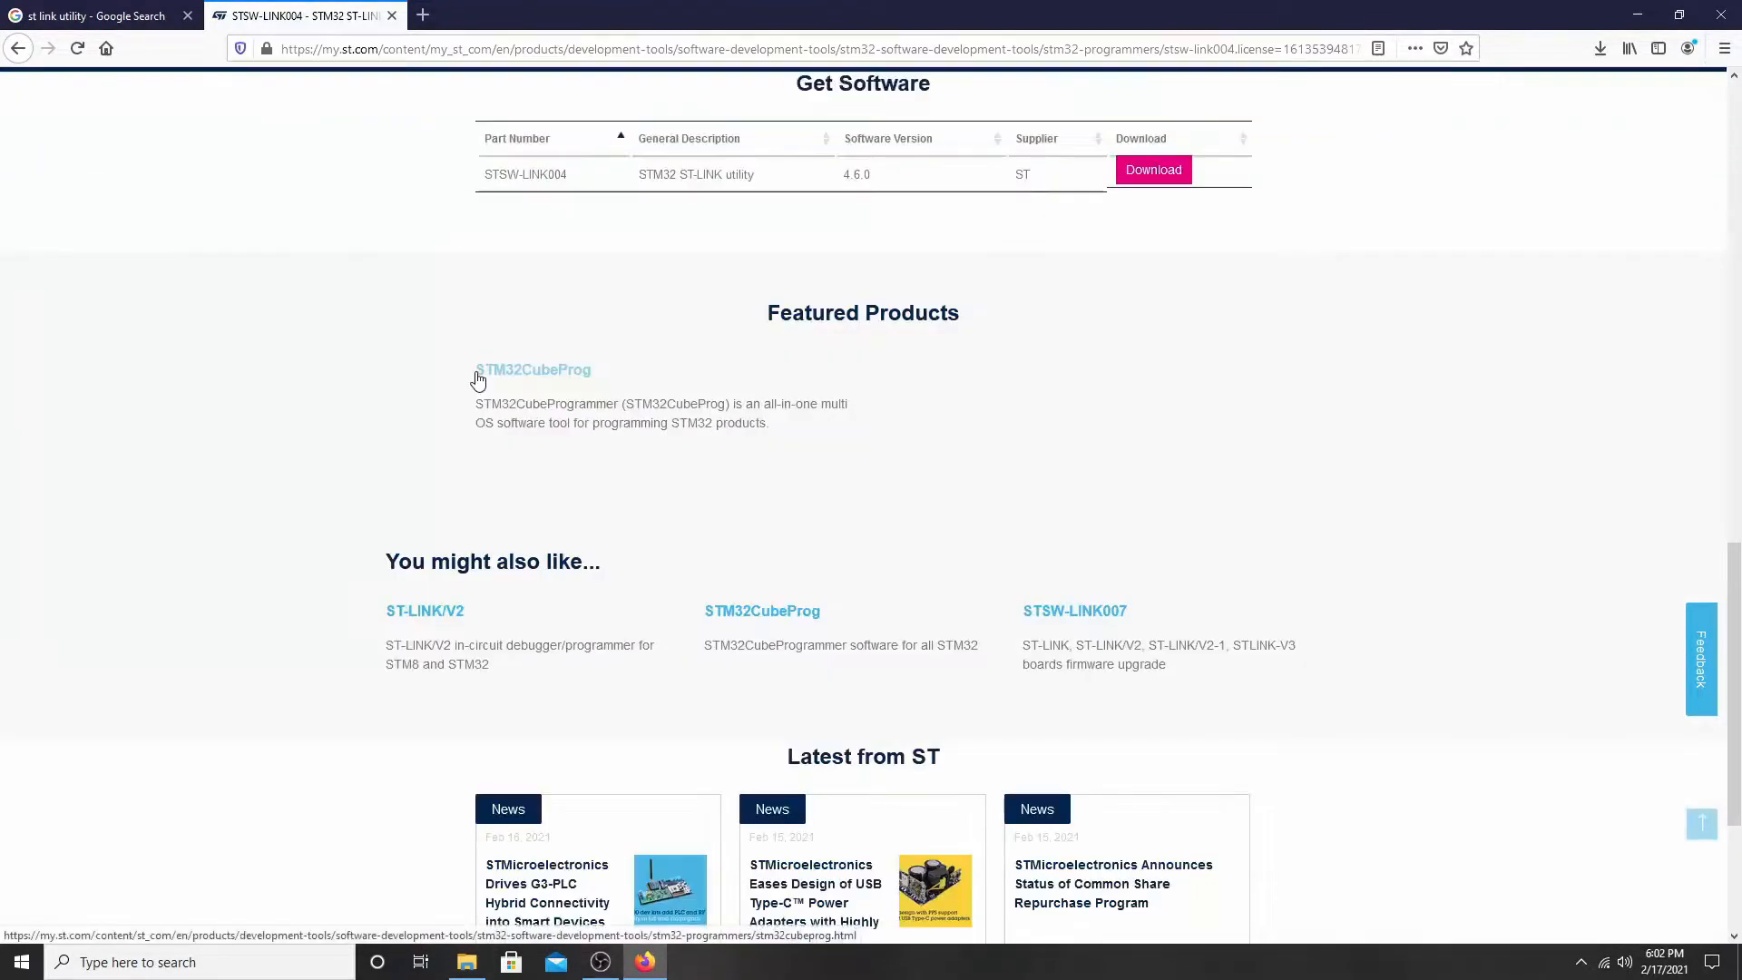
click(1153, 169)
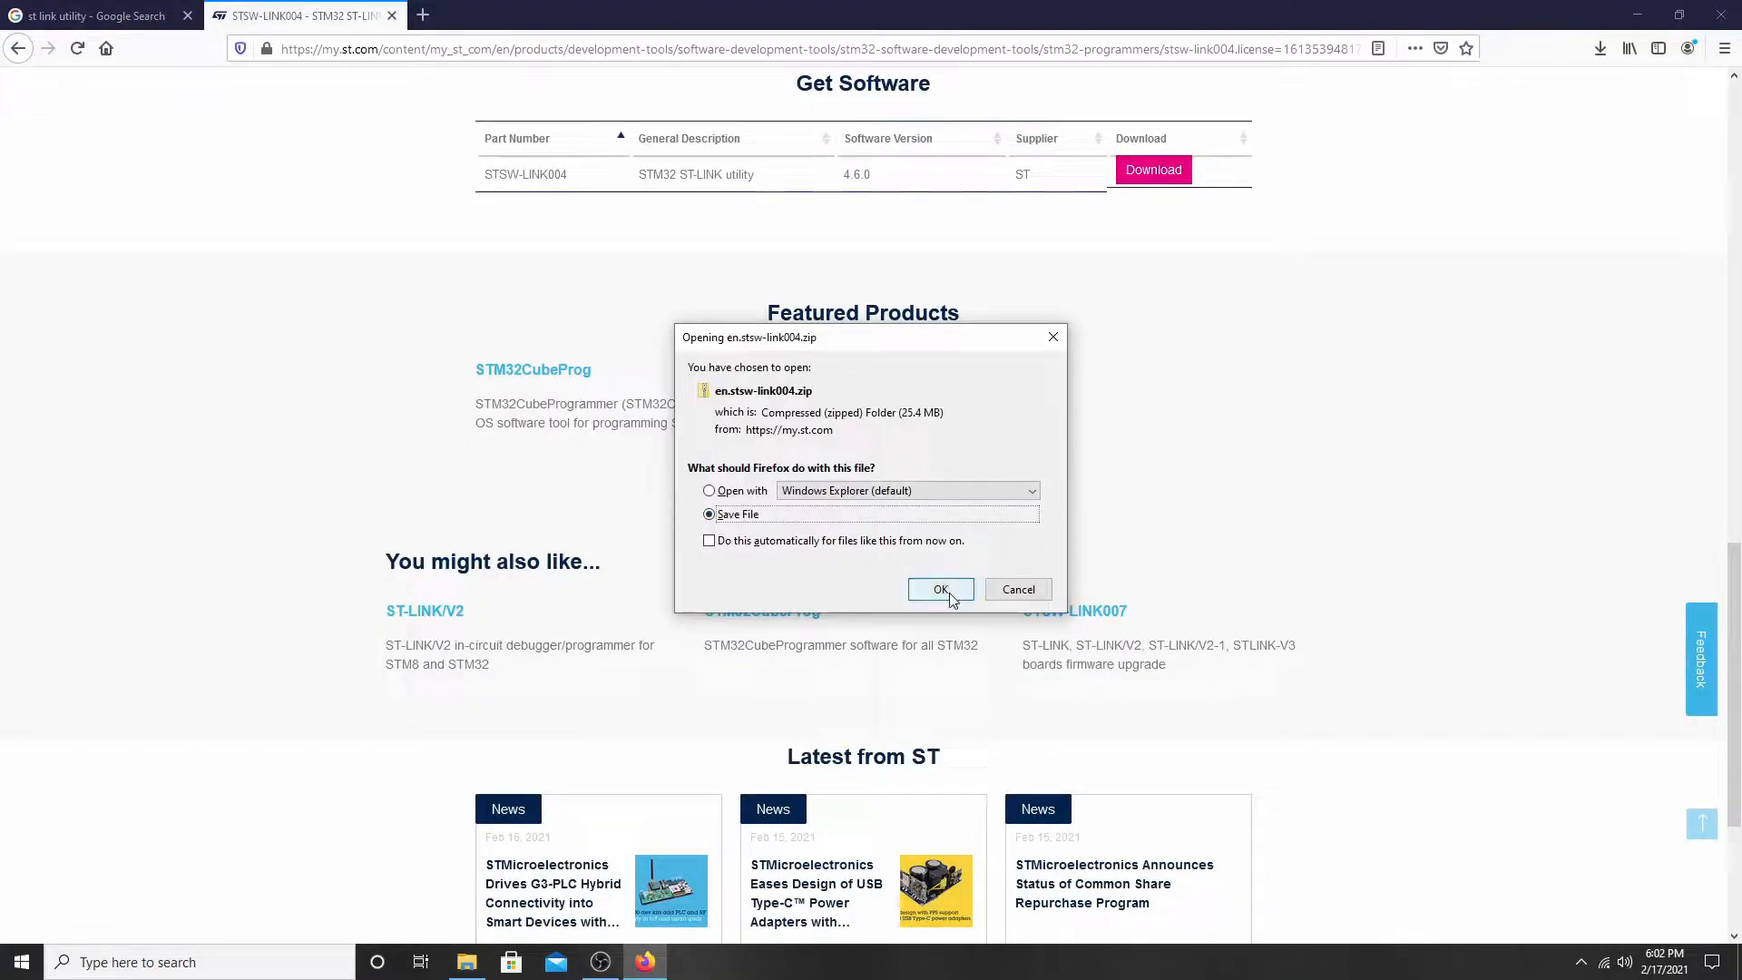
click(940, 588)
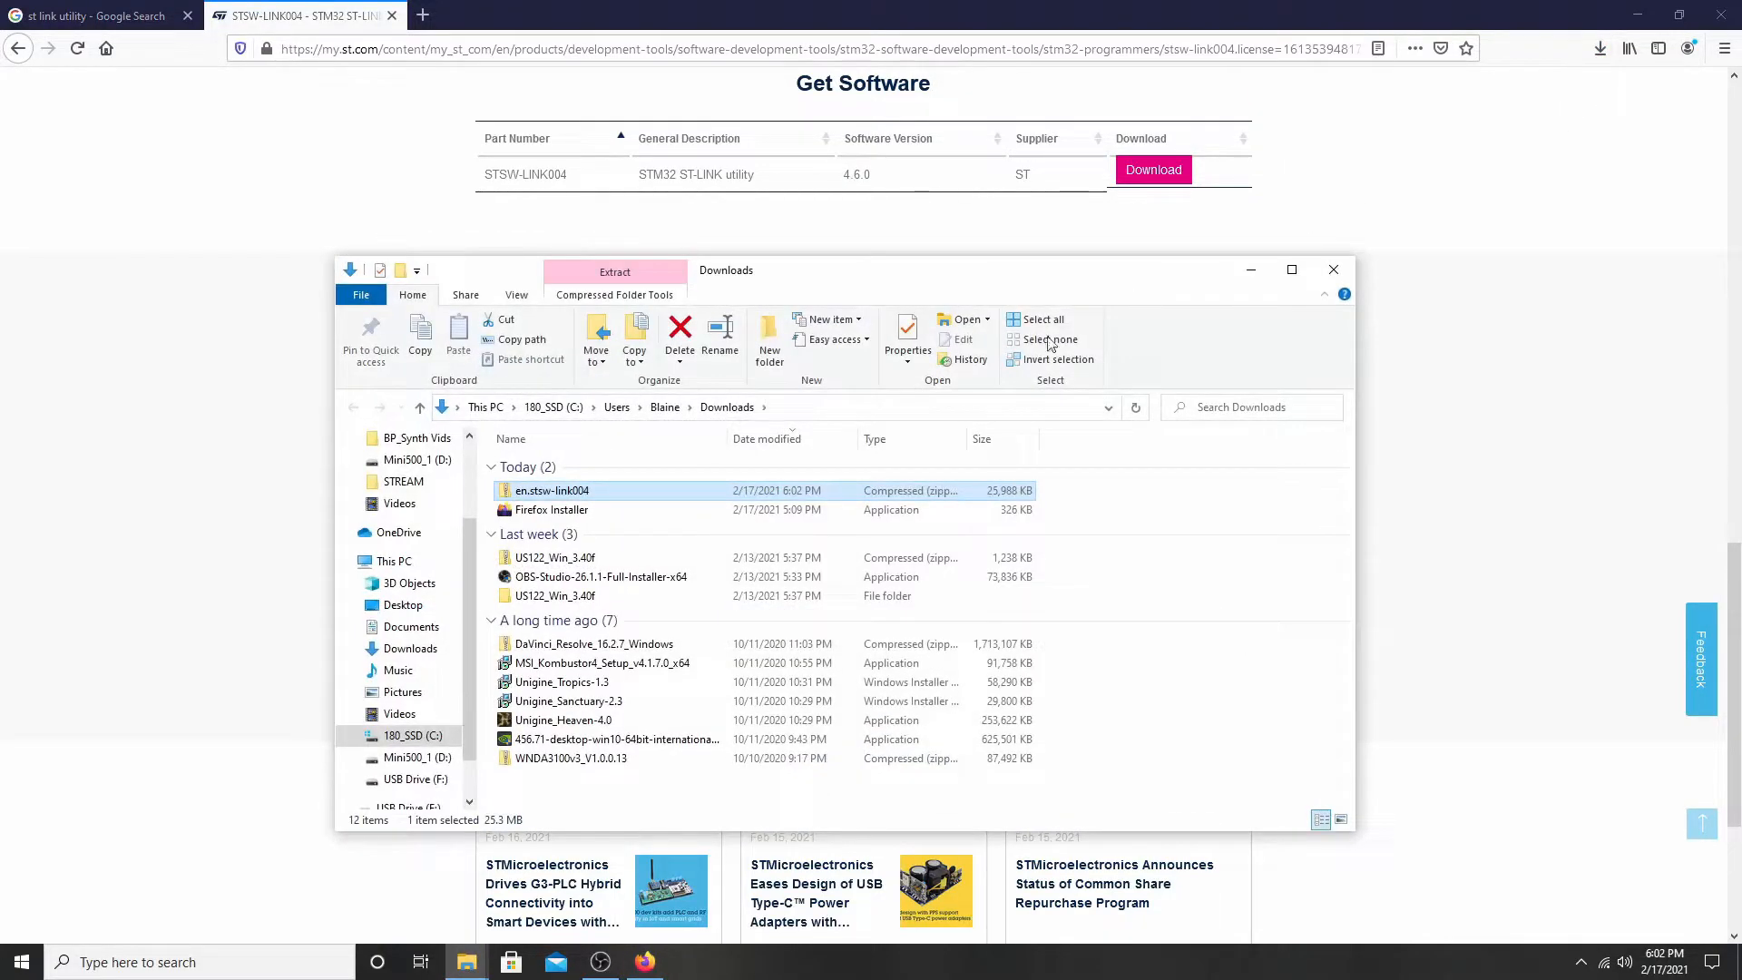
Extract en.stsw-link004.zip into Downloads and open the extracted STM32 ST-LINK Utility v4.6.0 folder.
double_click(551, 490)
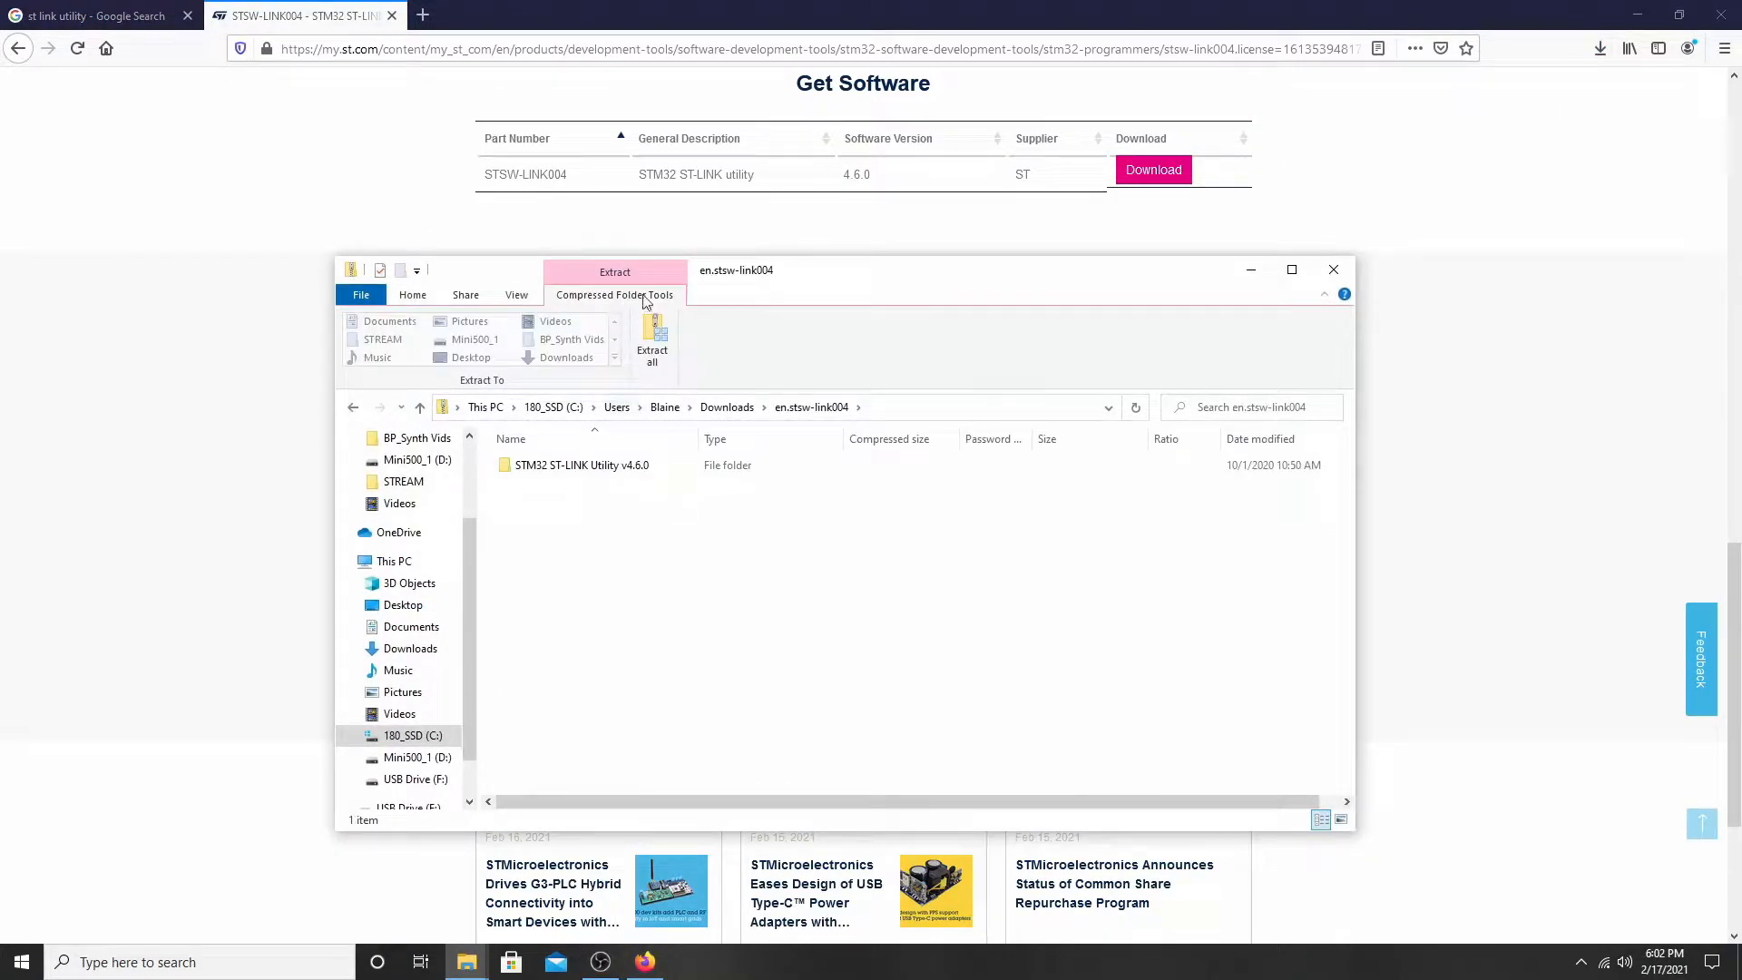
click(651, 334)
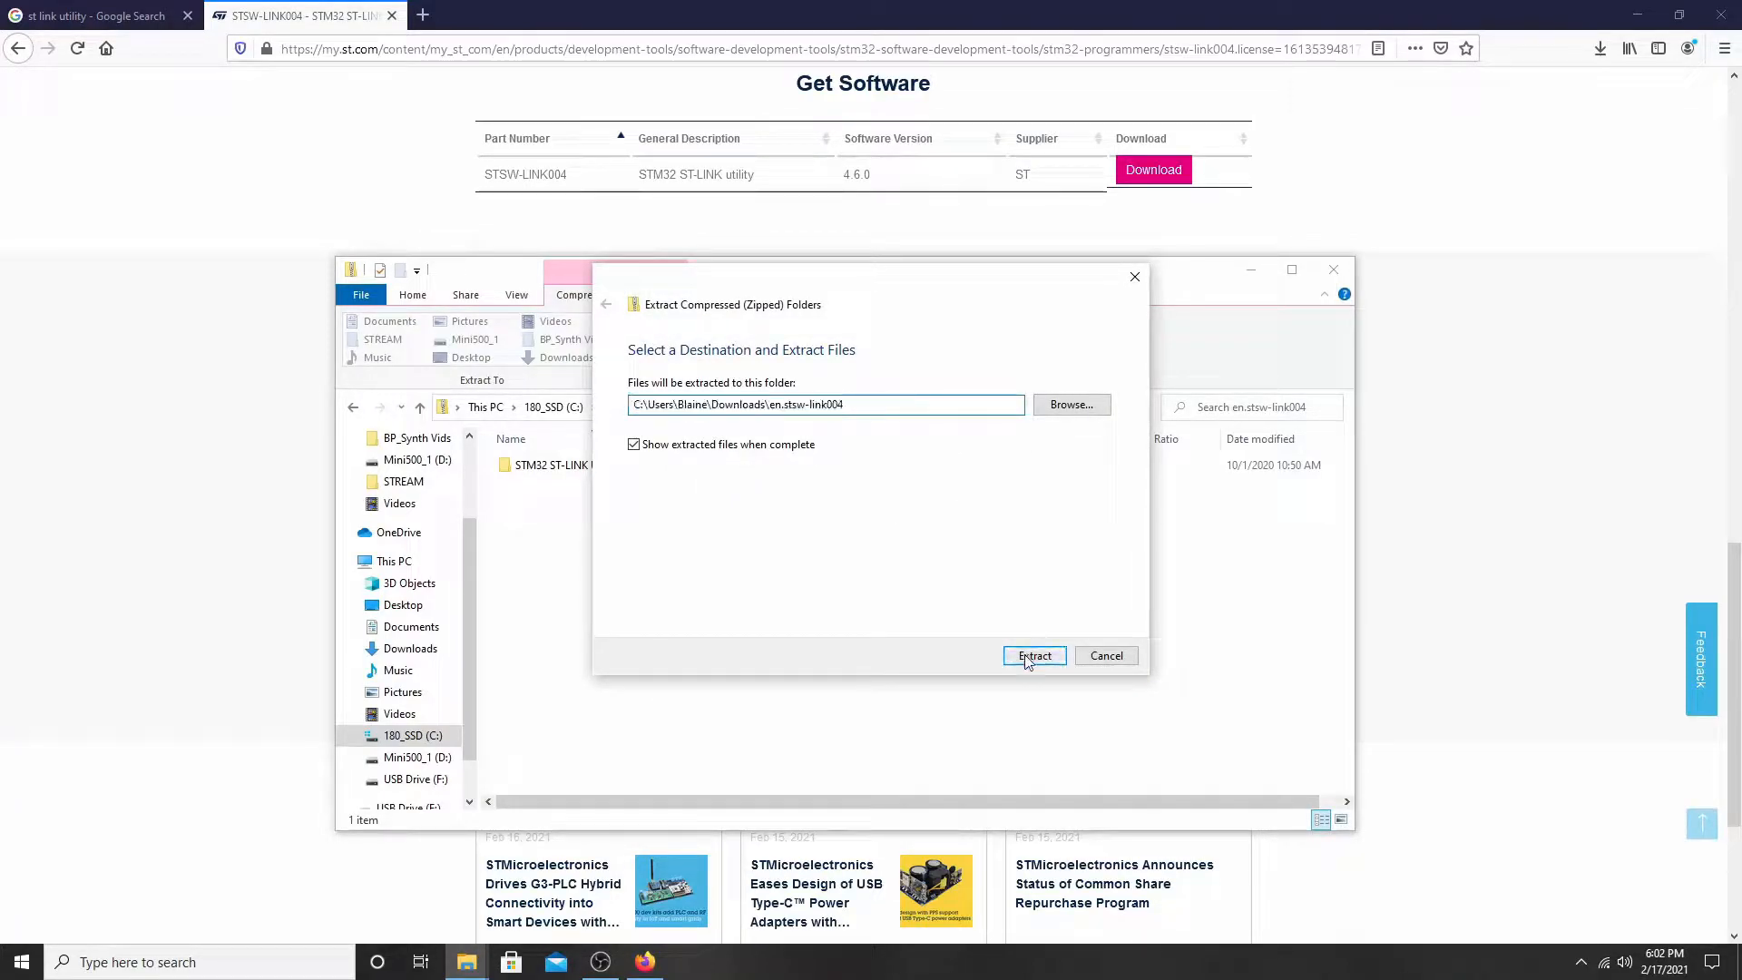
click(1032, 656)
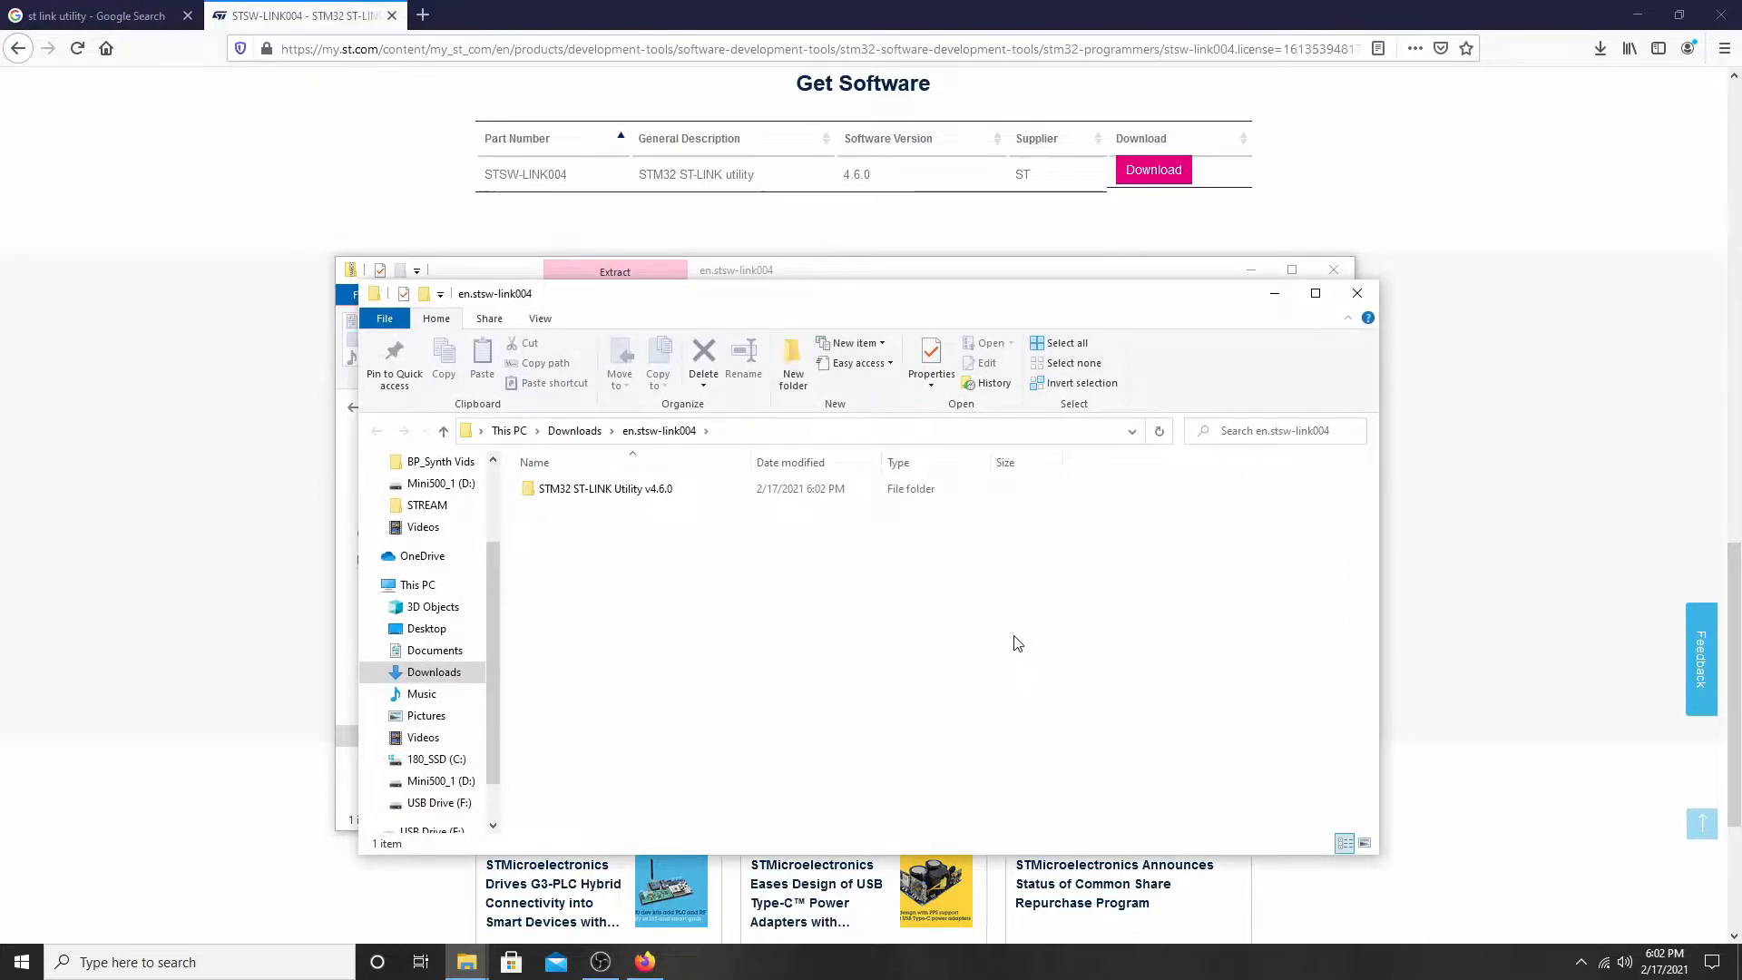
double_click(604, 489)
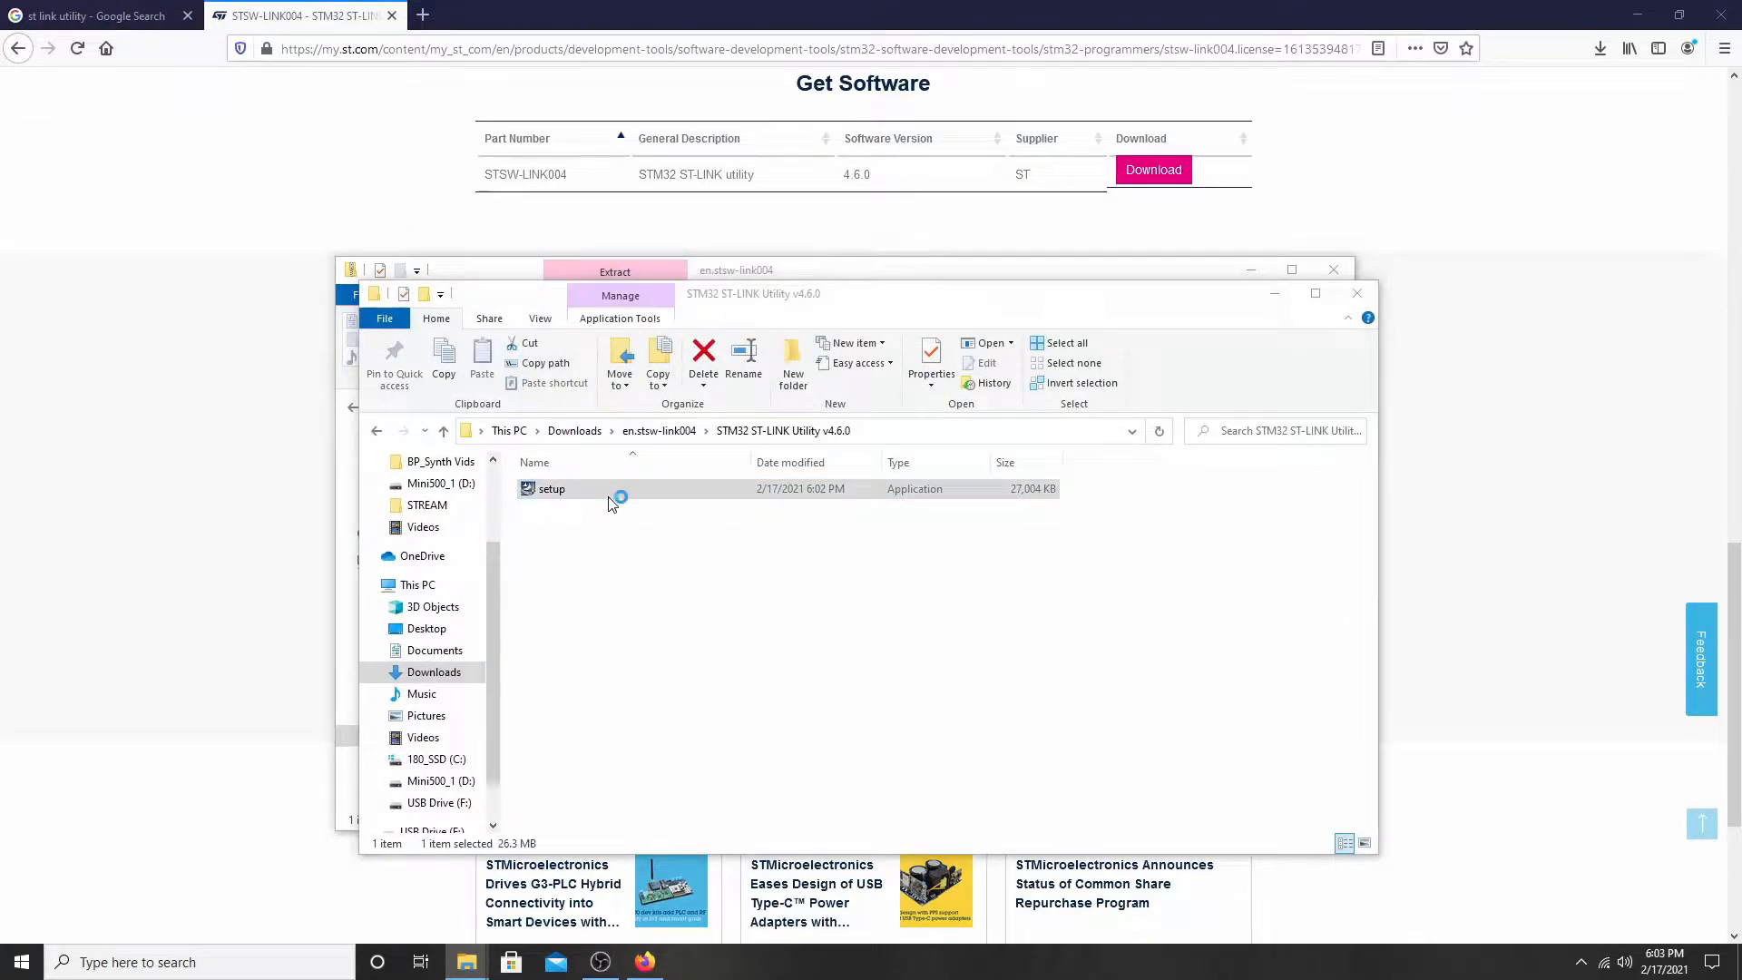
Launch the ST-LINK Utility setup, running it anyway past the SmartScreen warning.
double_click(552, 488)
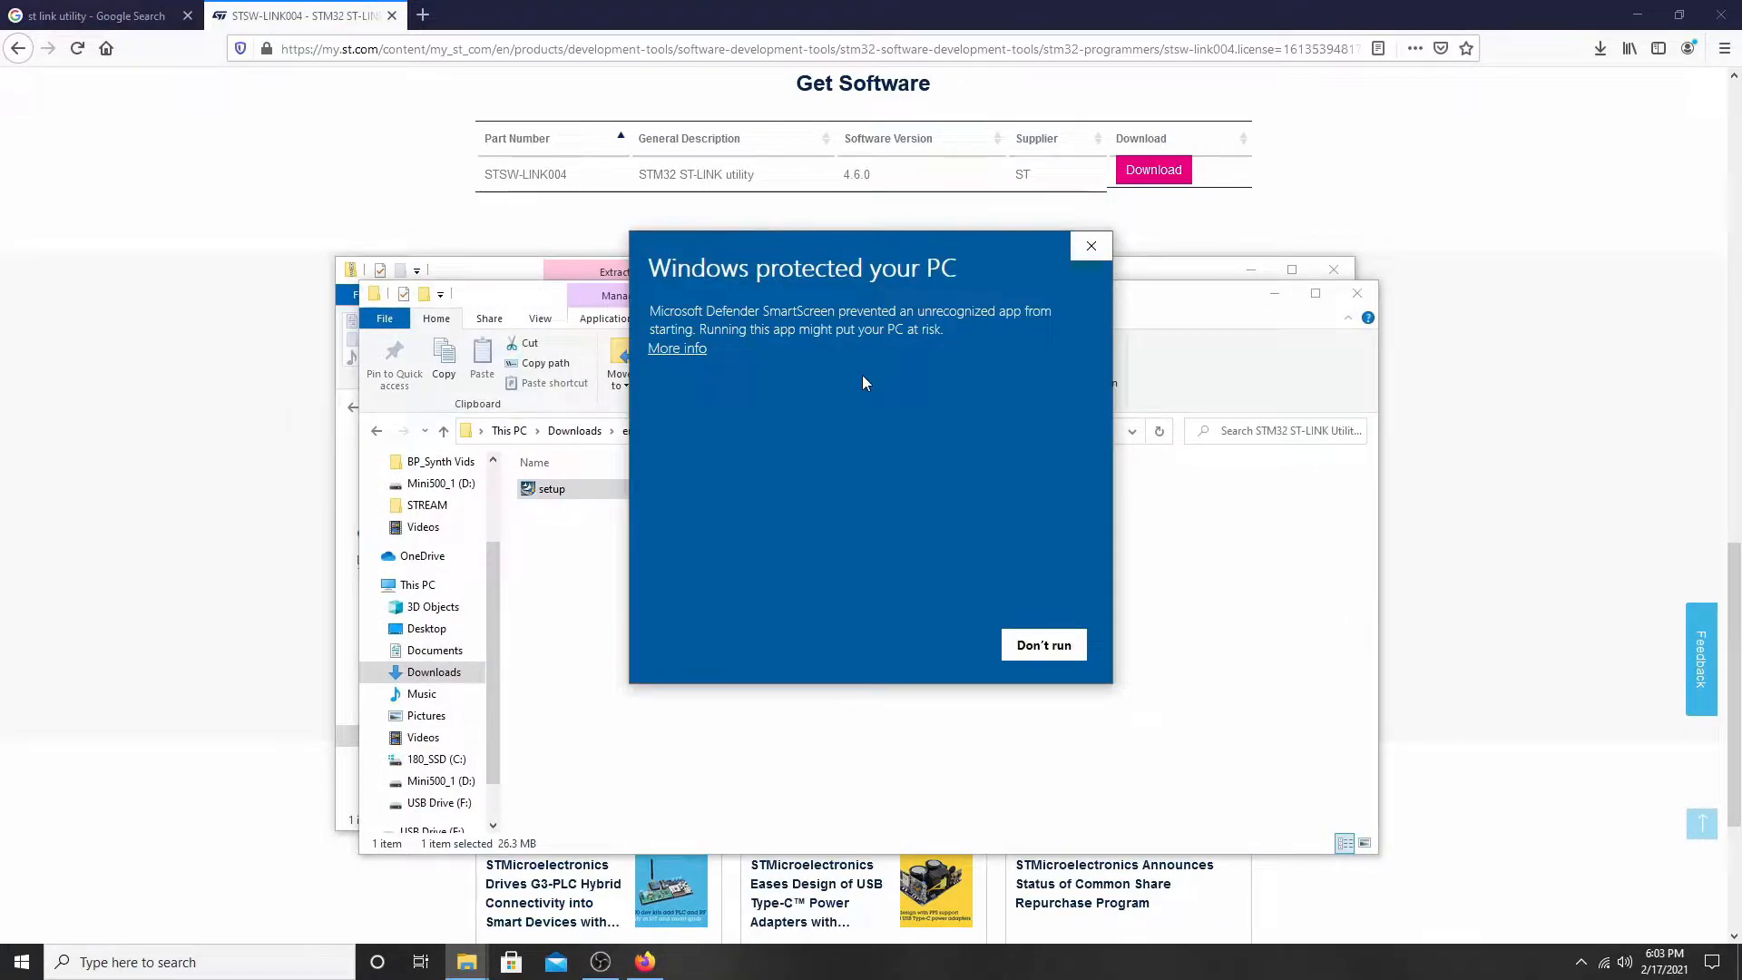
click(677, 349)
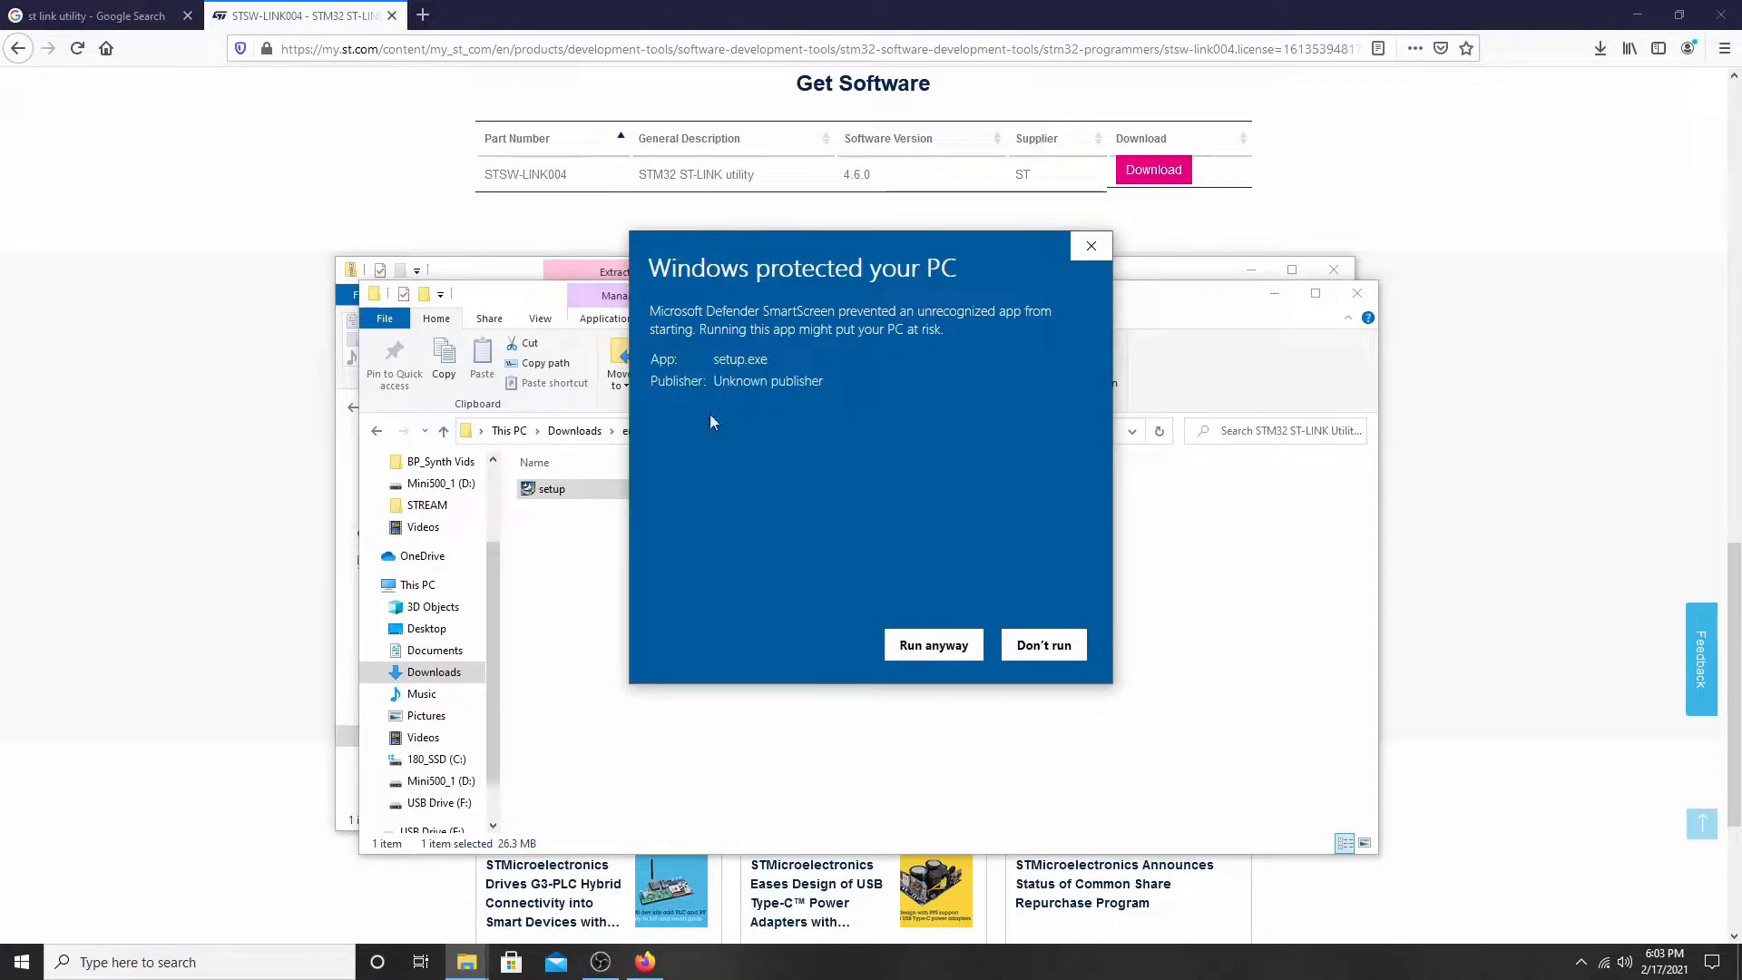
click(933, 644)
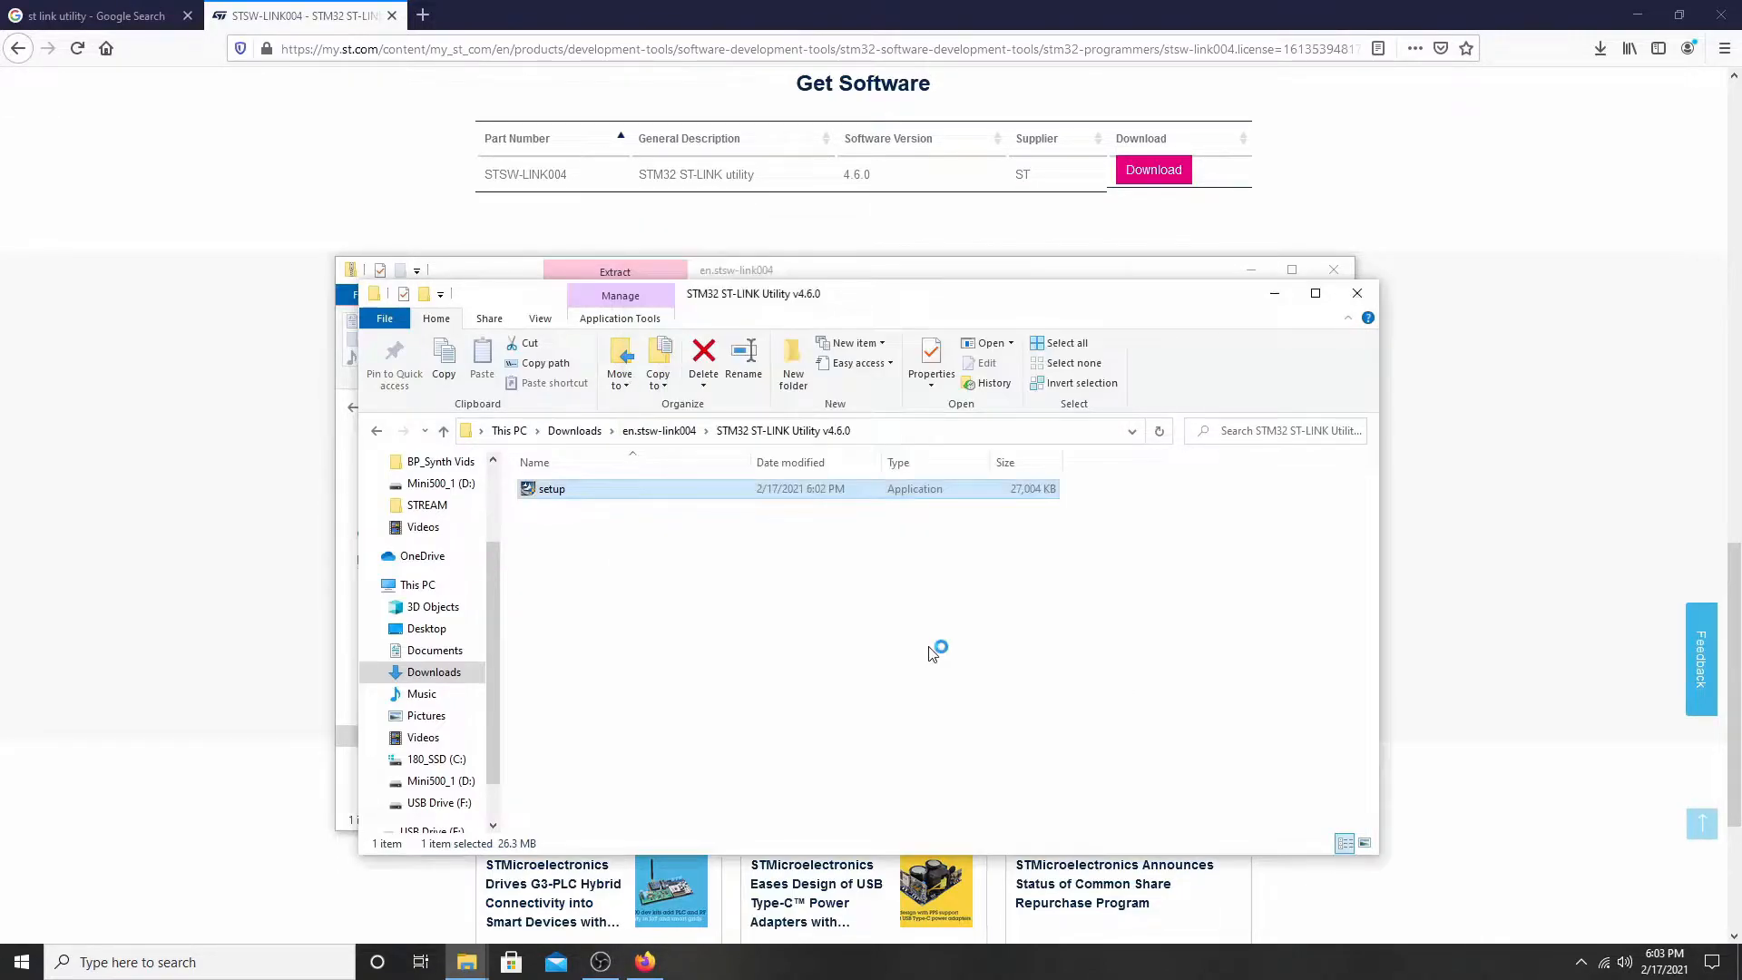
Allow the installer through UAC and install STM32 ST-LINK Utility to the default folder.
double_click(552, 488)
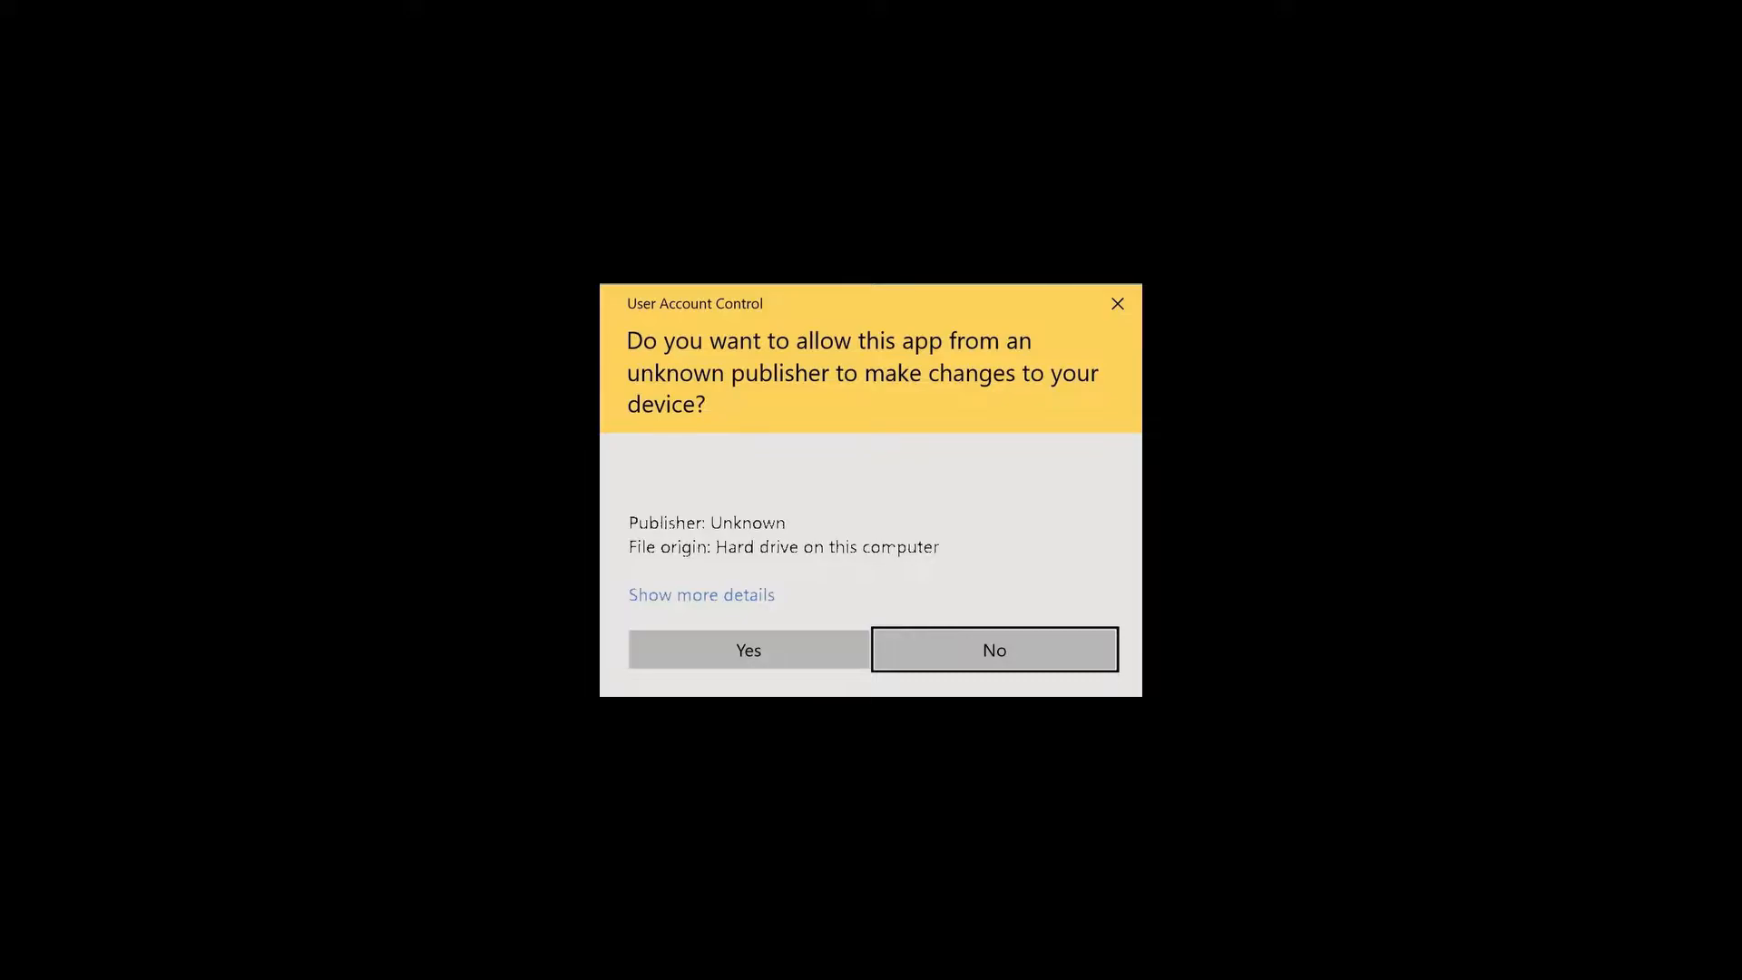
click(746, 650)
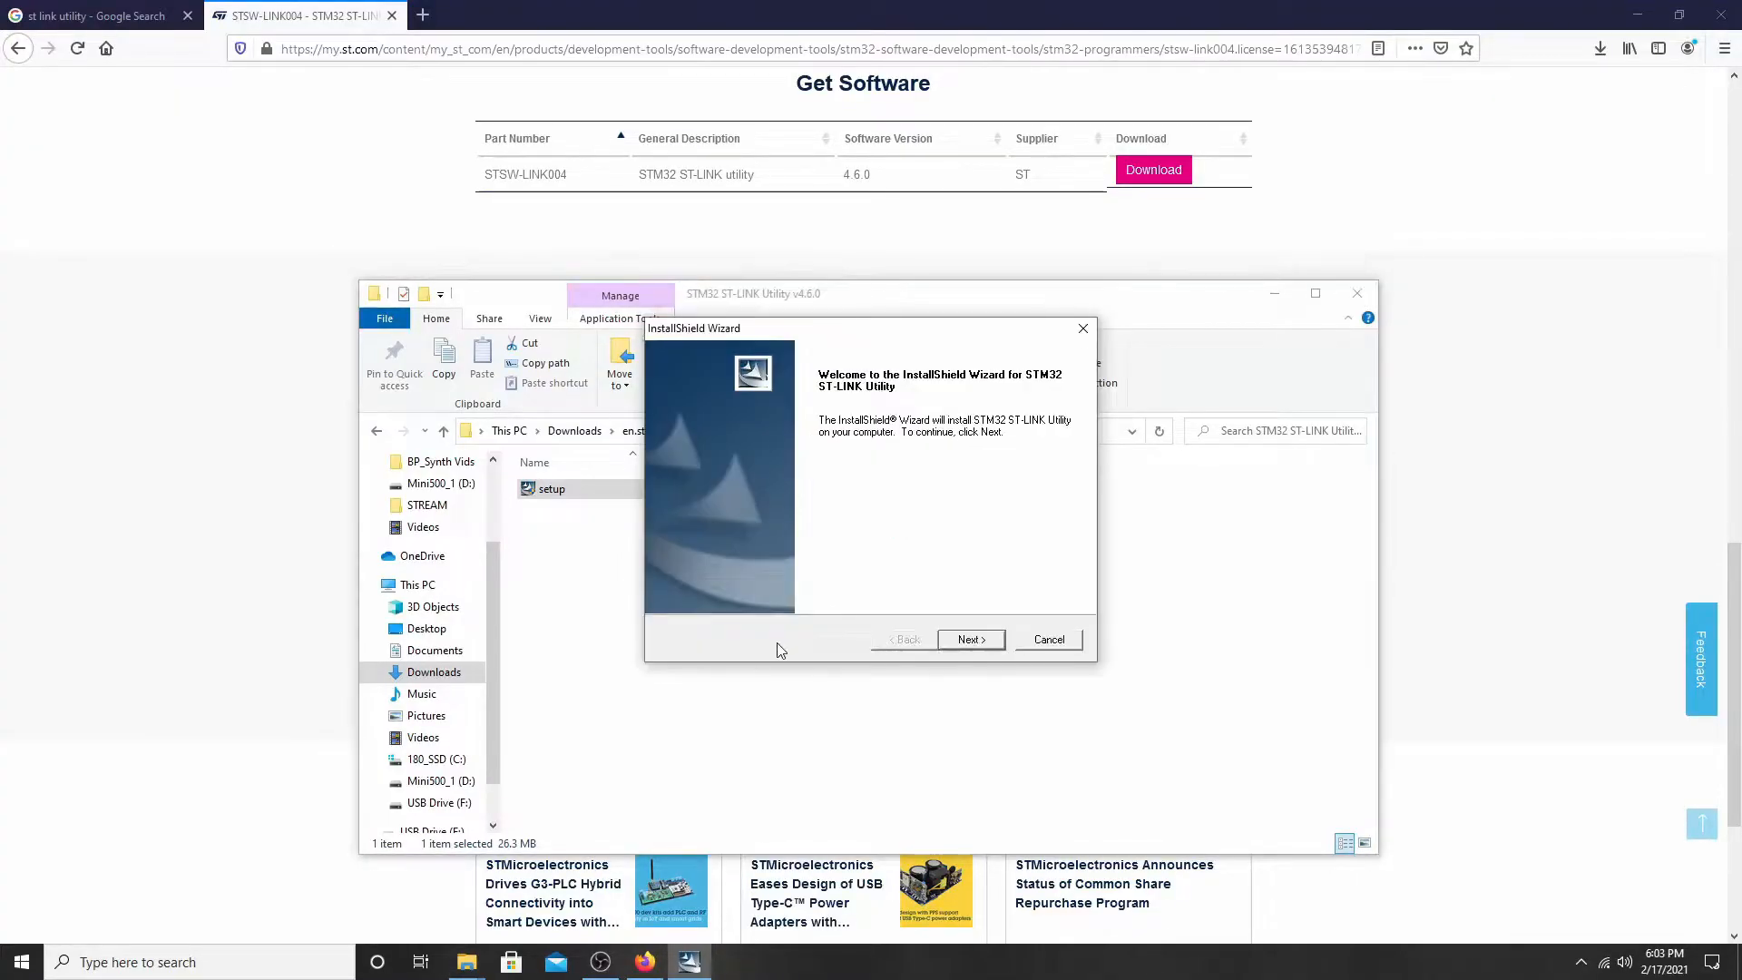
click(969, 637)
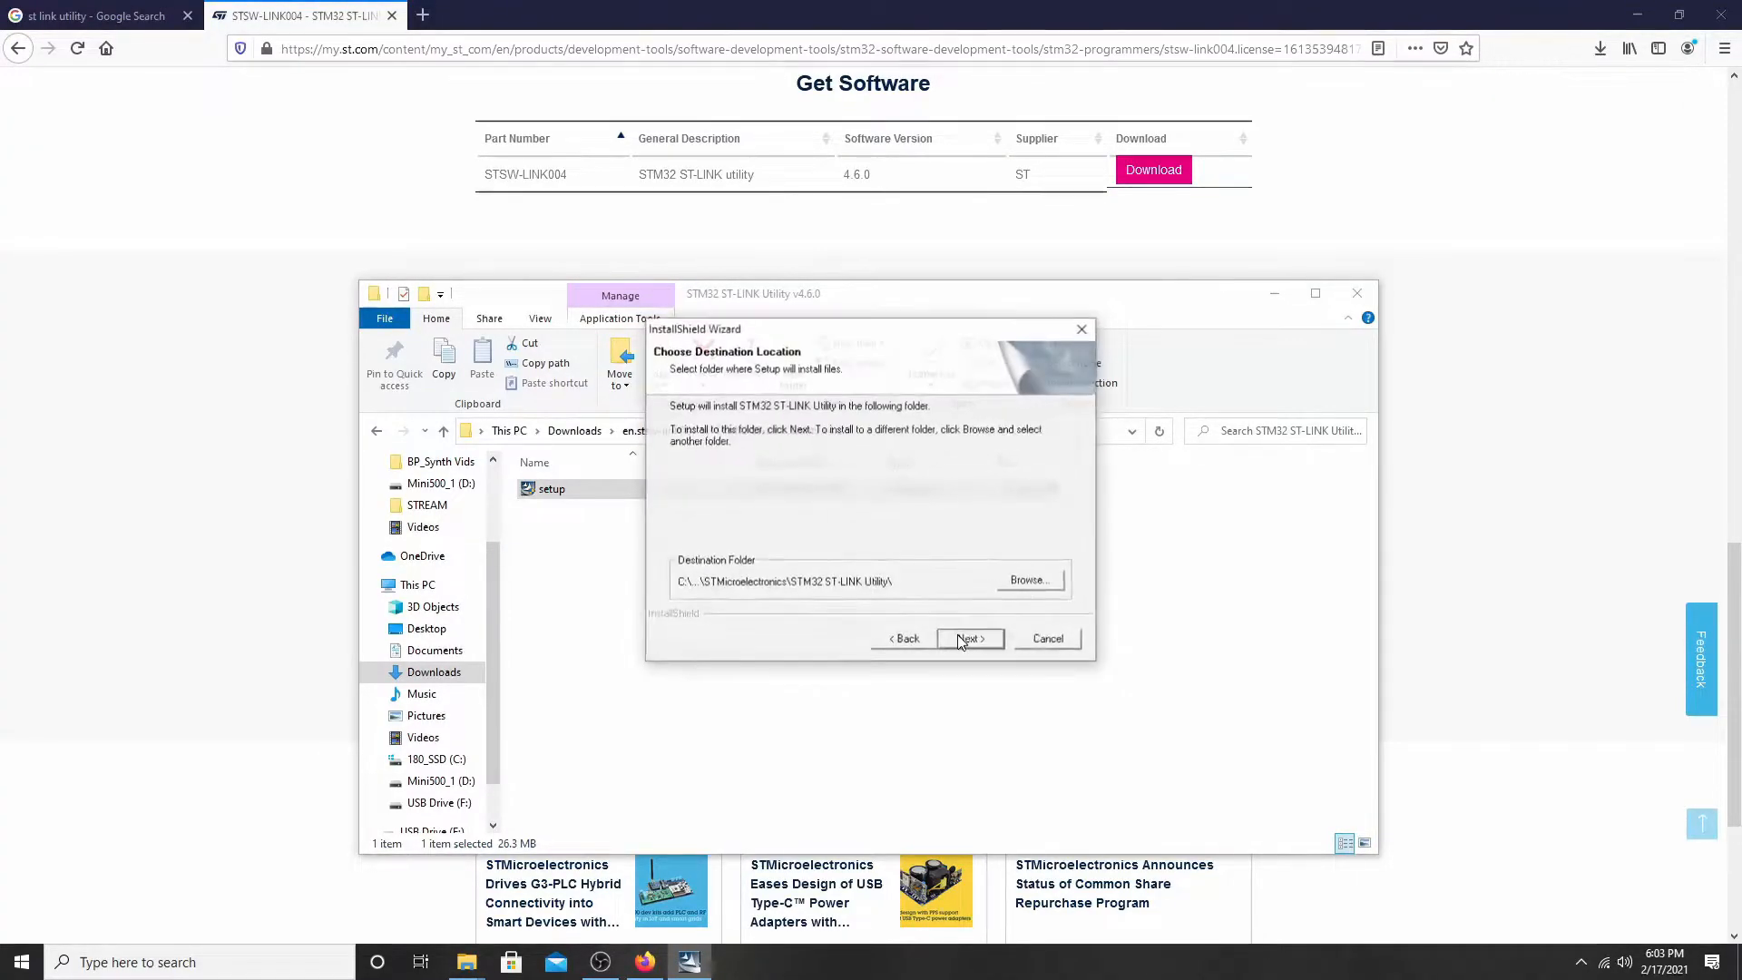
click(965, 637)
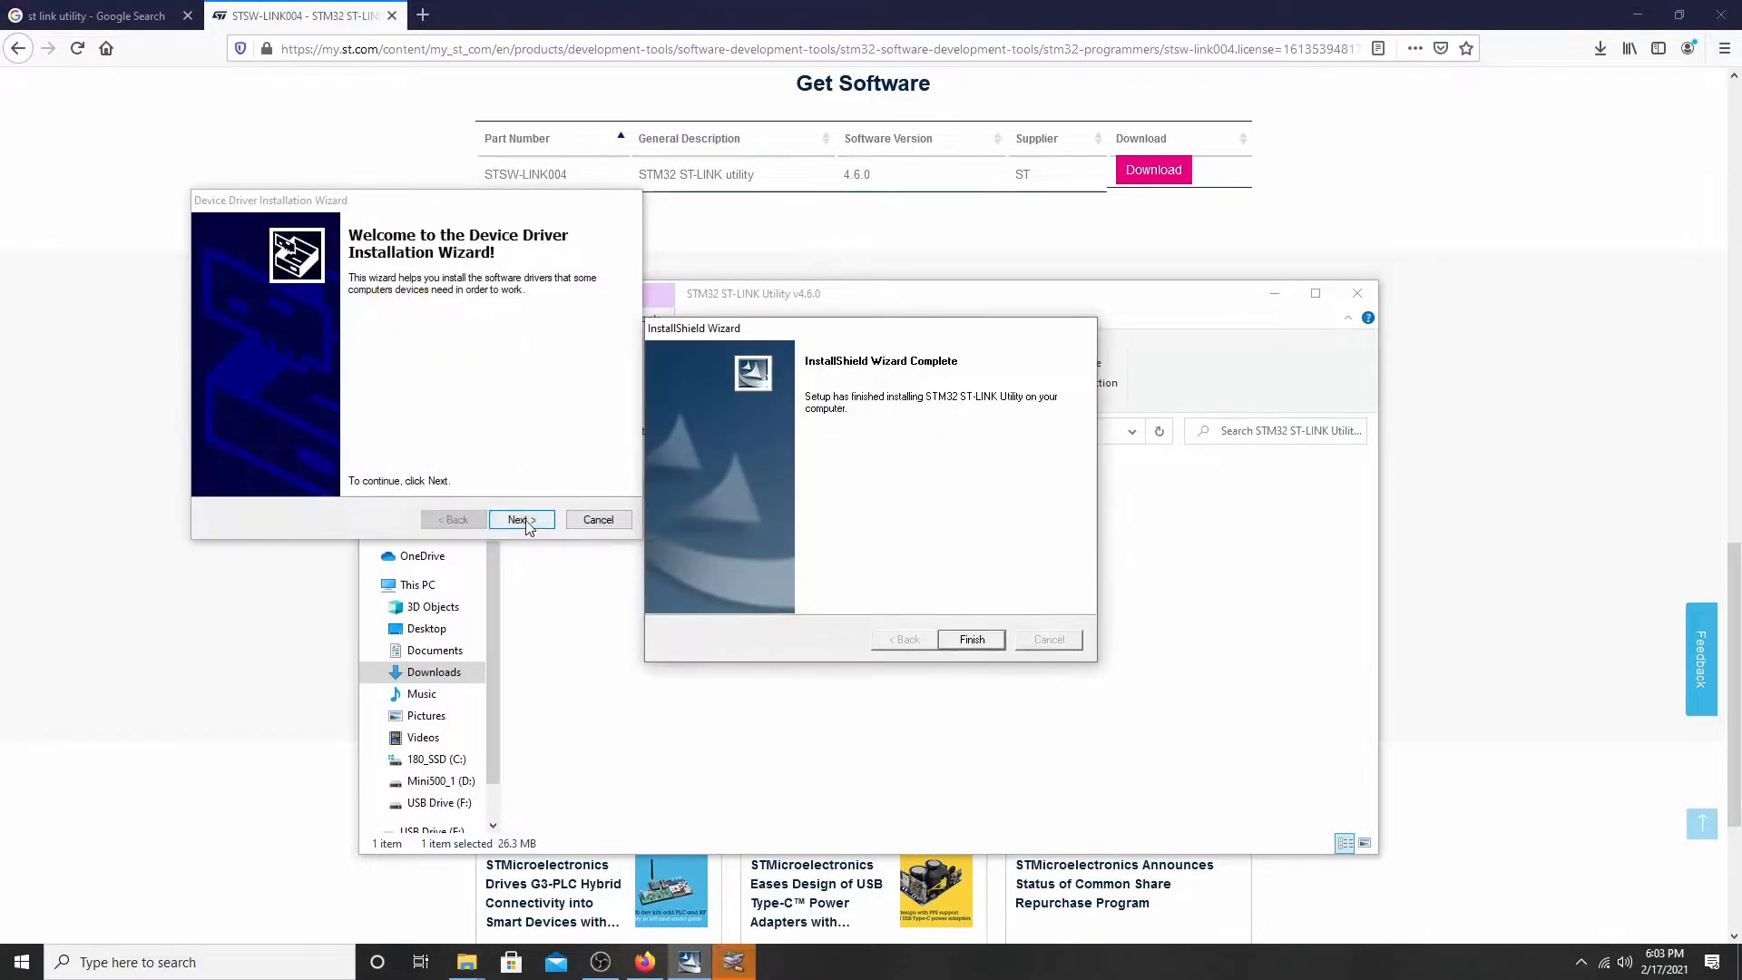
Install the STMicroelectronics USB device drivers, approving them in Windows Security.
click(521, 519)
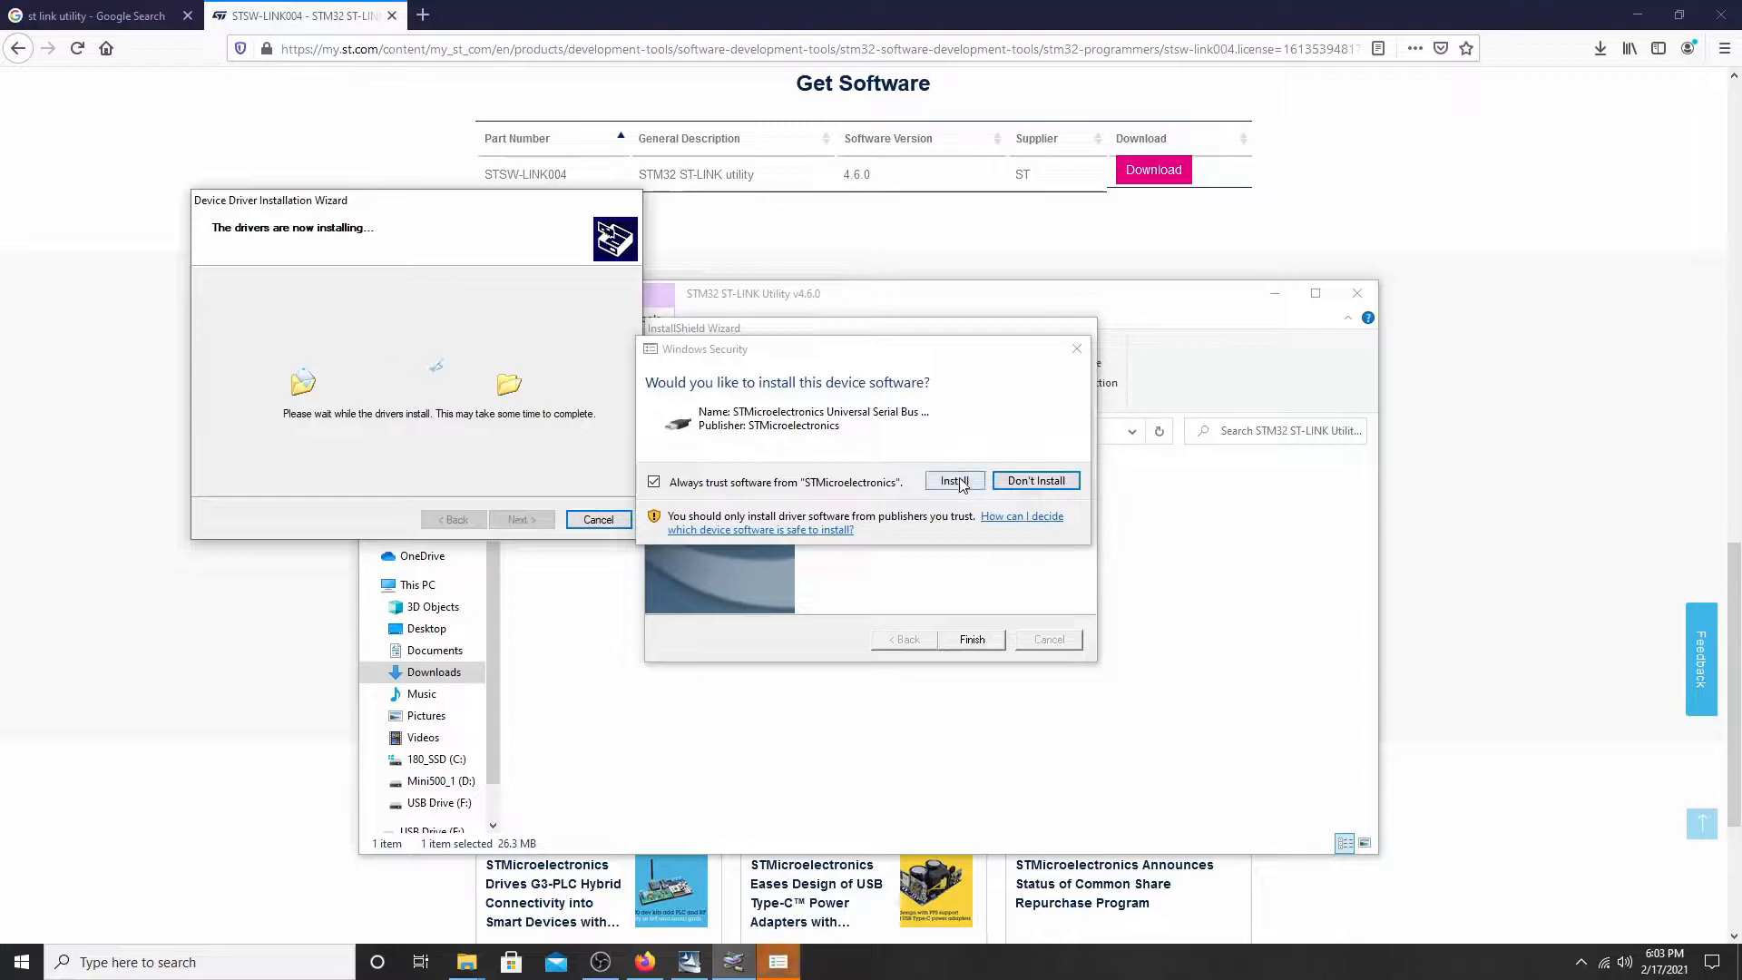
click(953, 479)
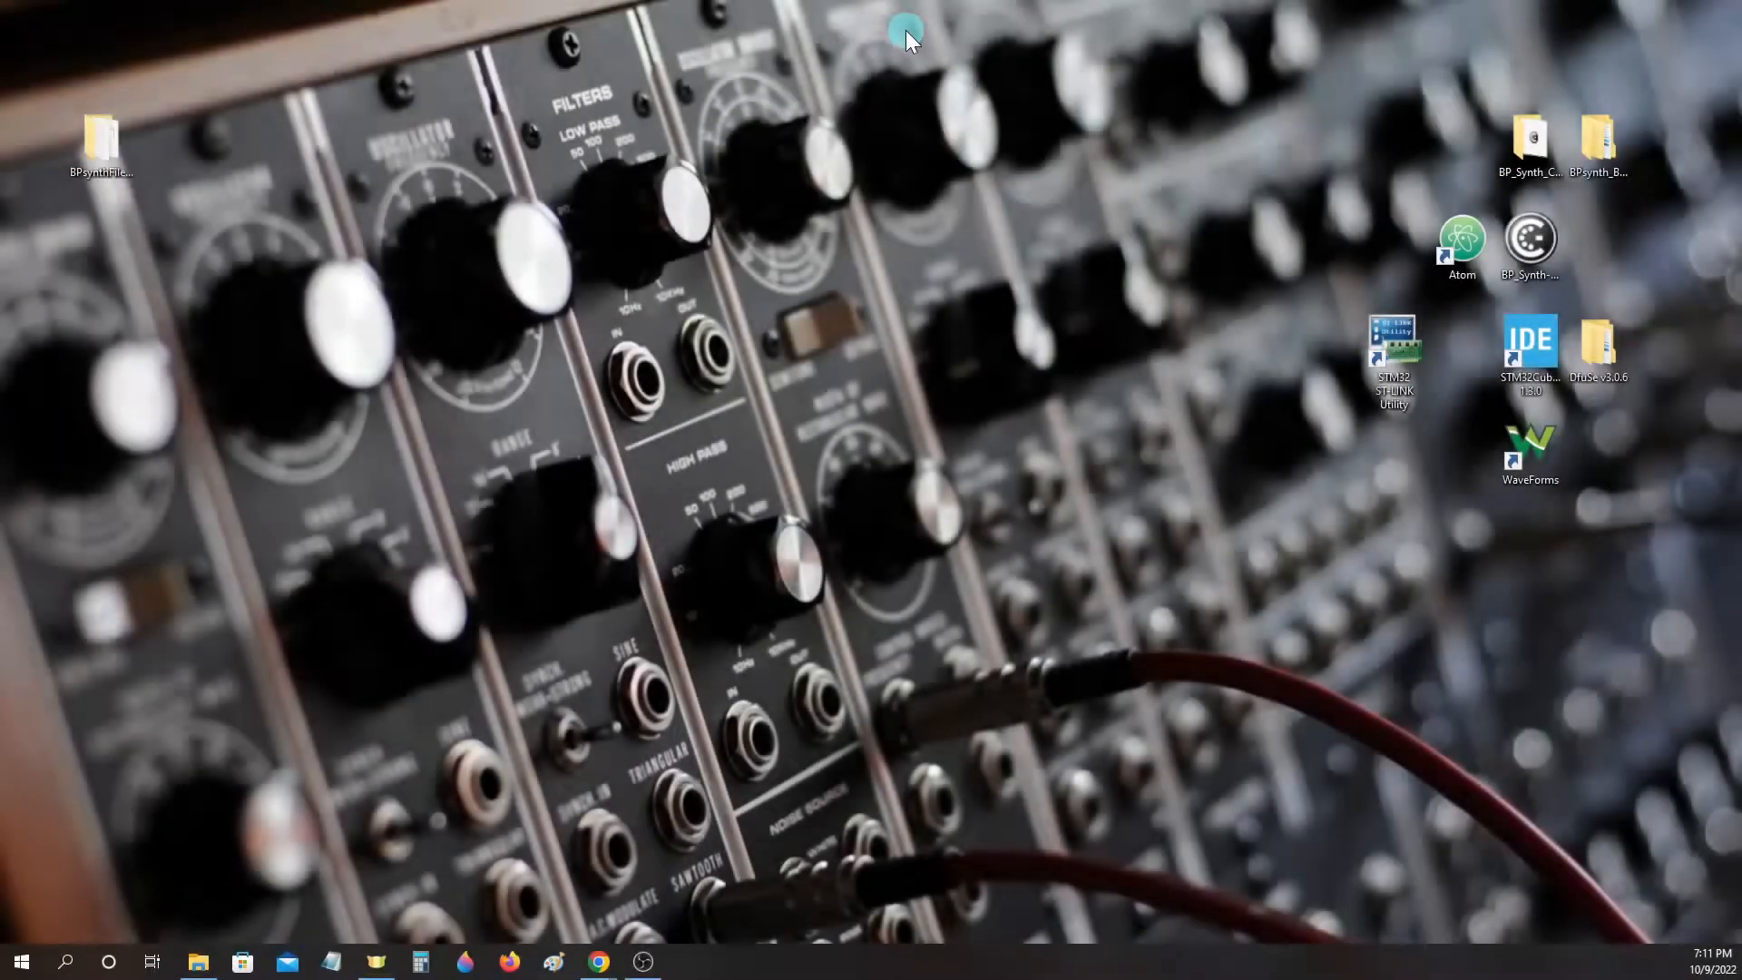
mouse_move(1016, 132)
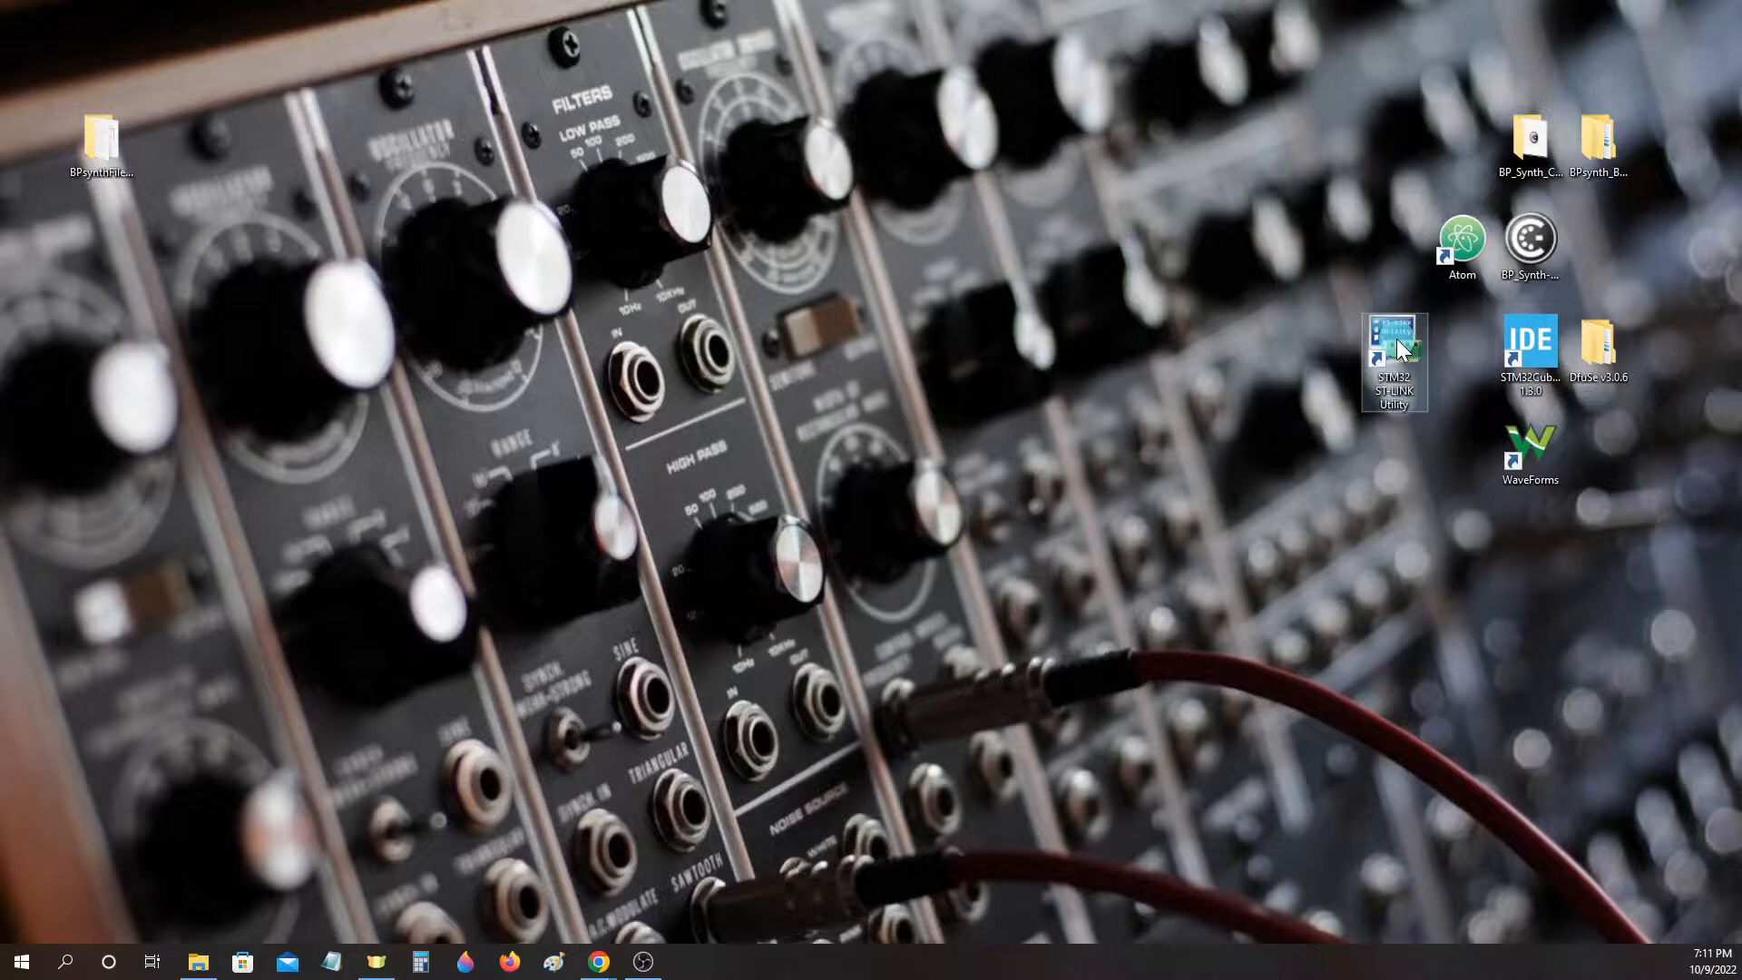
mouse_move(1392, 355)
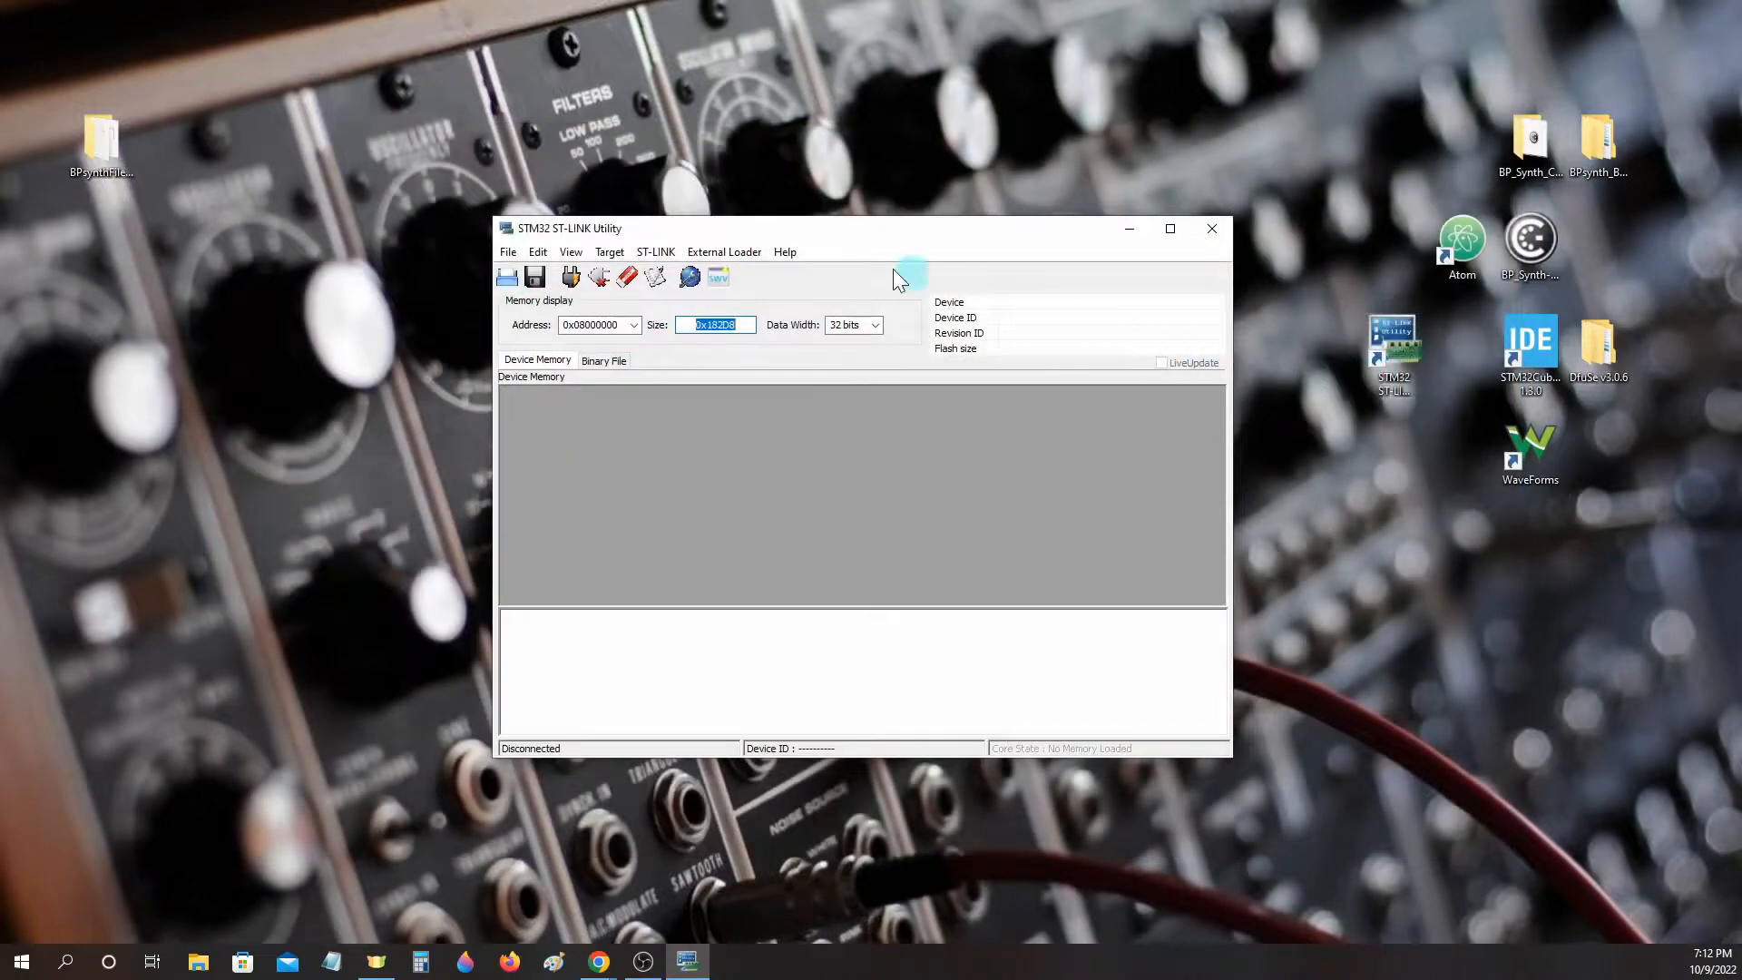
Check the ST-LINK probe firmware, then connect to the STM32F411xC/E target showing its erased flash.
click(610, 251)
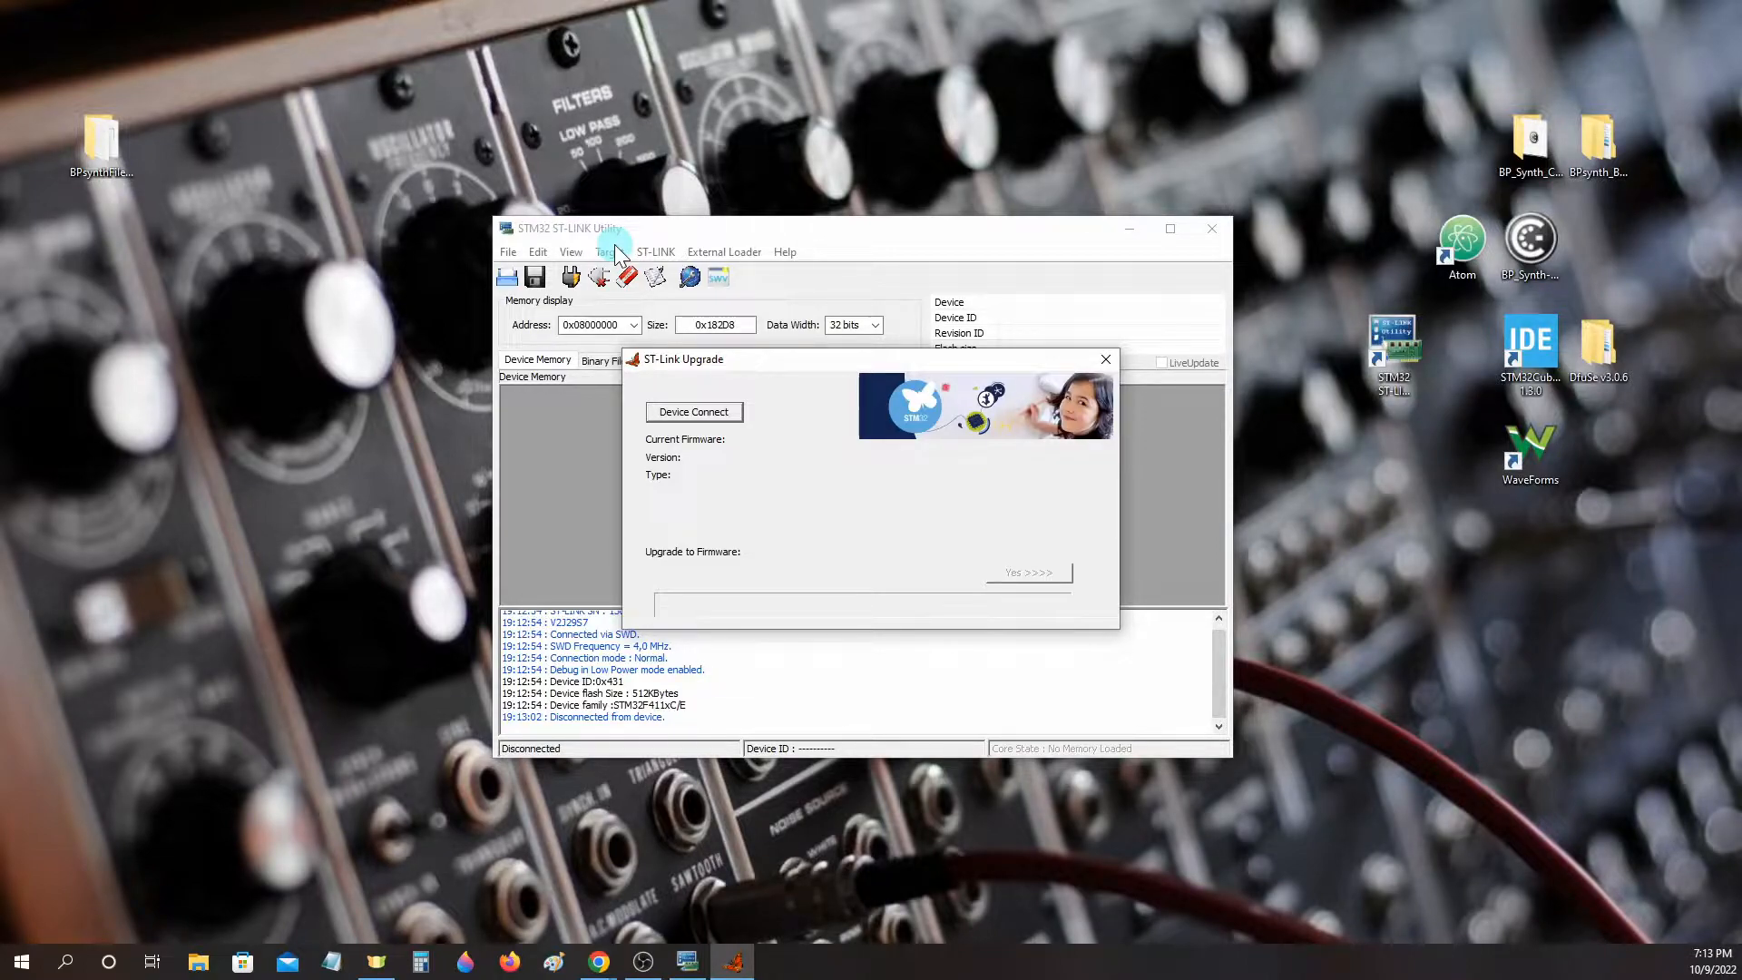
mouse_move(779, 454)
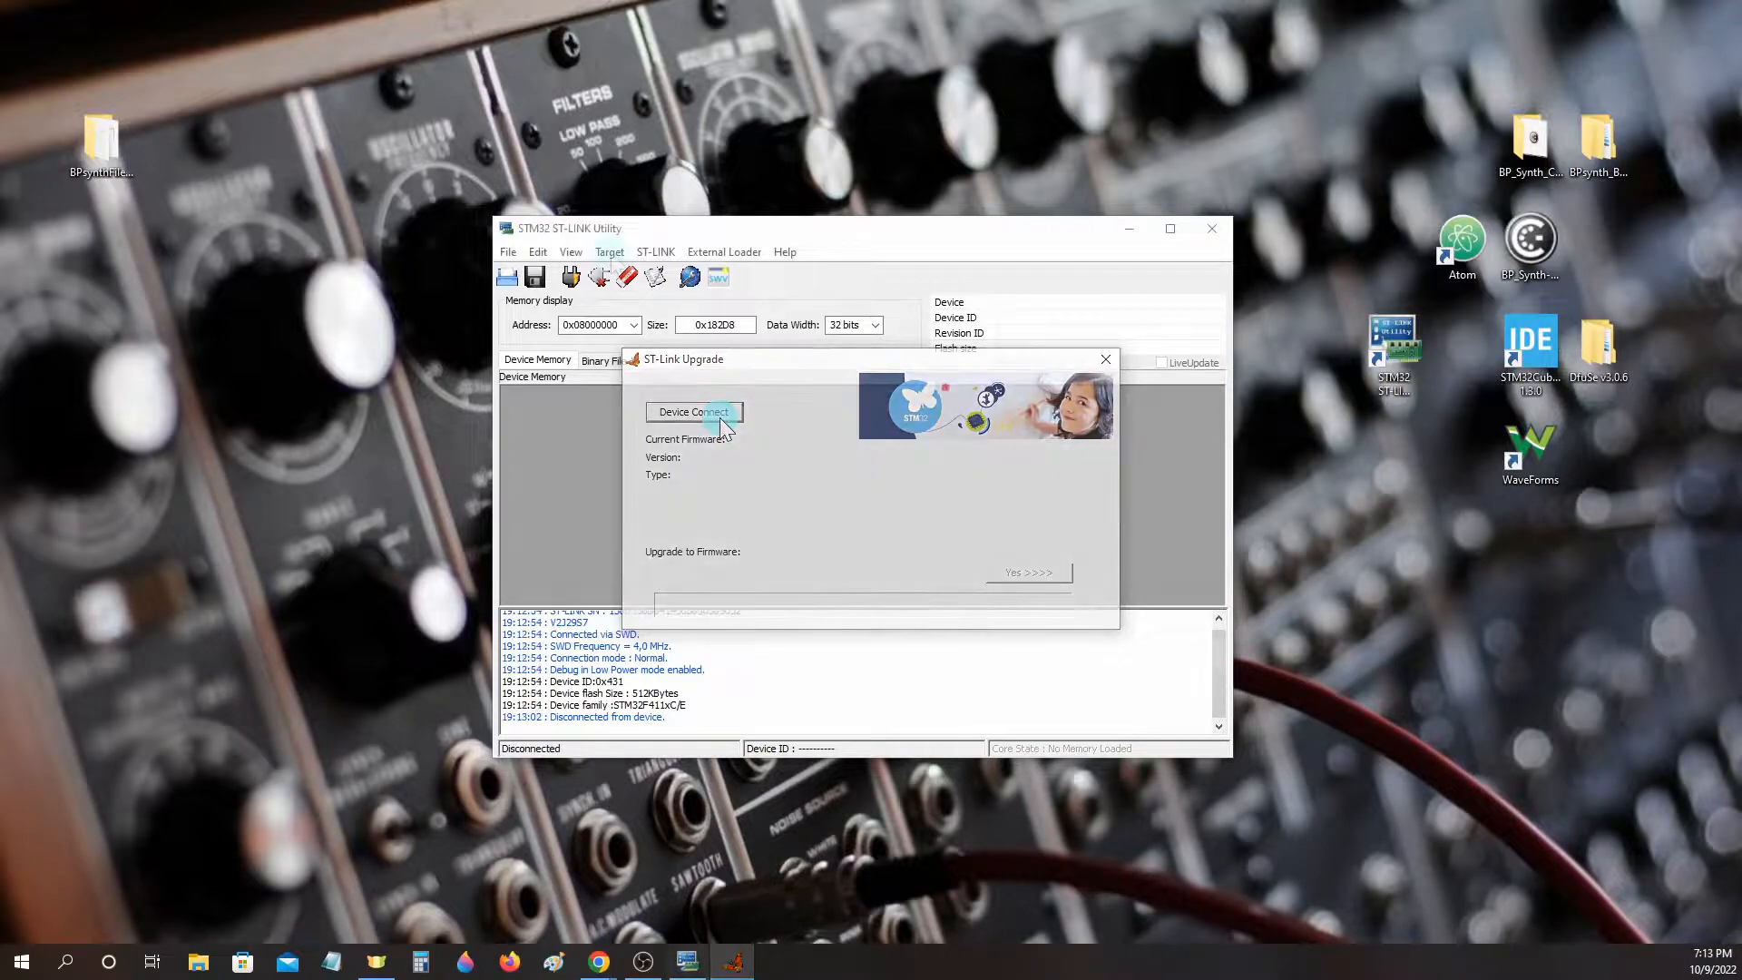
click(610, 251)
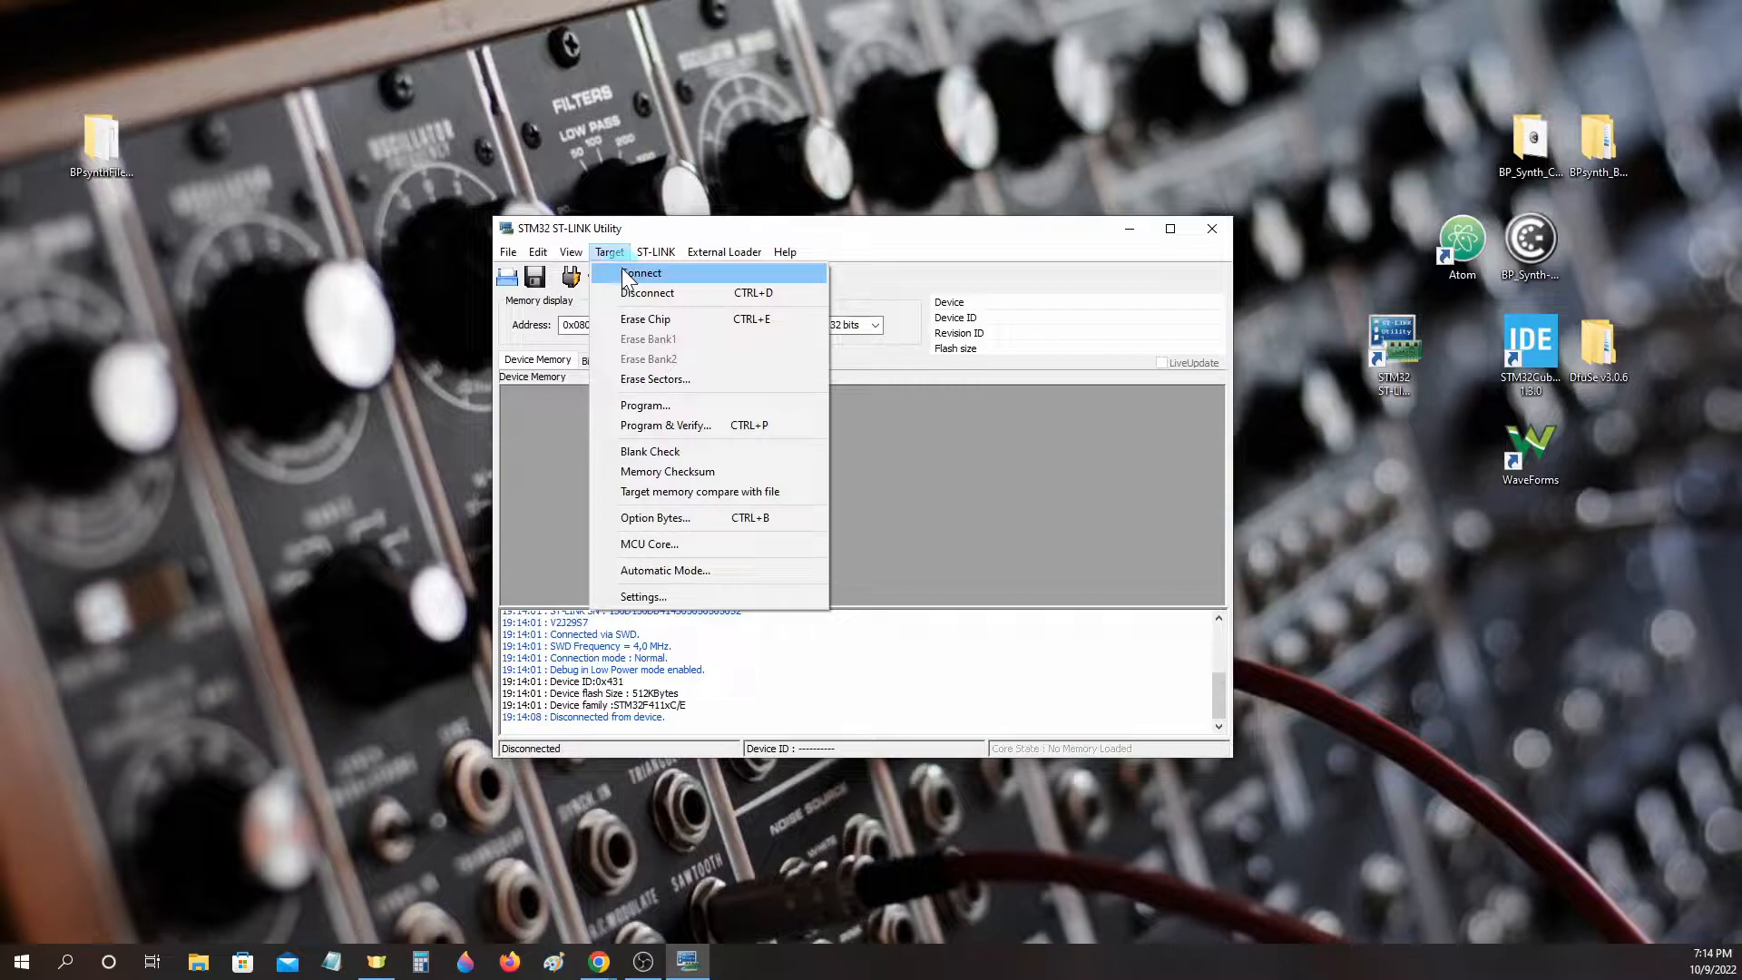
click(641, 274)
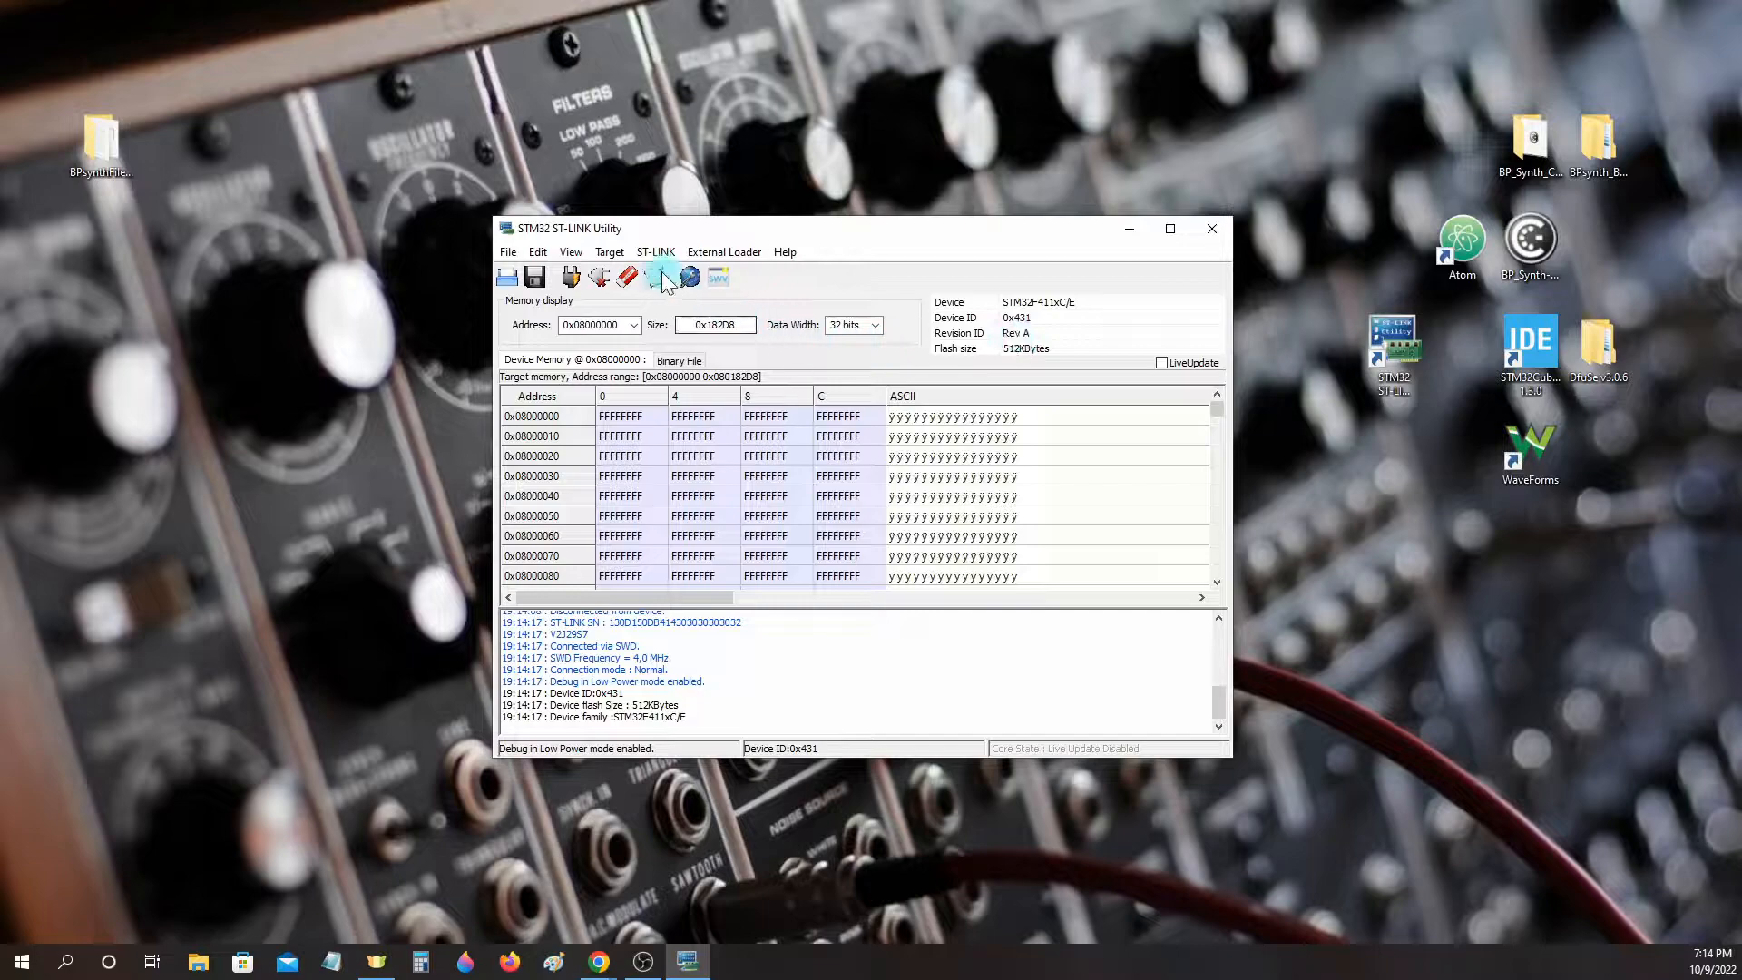
mouse_move(660, 276)
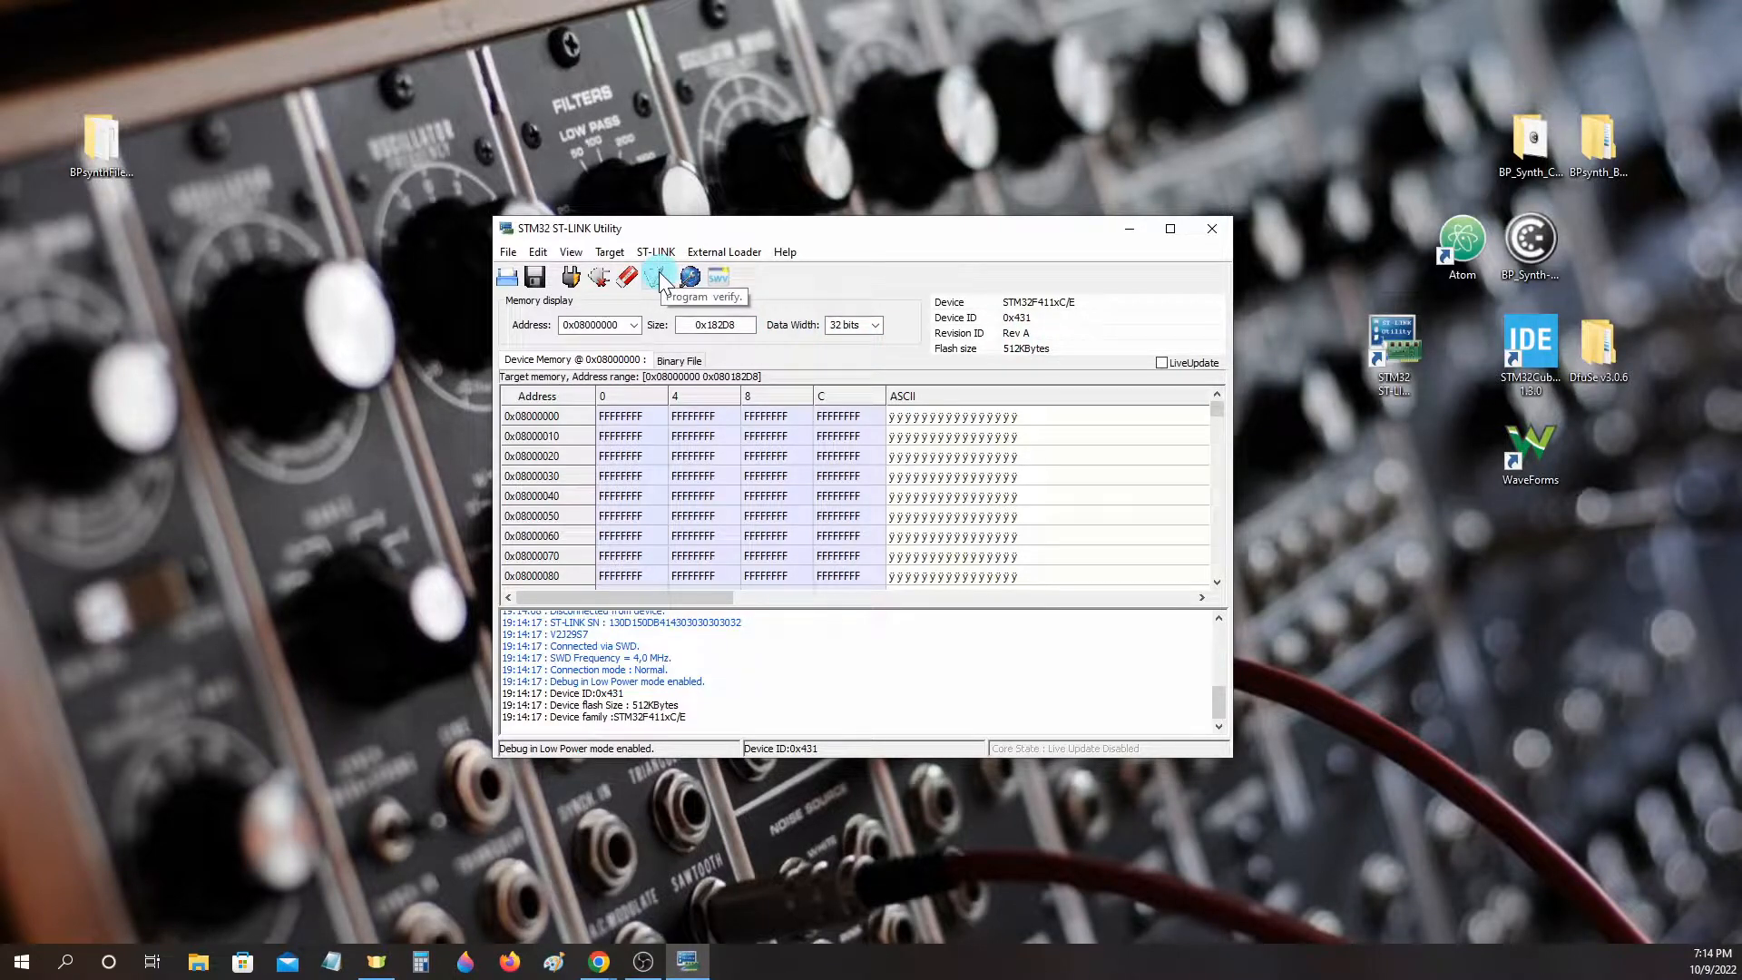
Load BP_Synth_ST-Link.hex from BPsynthFiles_All for Program & Verify, bringing up its Download settings.
click(659, 276)
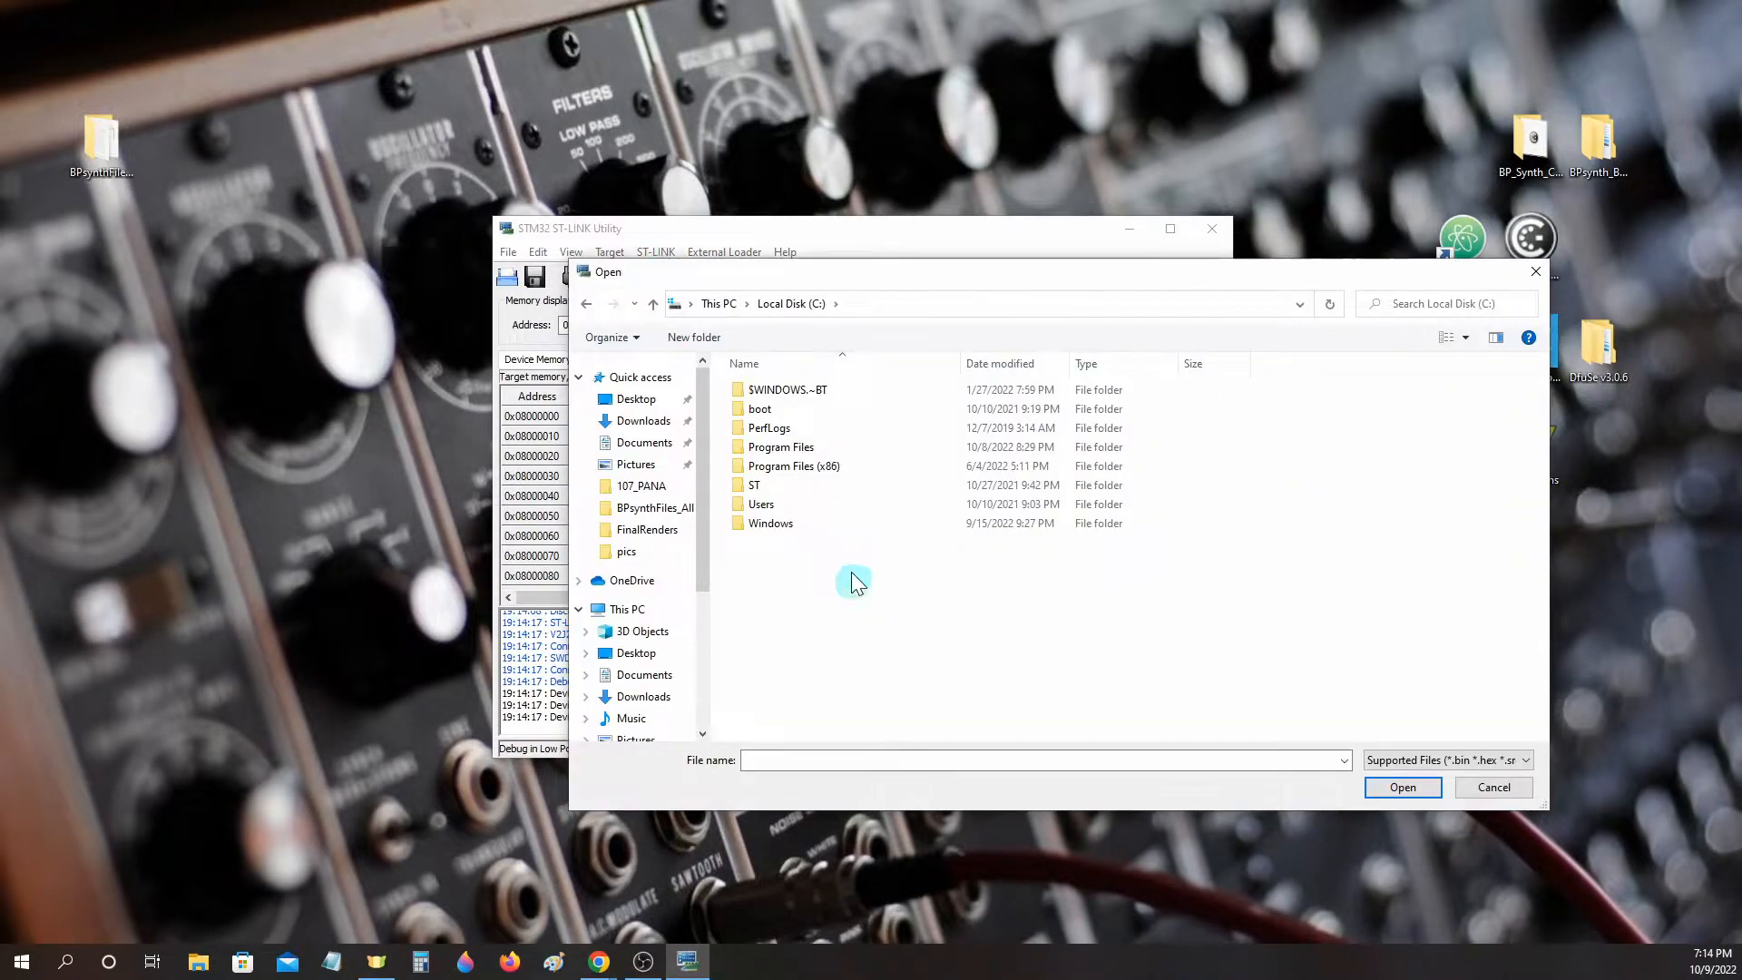
mouse_move(711, 506)
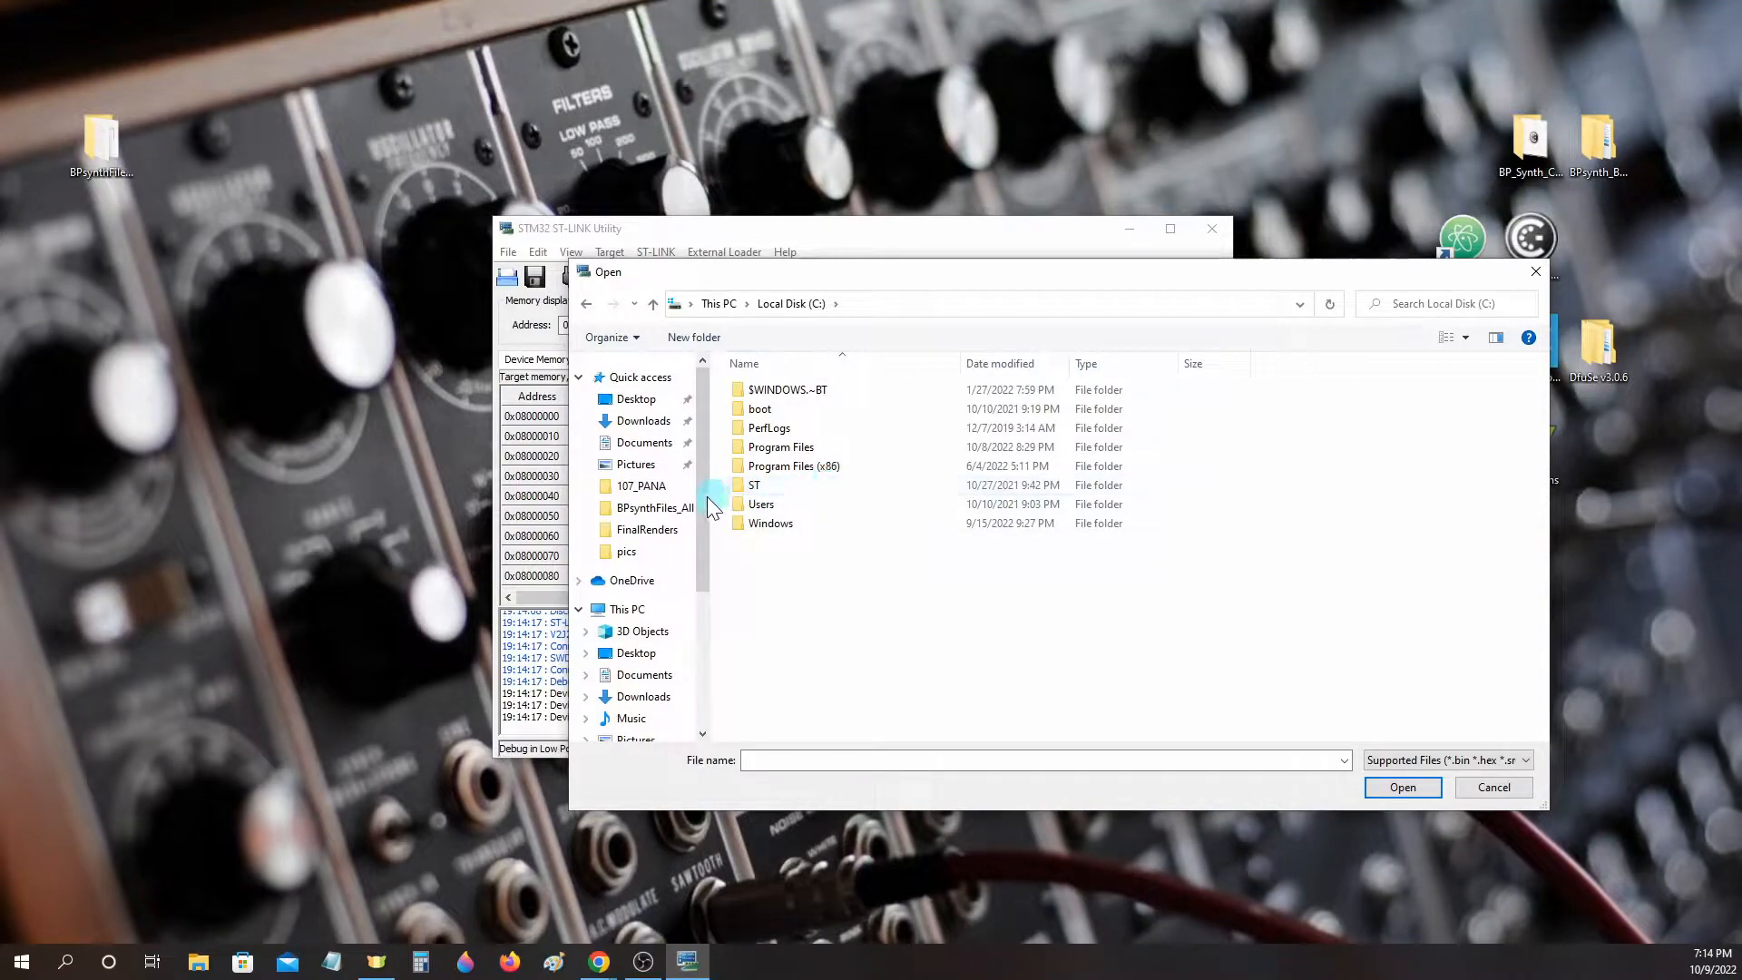
double_click(656, 508)
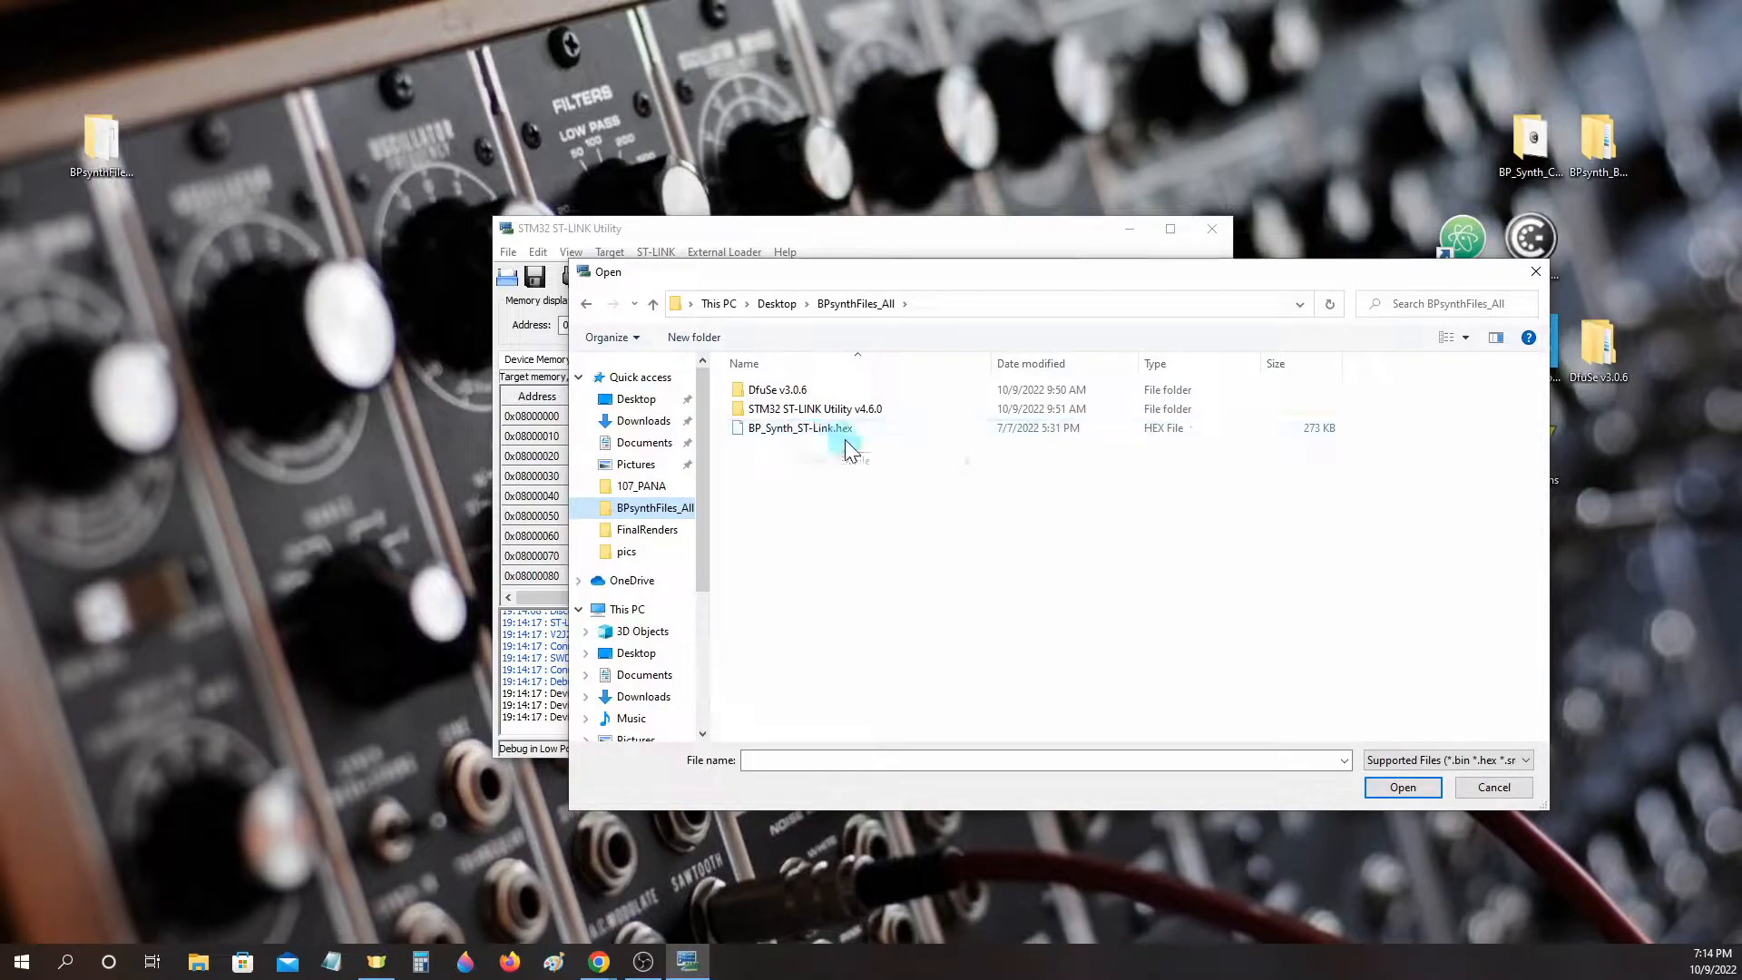
click(800, 429)
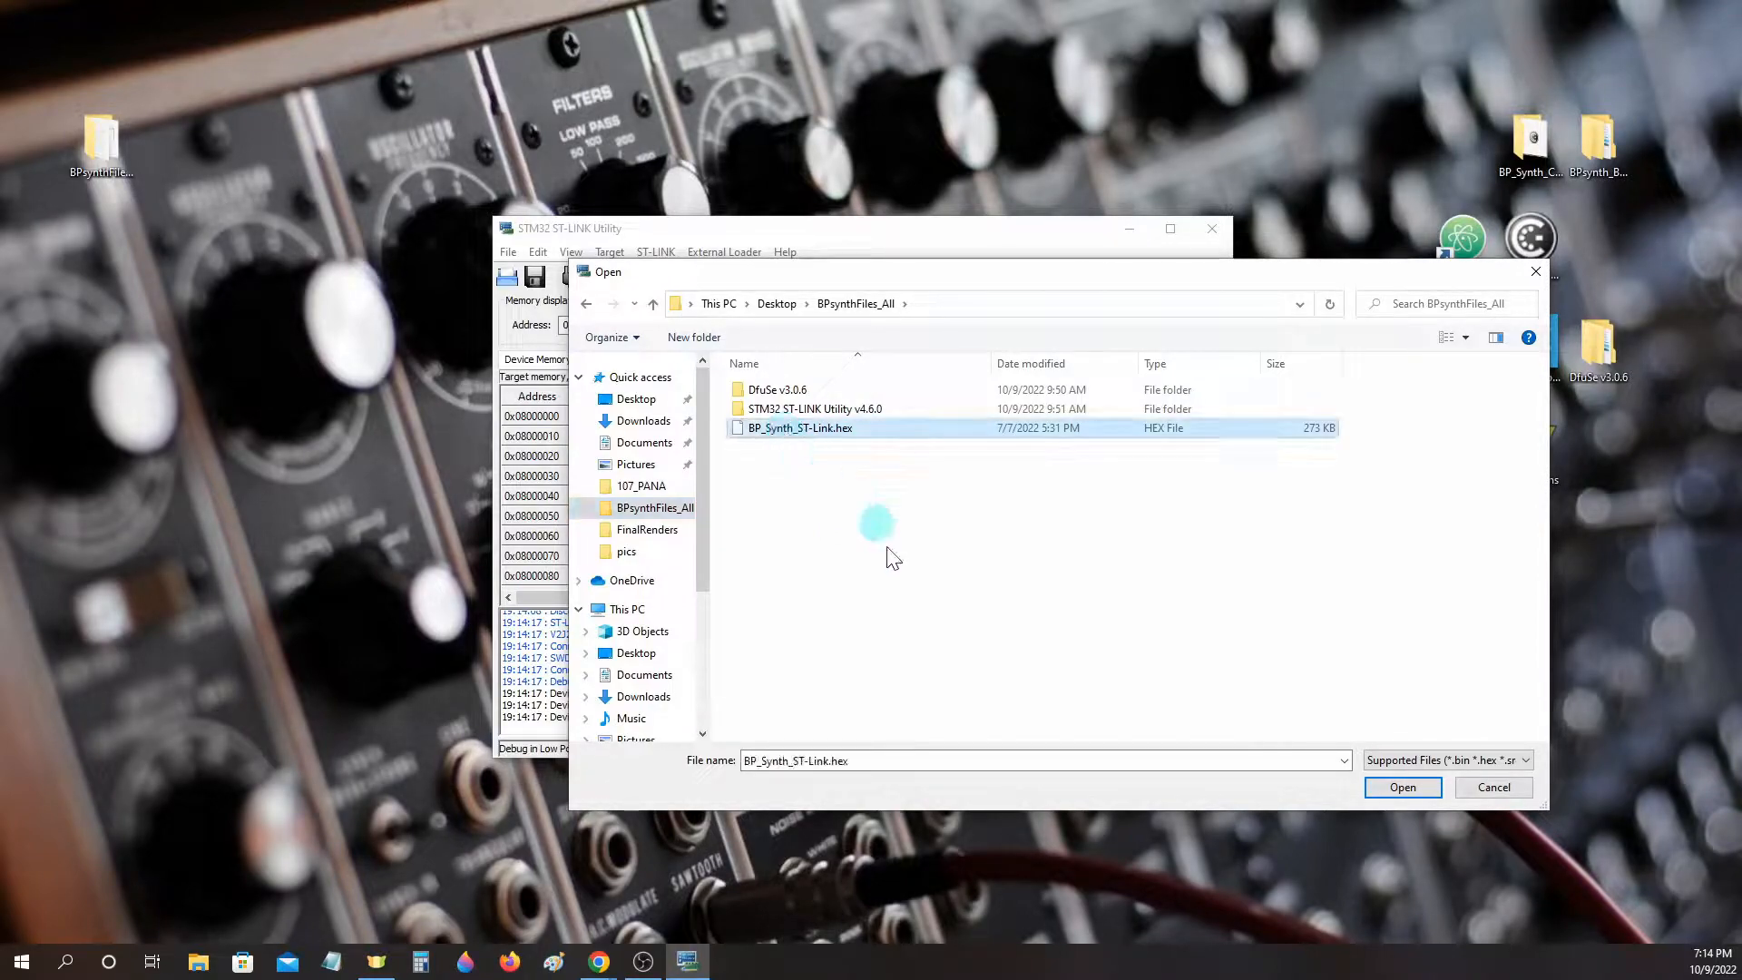
click(1403, 786)
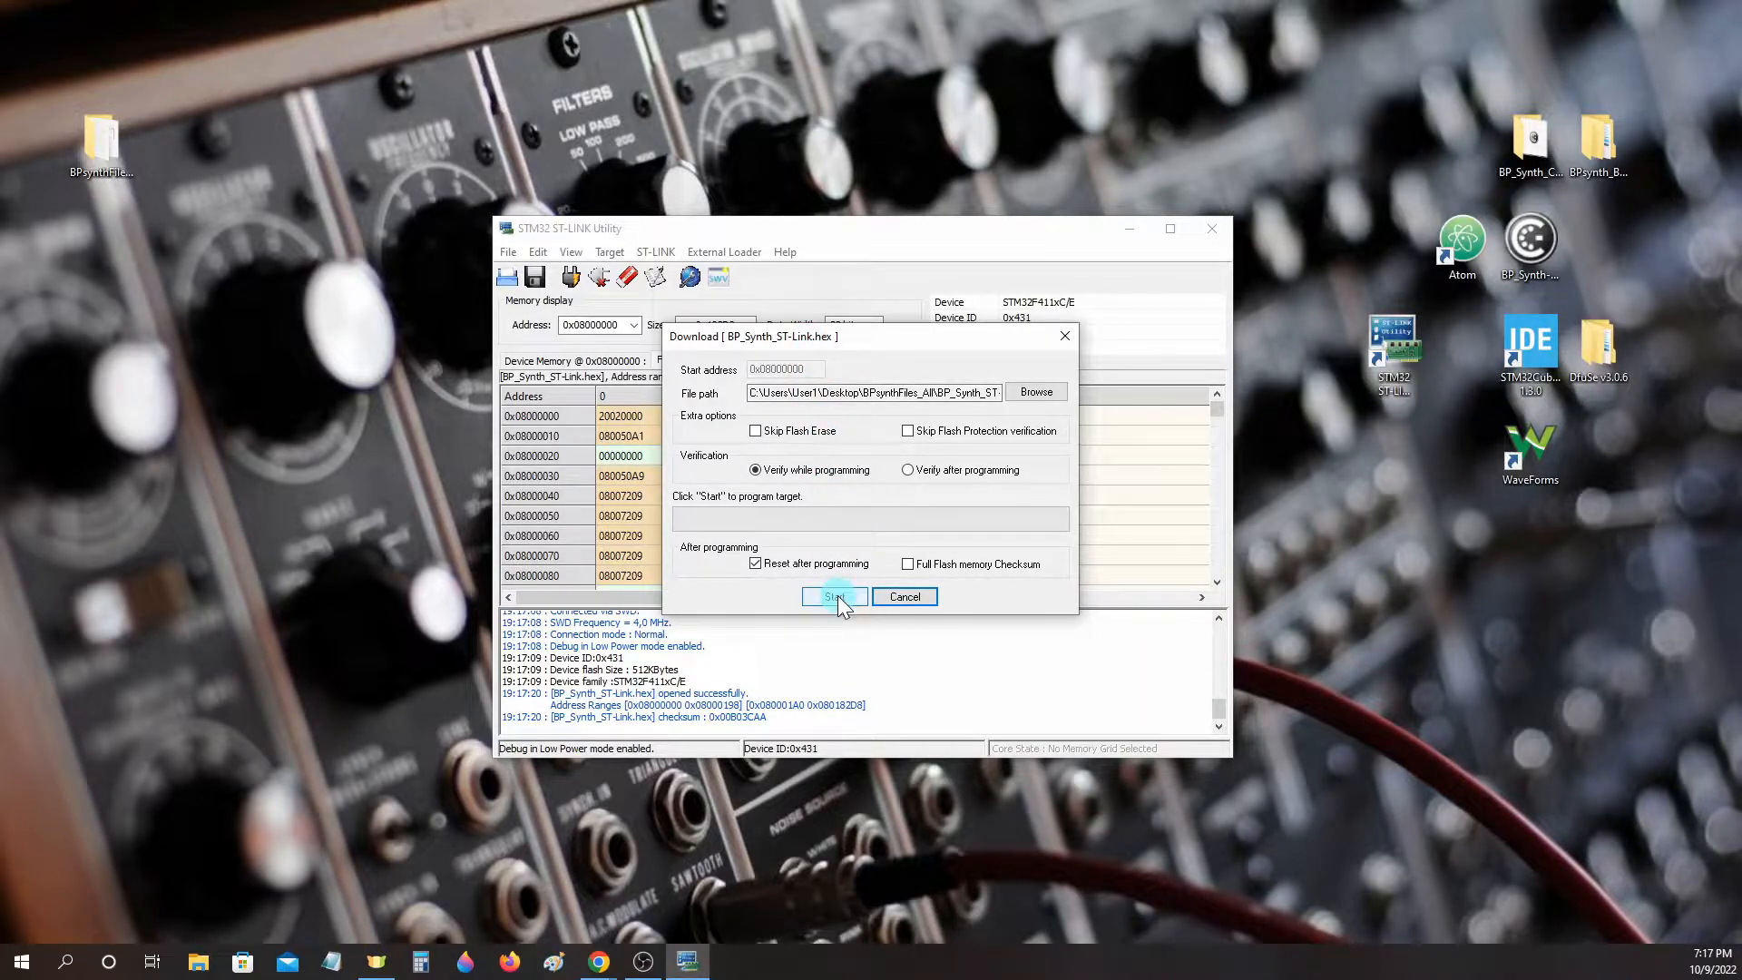
Start programming BP_Synth_ST-Link.hex into the board's flash and let verification complete OK.
click(833, 595)
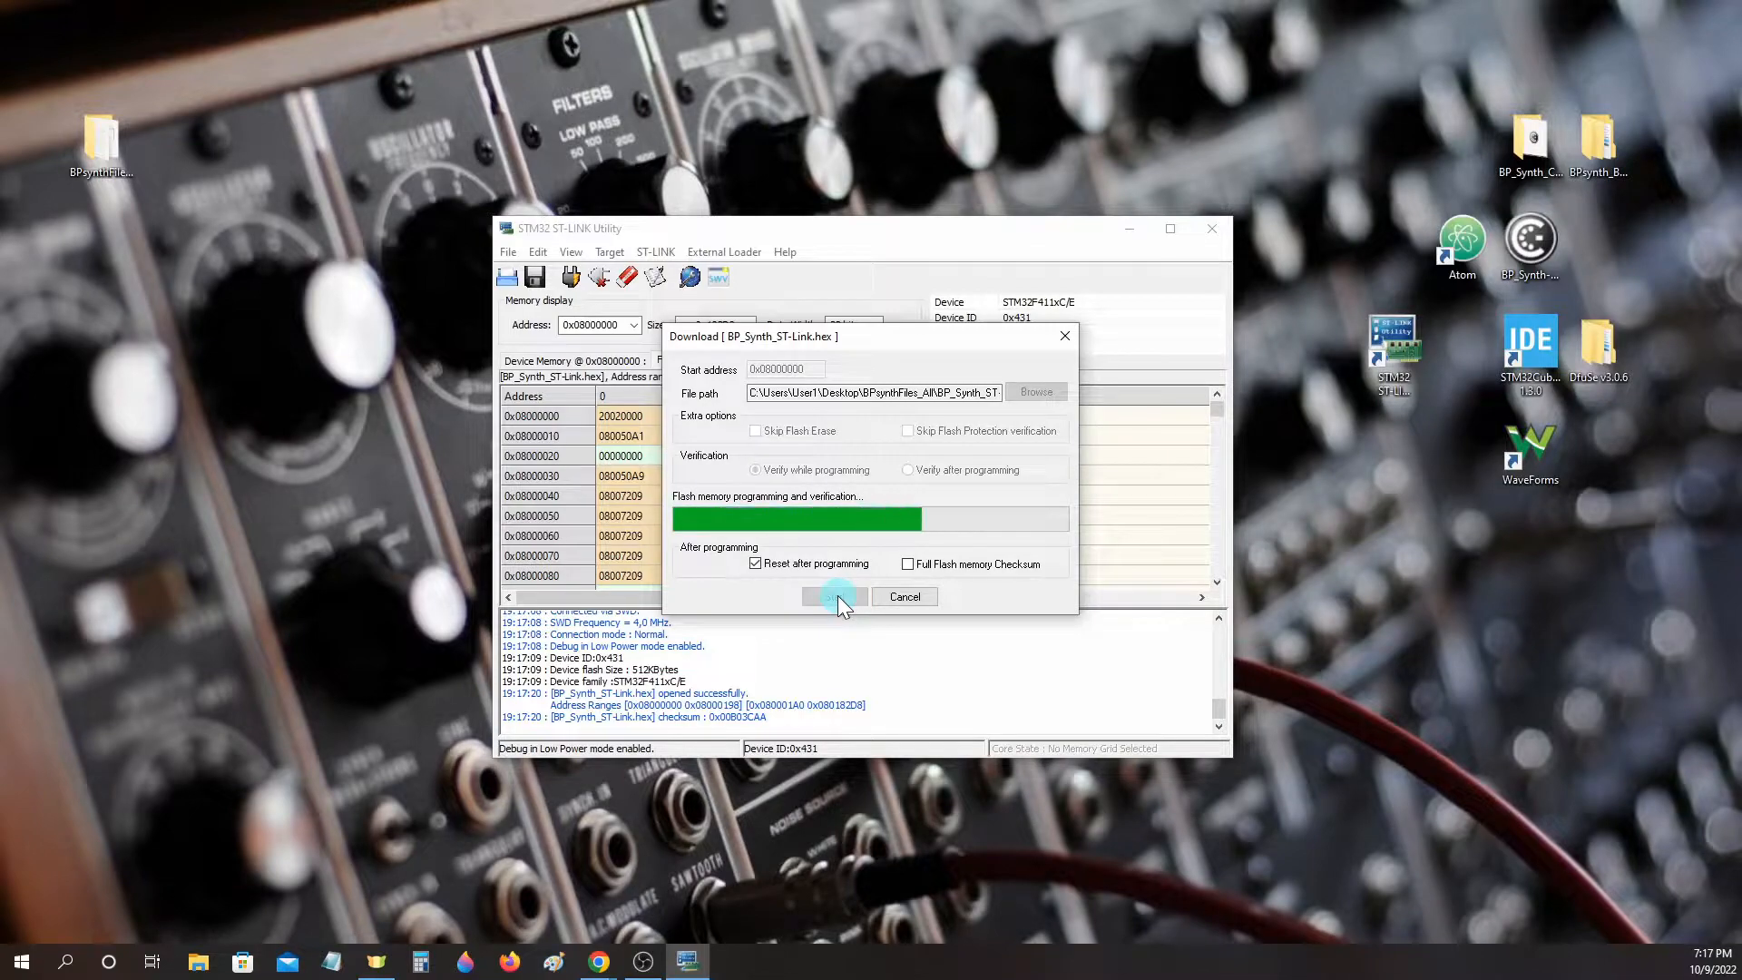
click(834, 597)
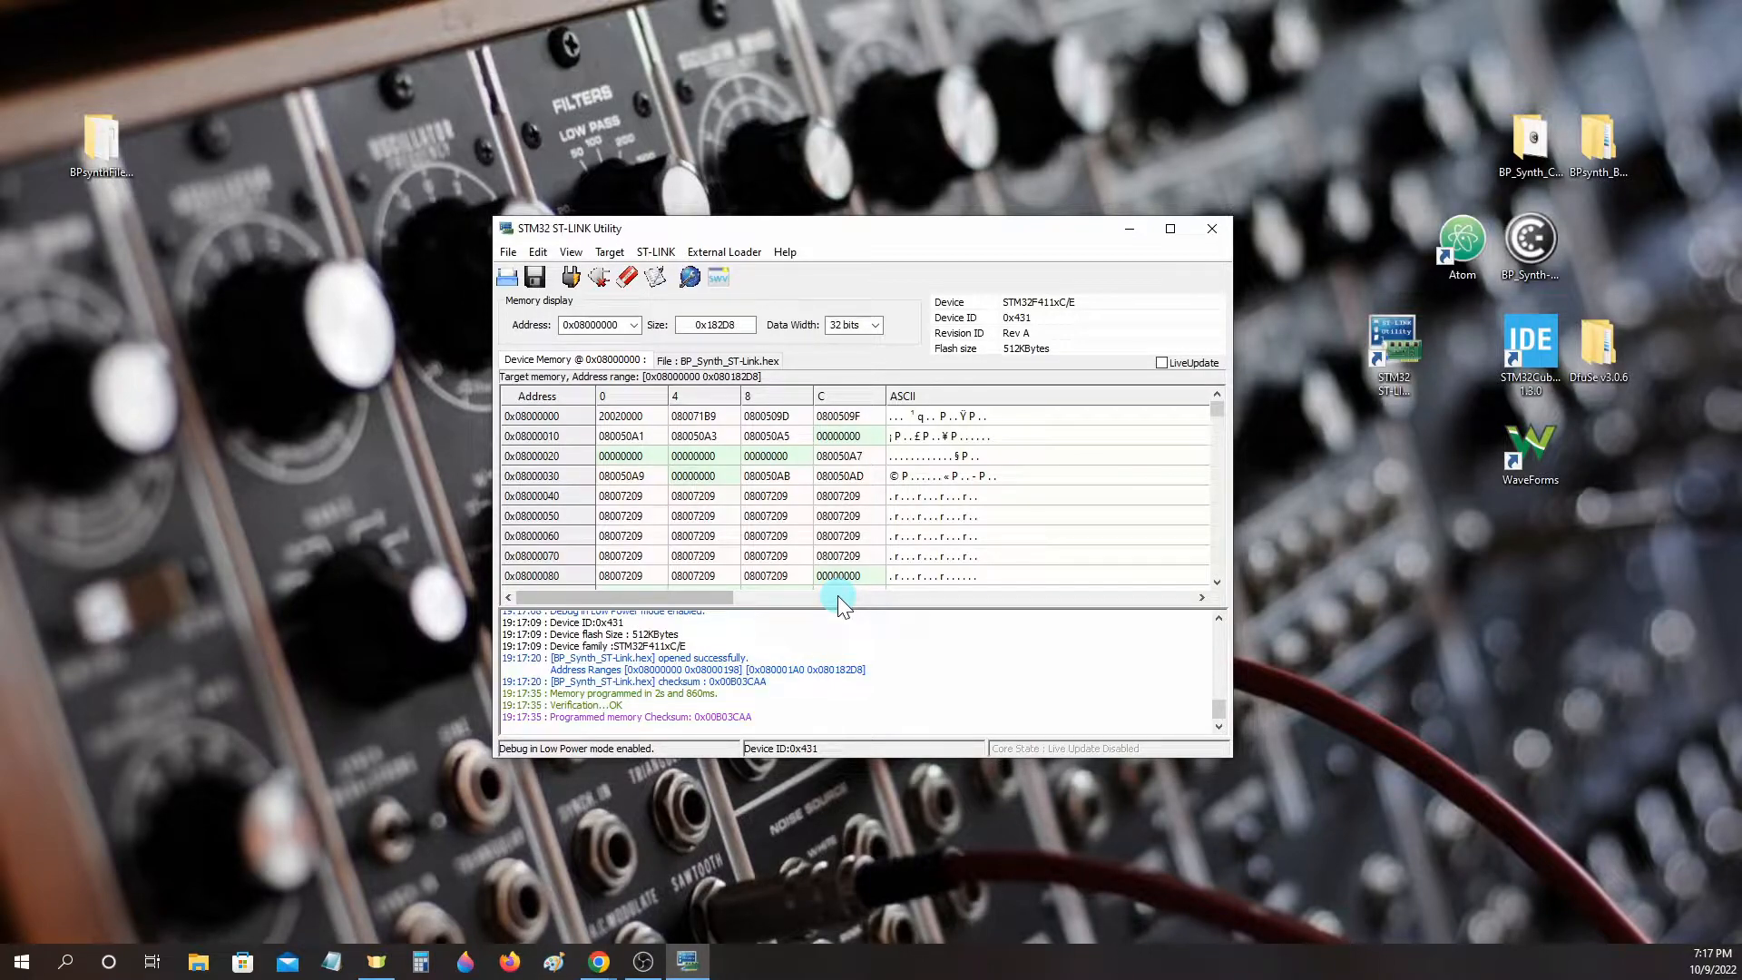
mouse_move(750, 695)
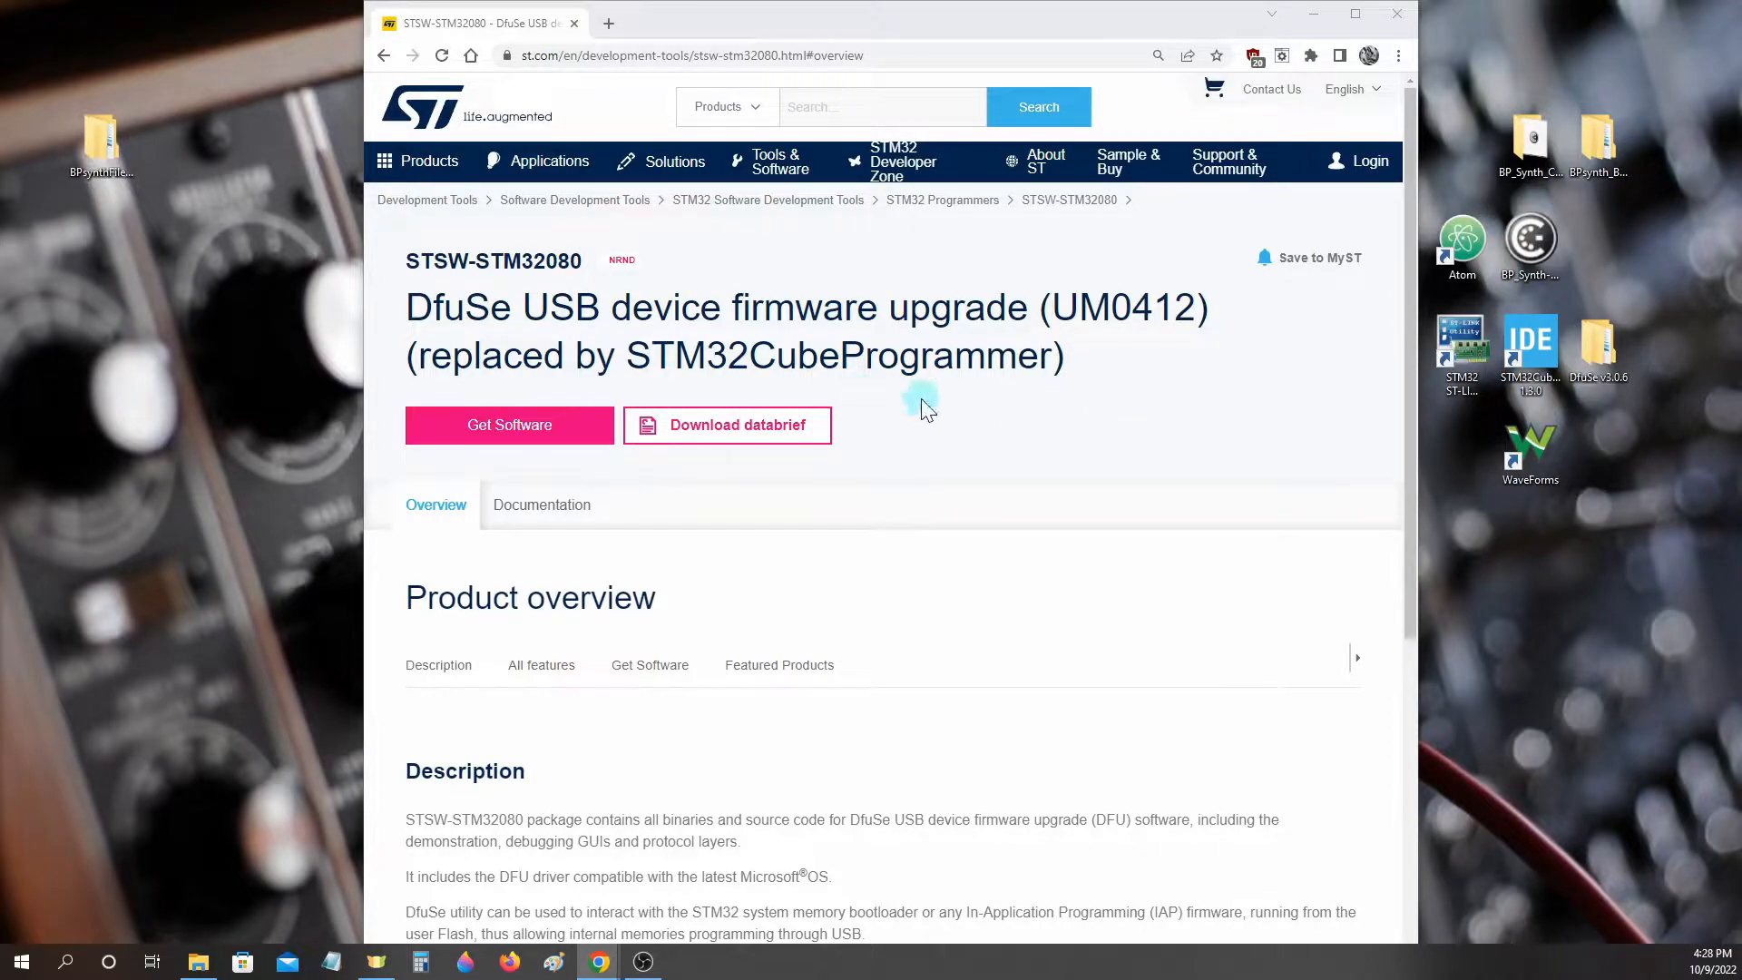
mouse_move(481, 108)
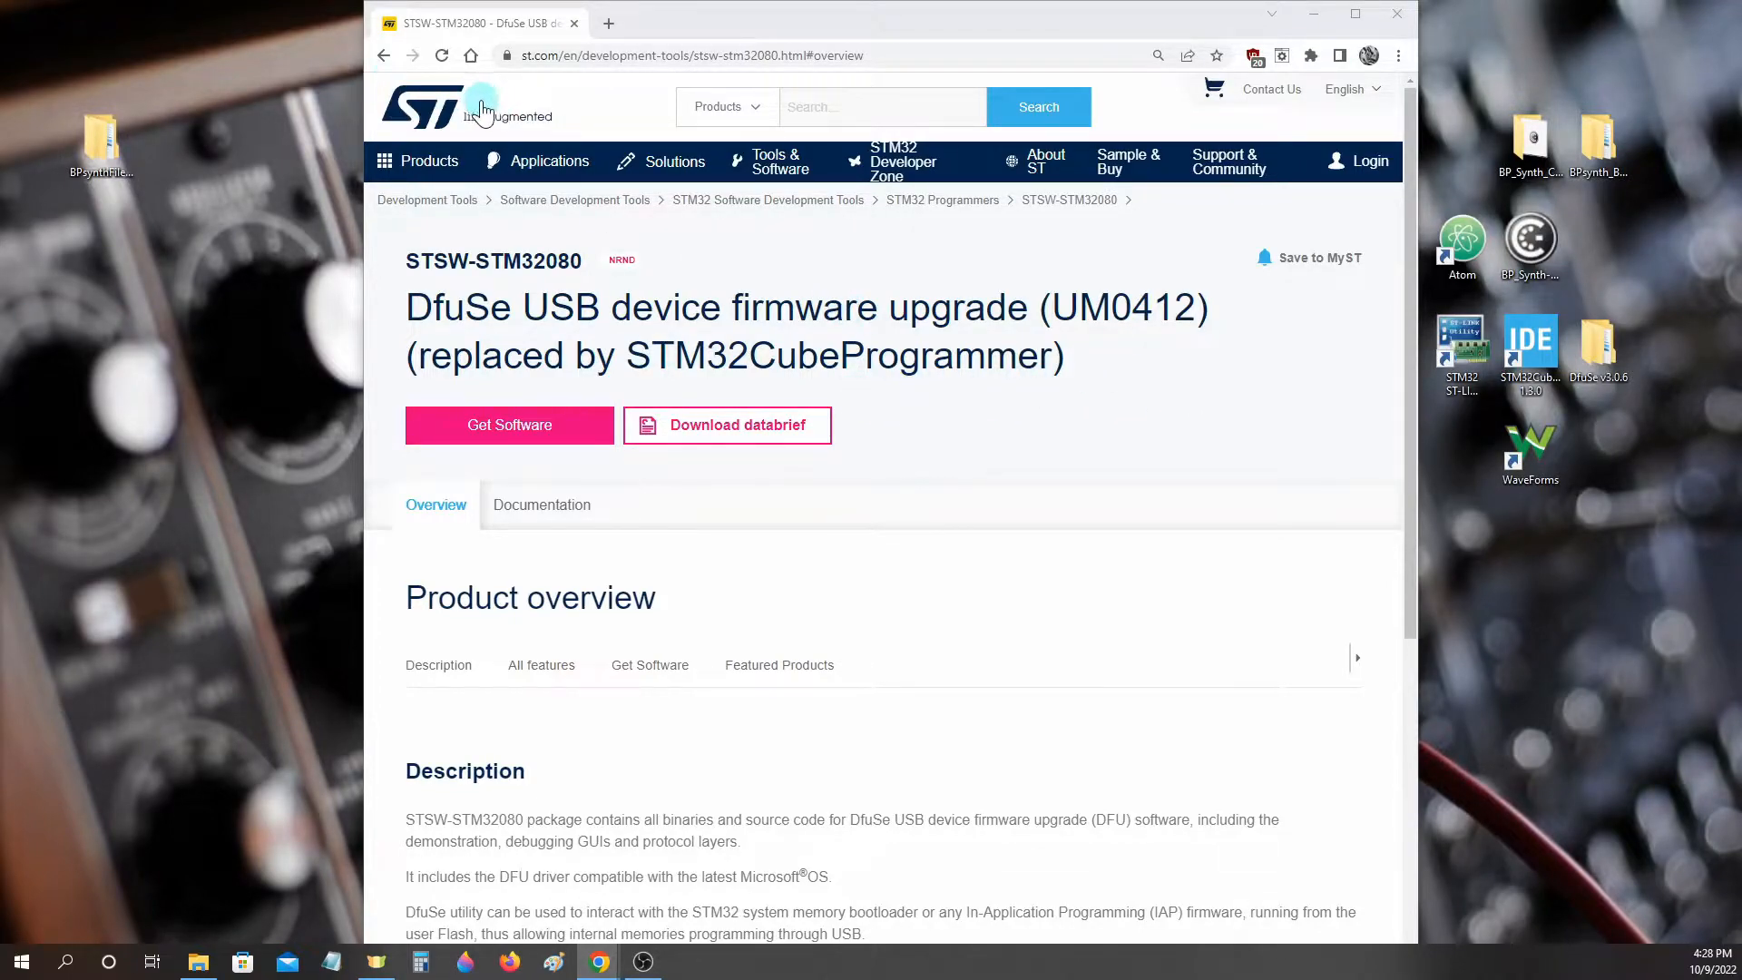
scroll(down, 3)
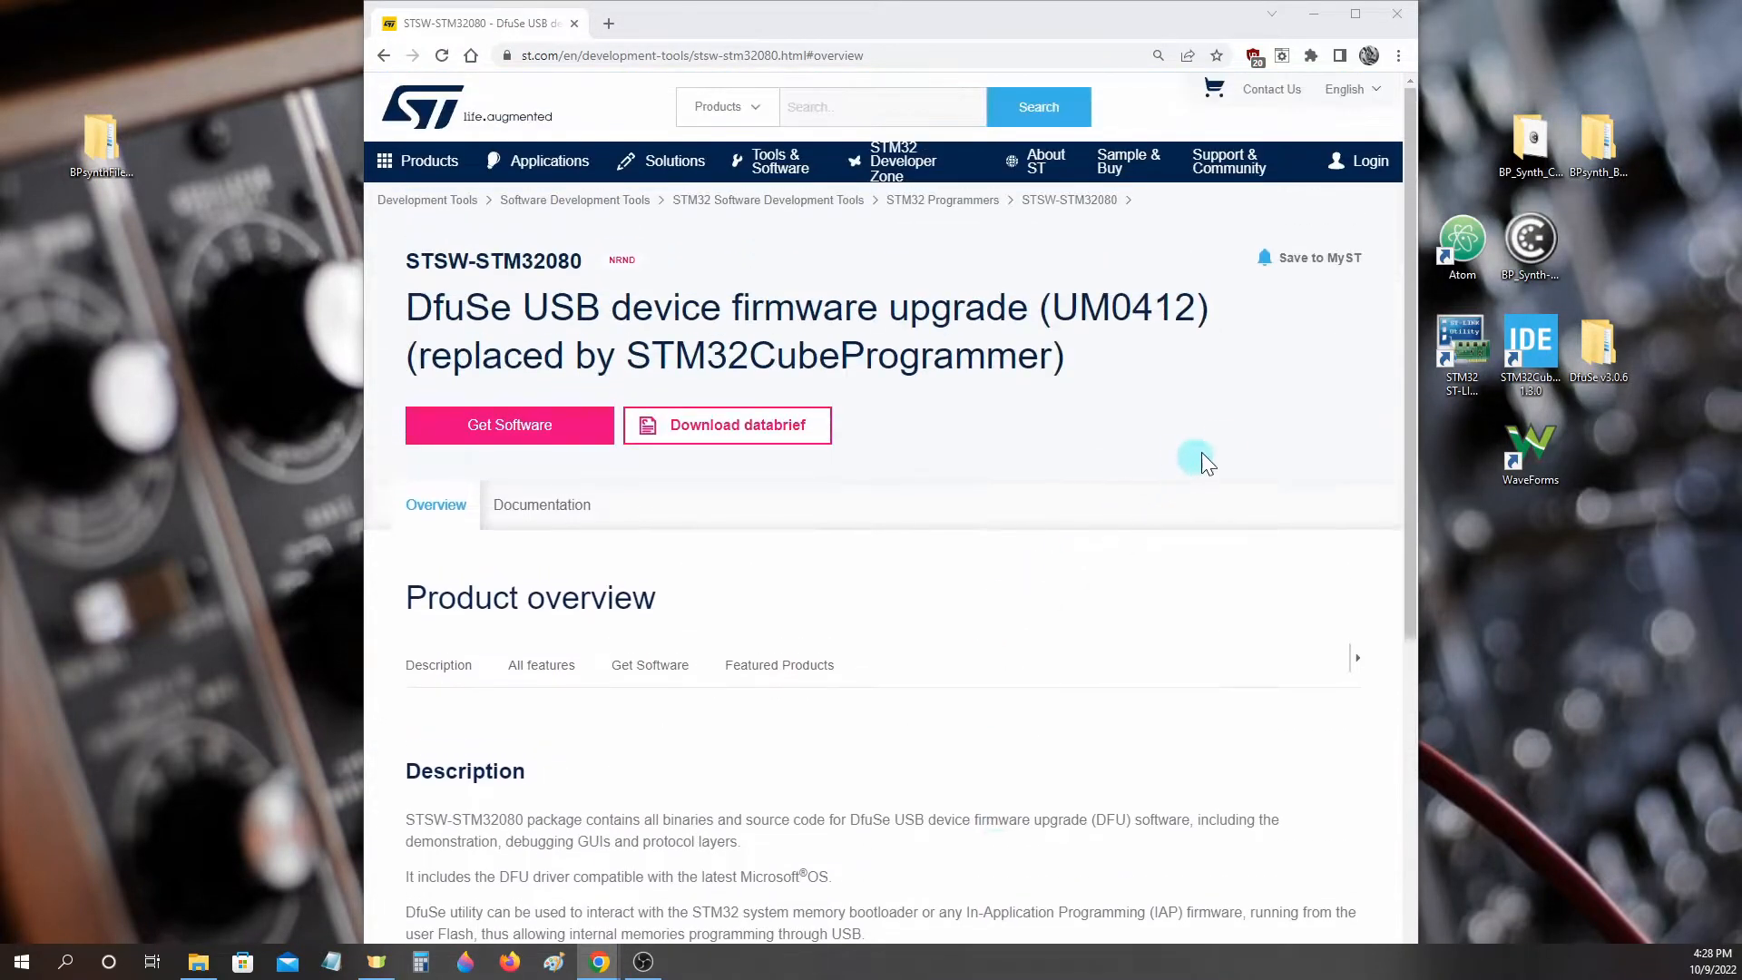
mouse_move(874, 666)
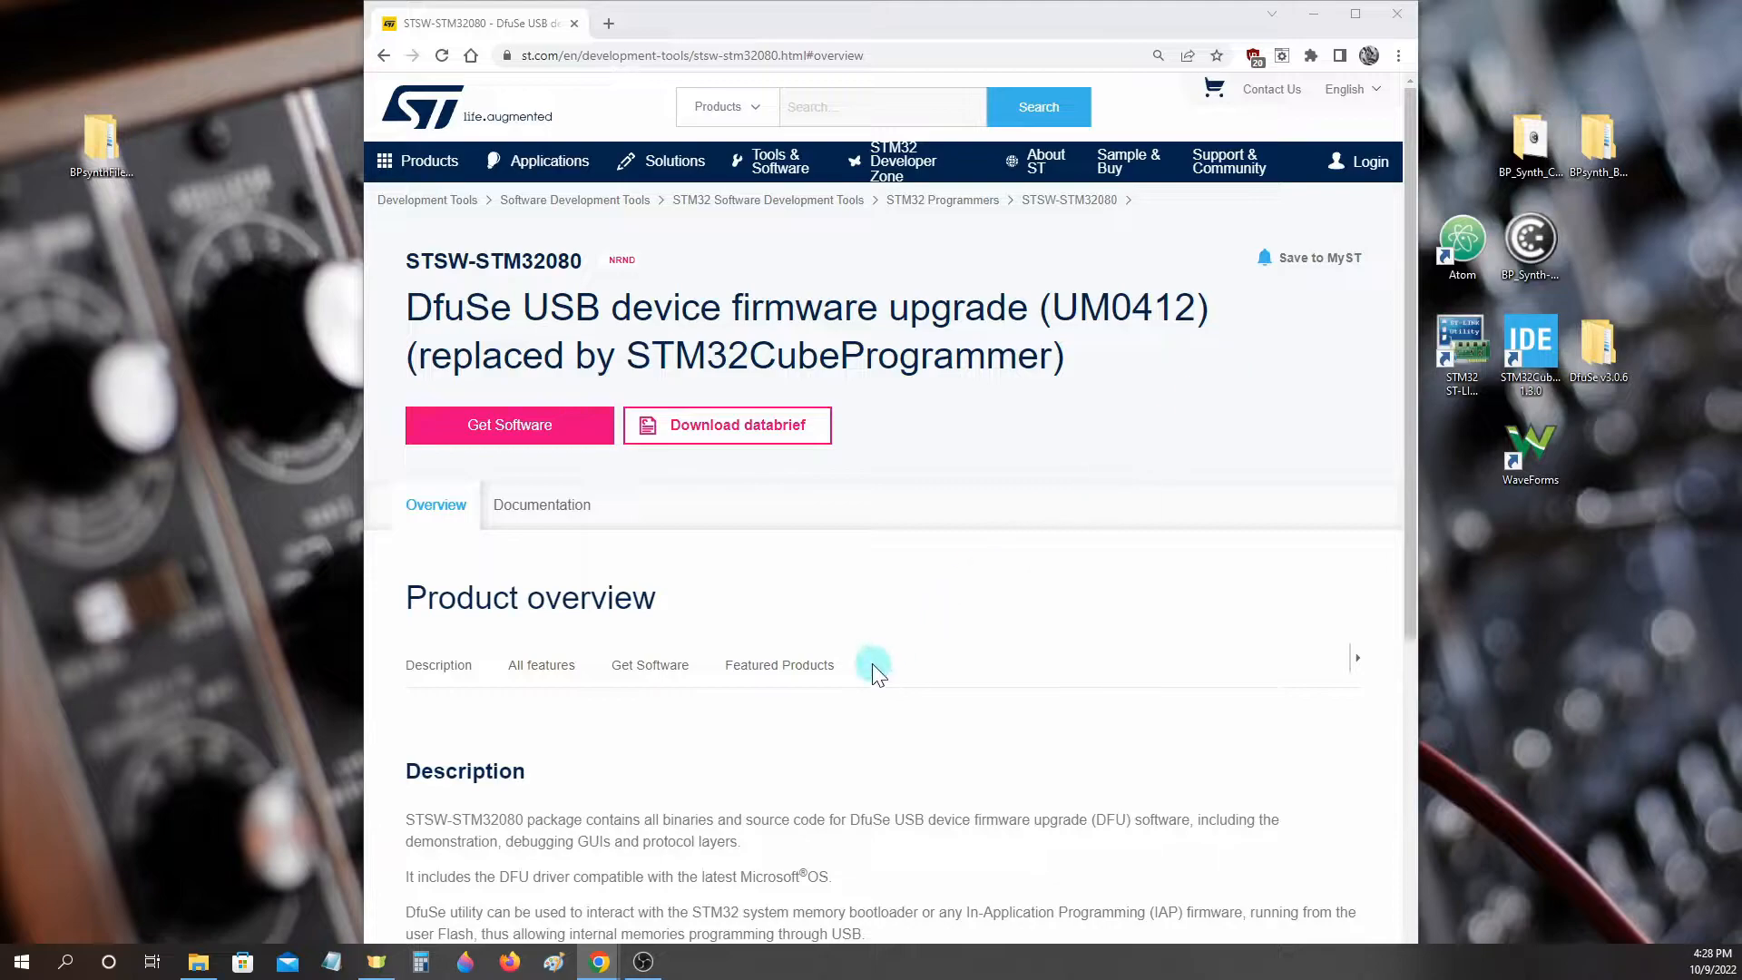
scroll(down, 3)
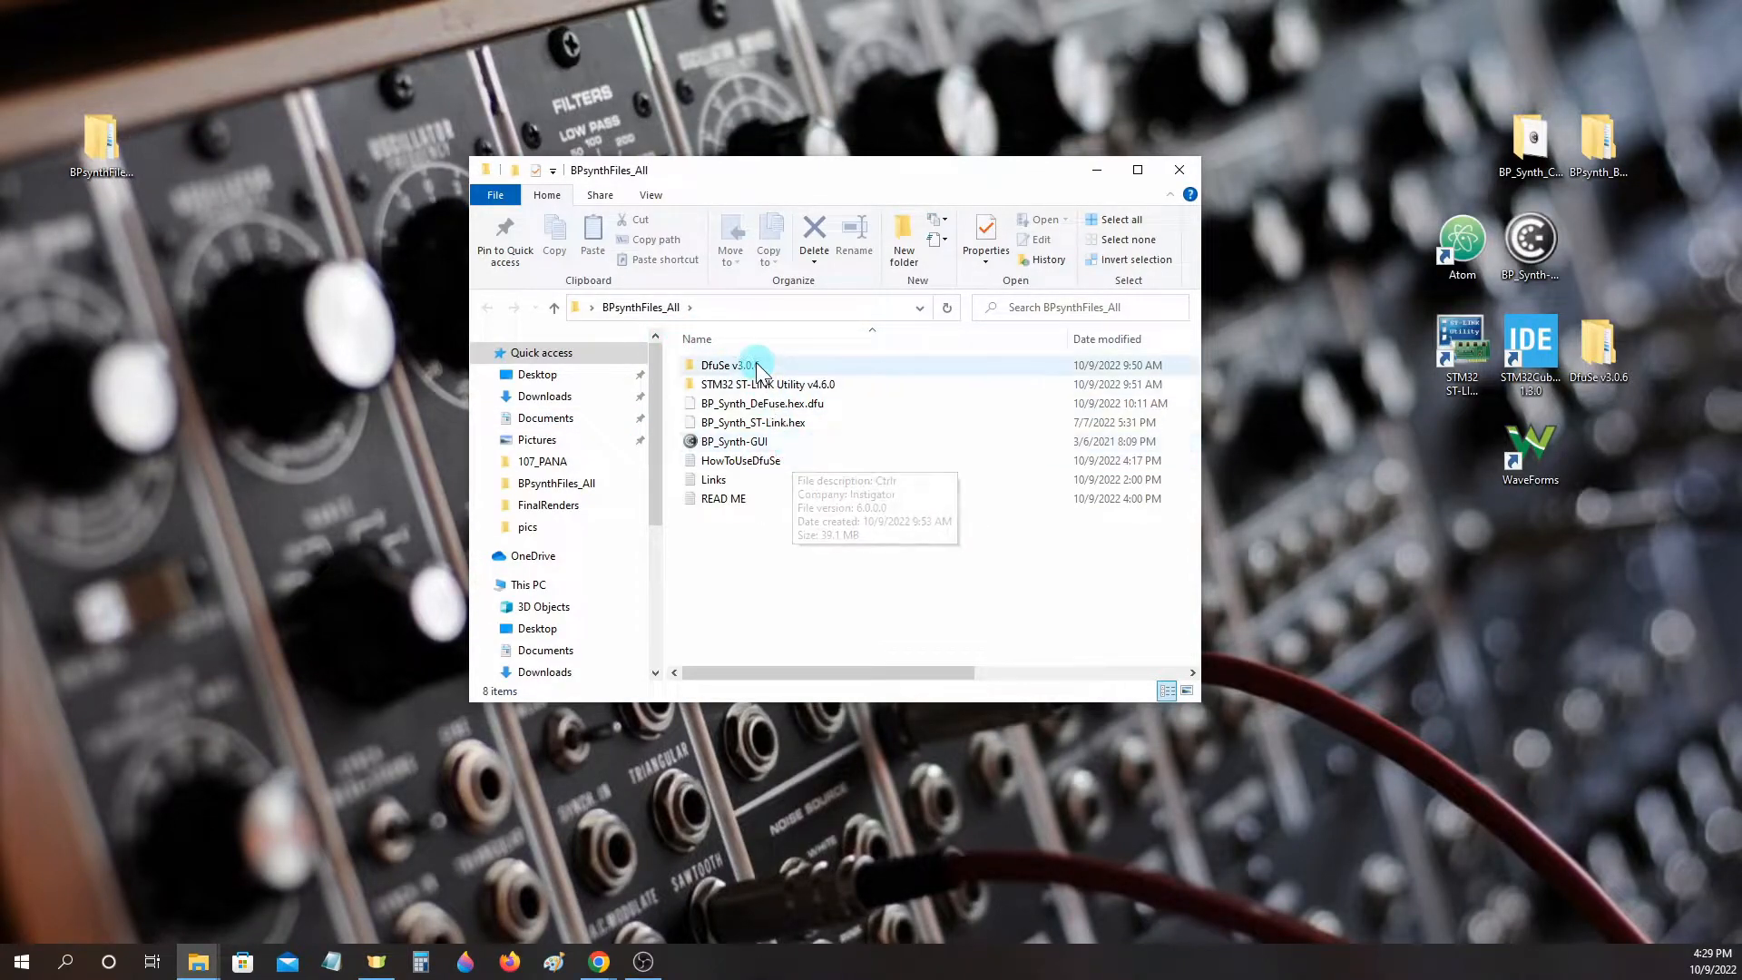
Run DfuSe_Demo_V3.0.6_Setup from the DfuSe v3.0.6 folder through its maintenance wizard with Modify selected.
double_click(720, 365)
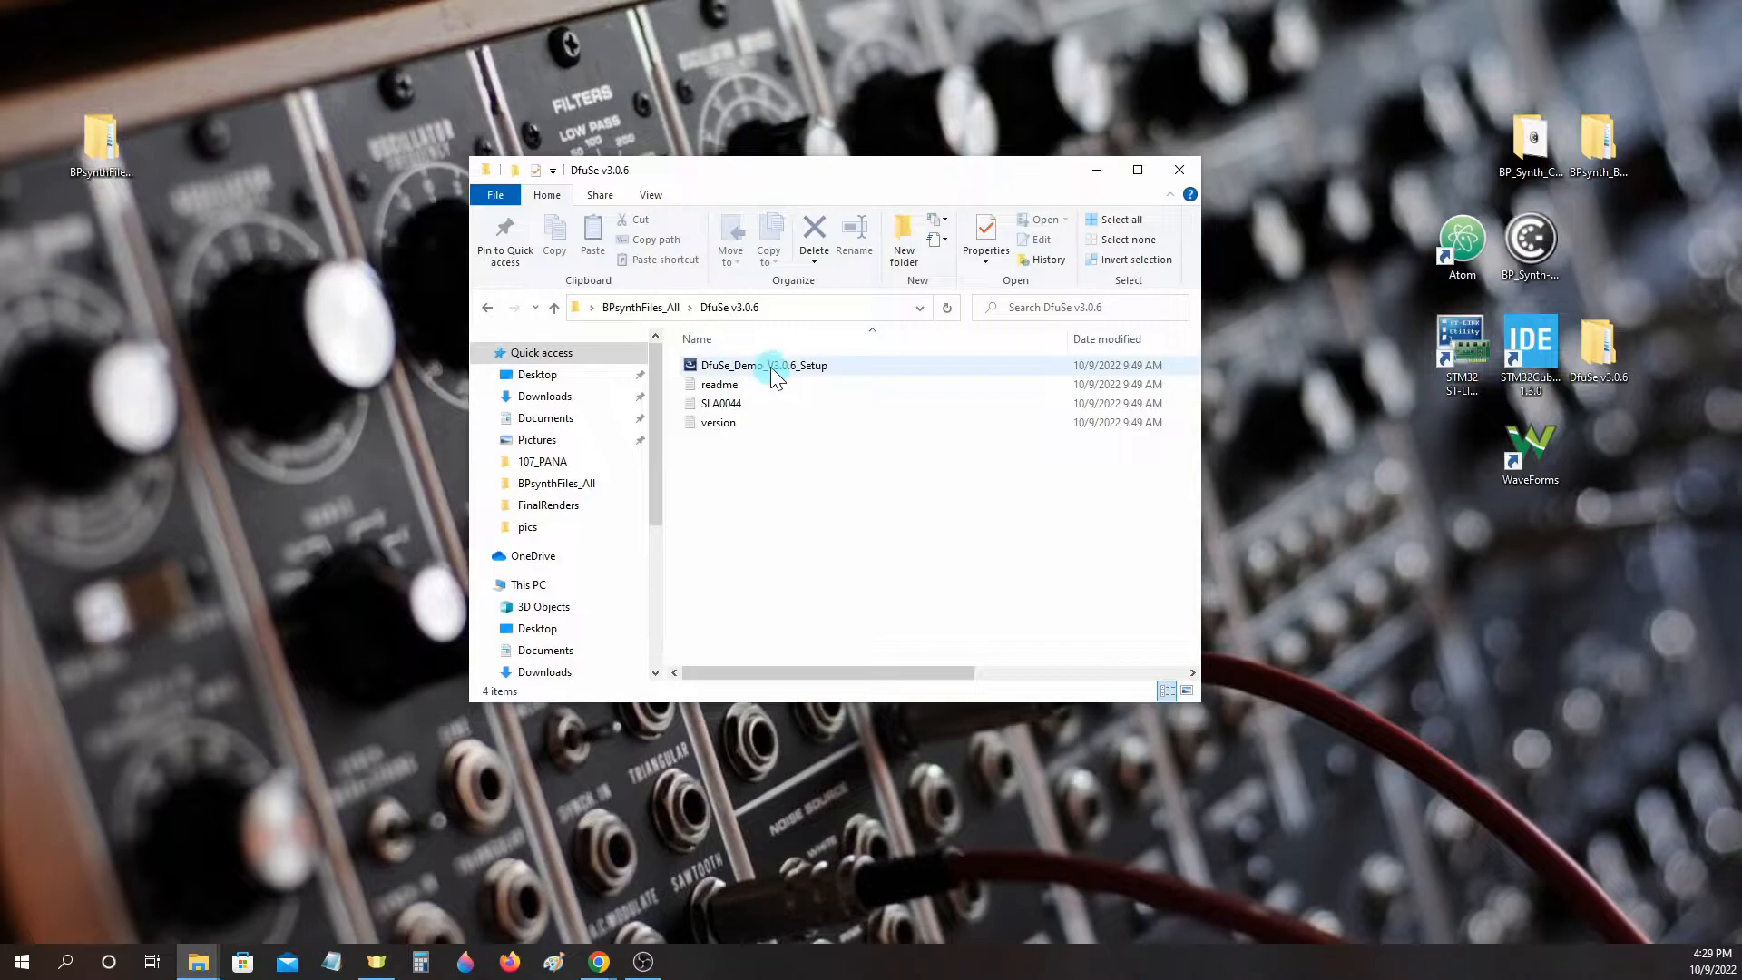
double_click(764, 365)
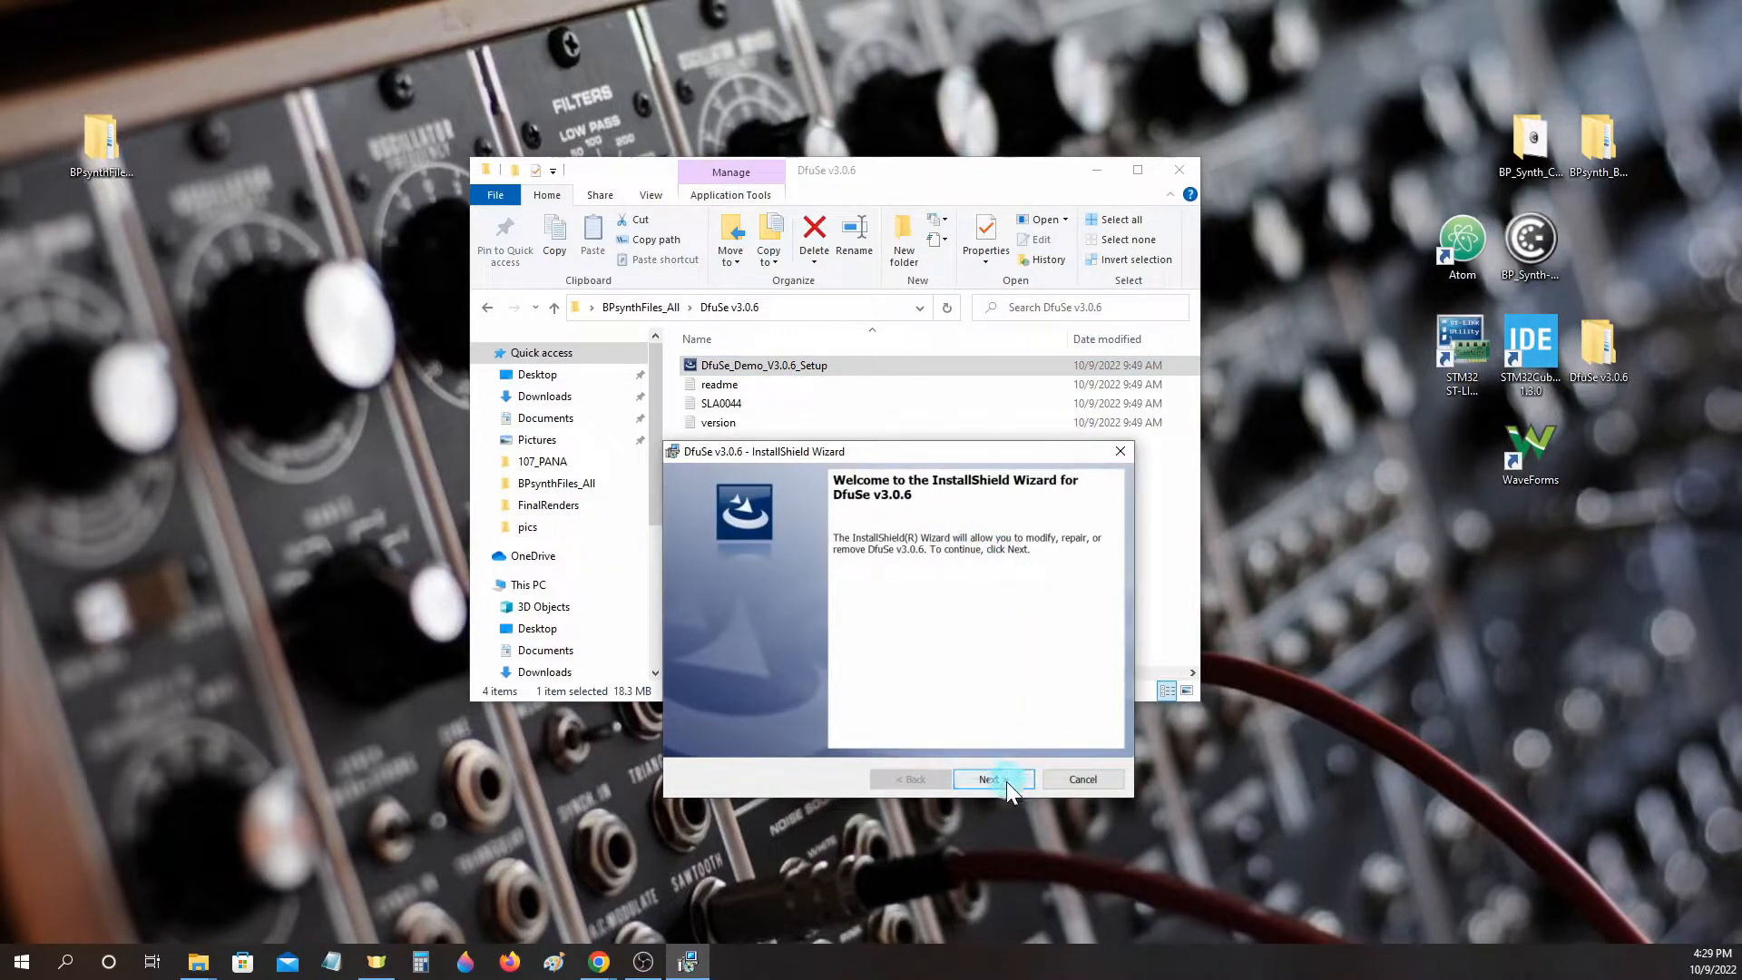
click(991, 779)
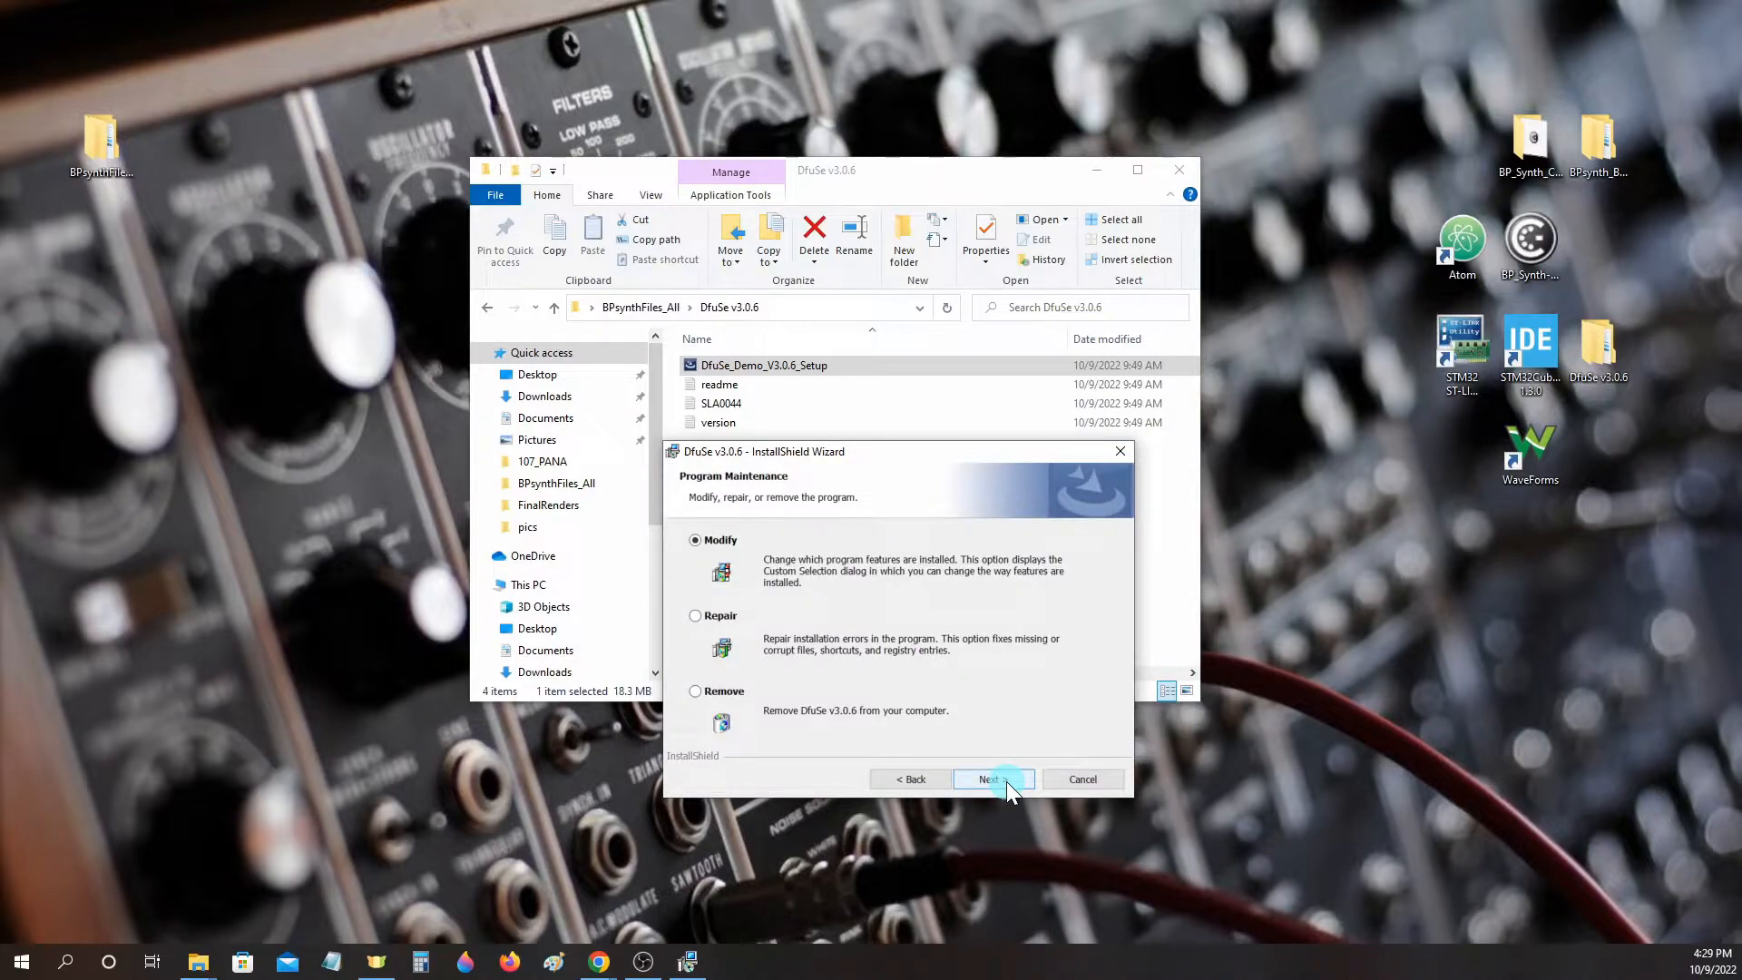
click(989, 779)
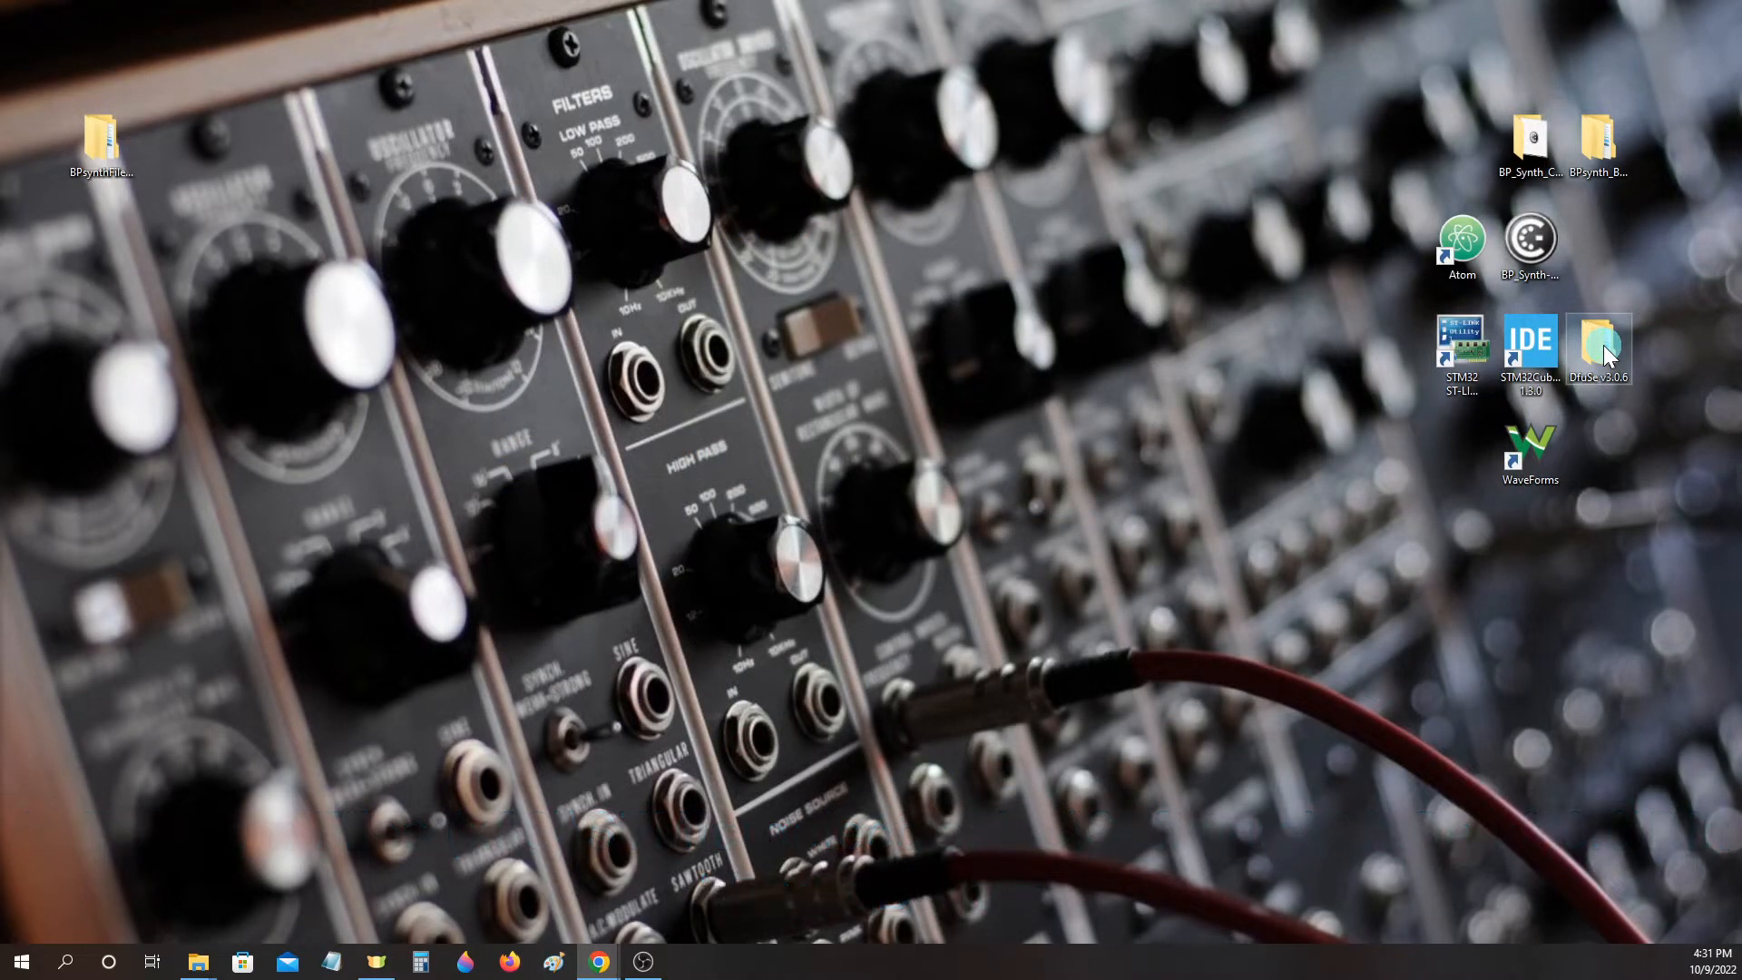
Launch DfuSeDemo from the Bin folder of the desktop DfuSe v3.0.6 folder.
double_click(1597, 341)
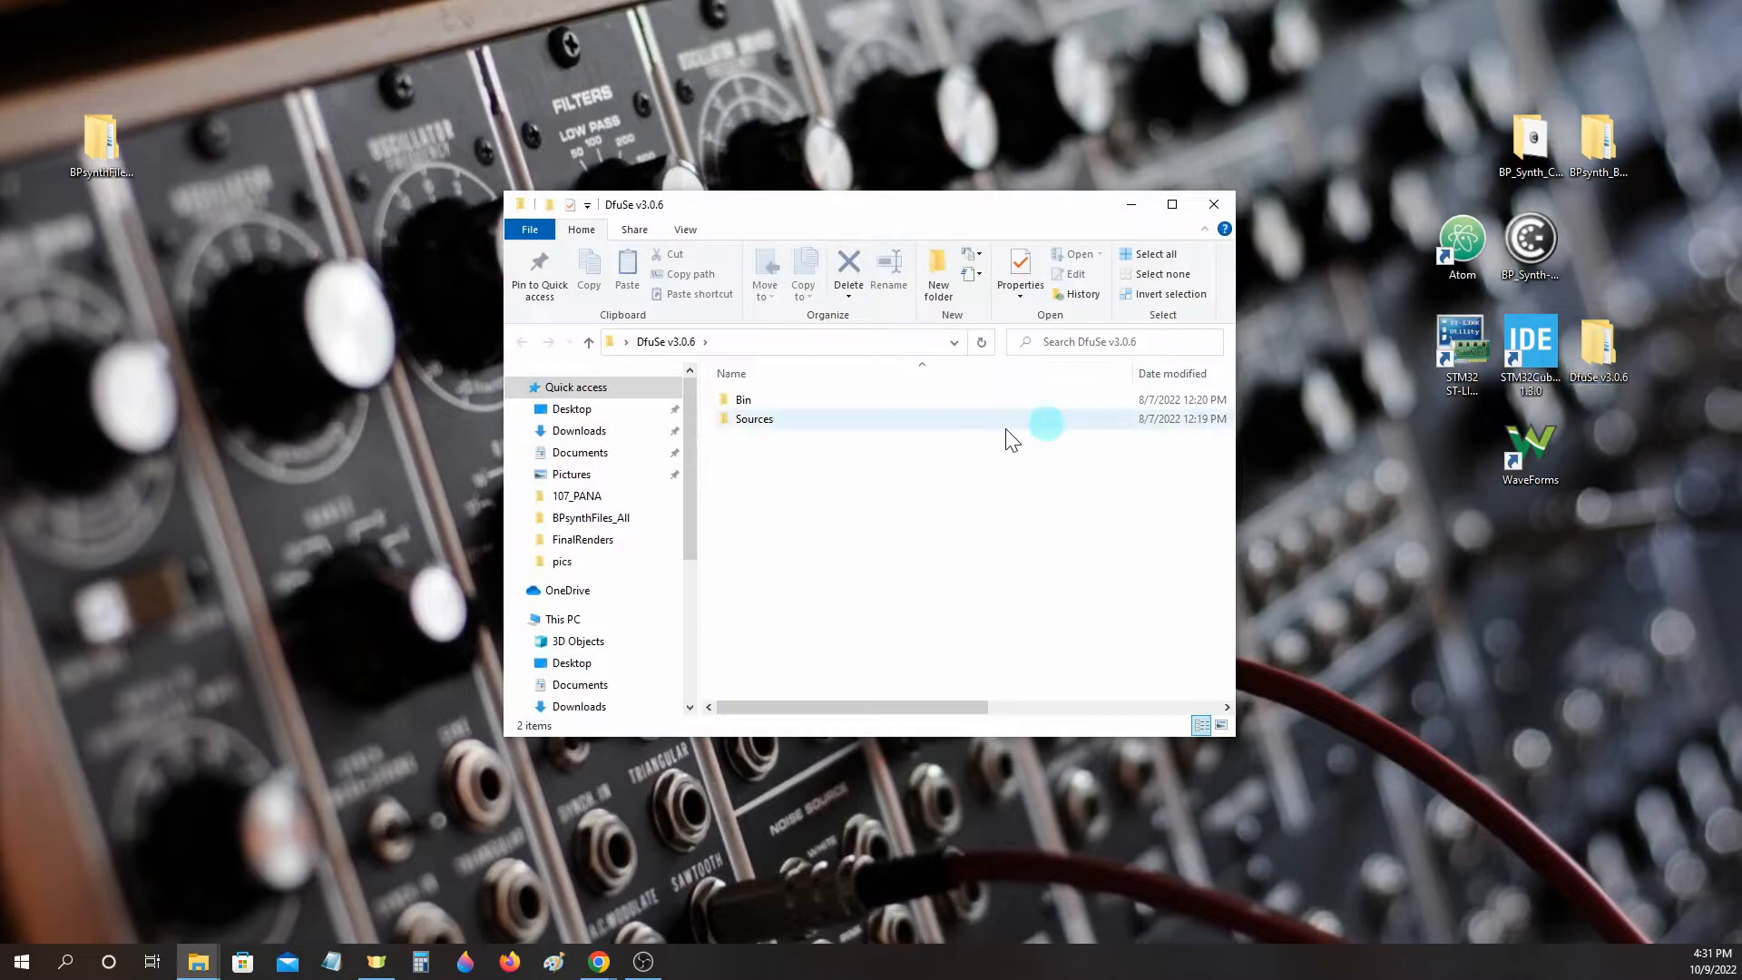
mouse_move(742, 399)
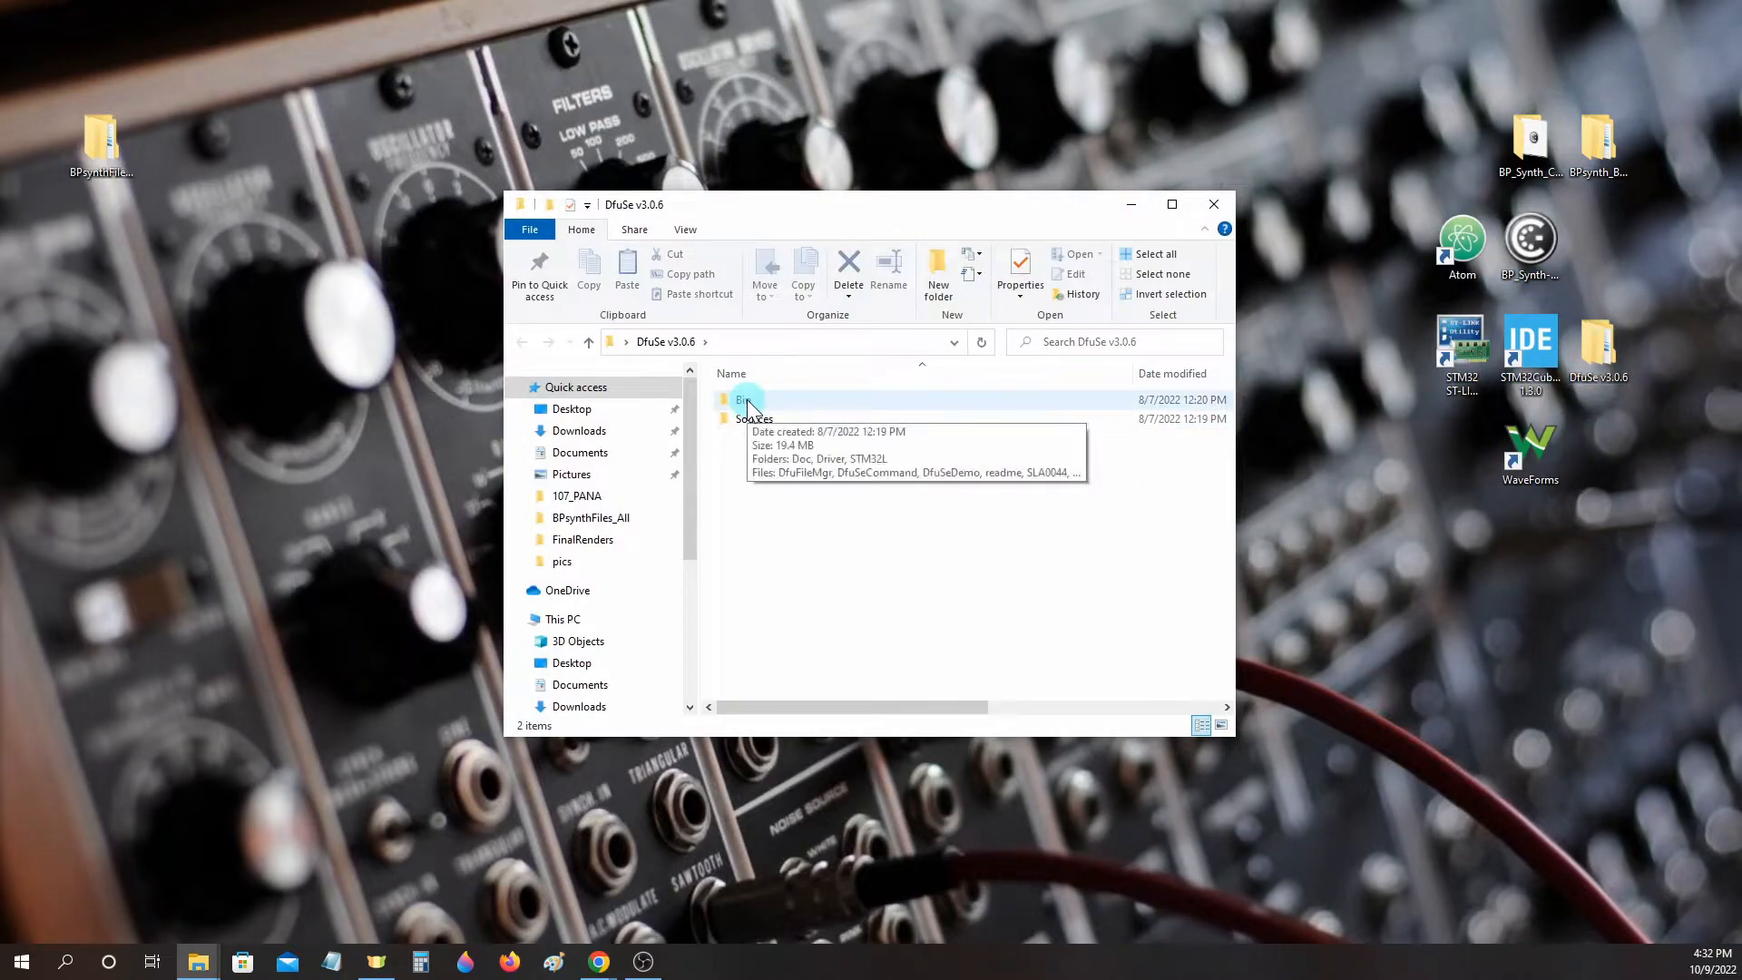
double_click(744, 399)
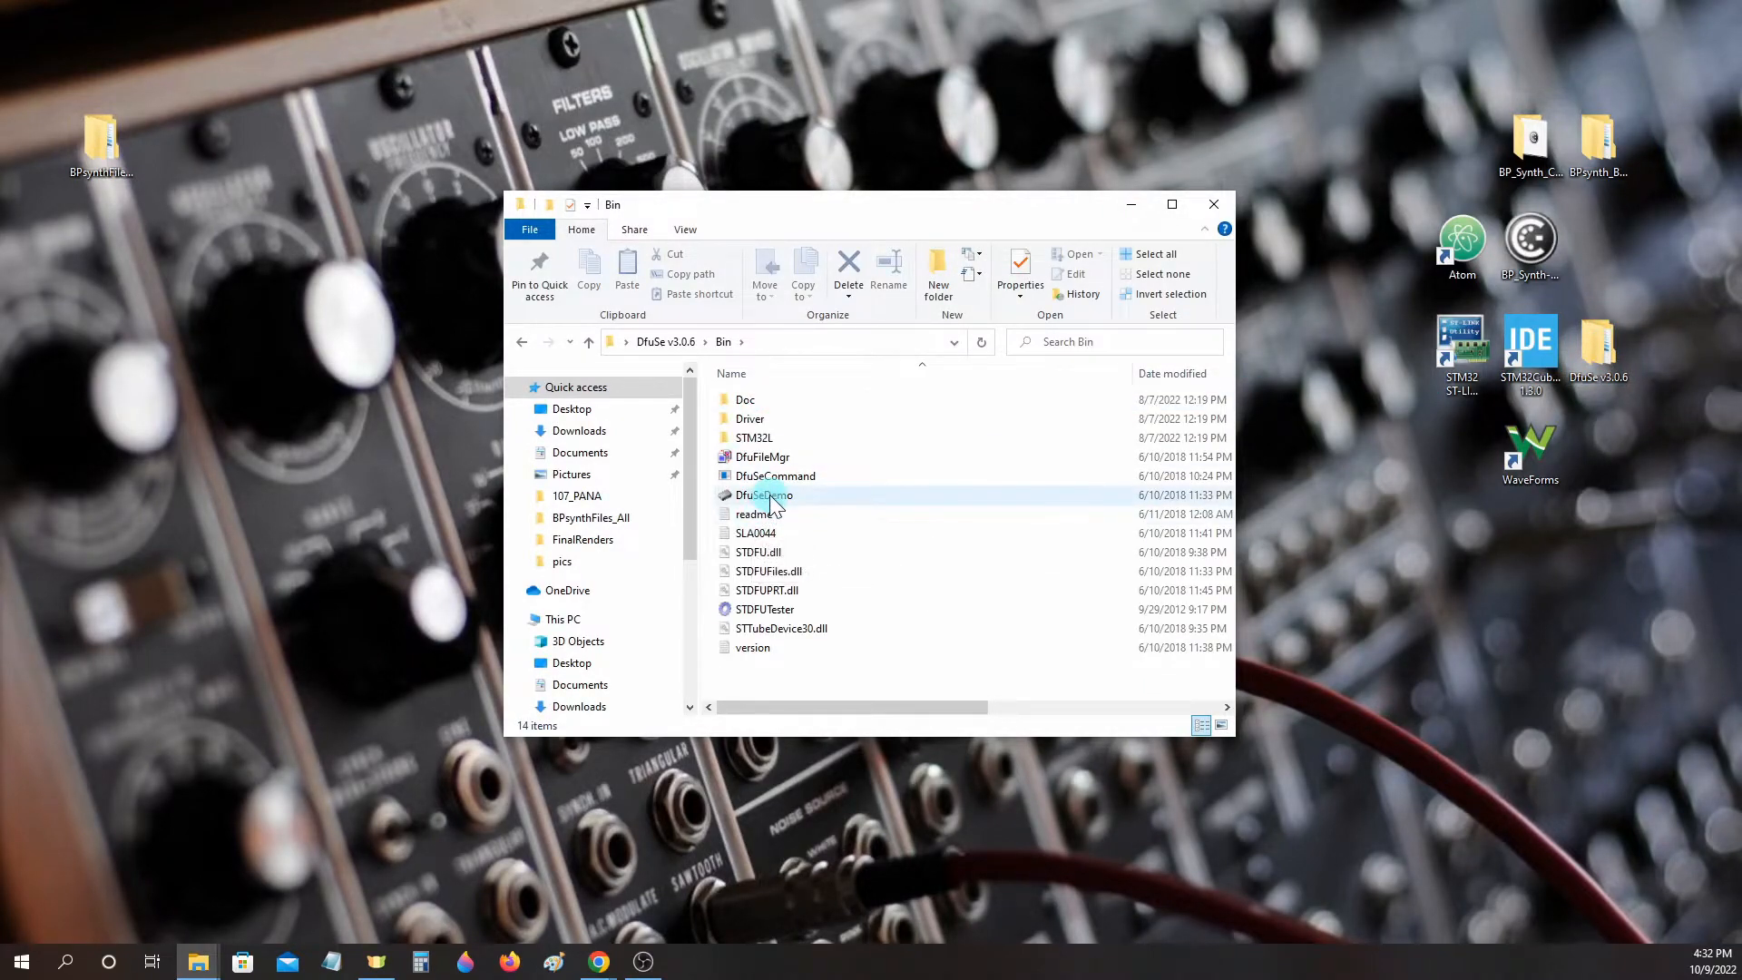
click(764, 494)
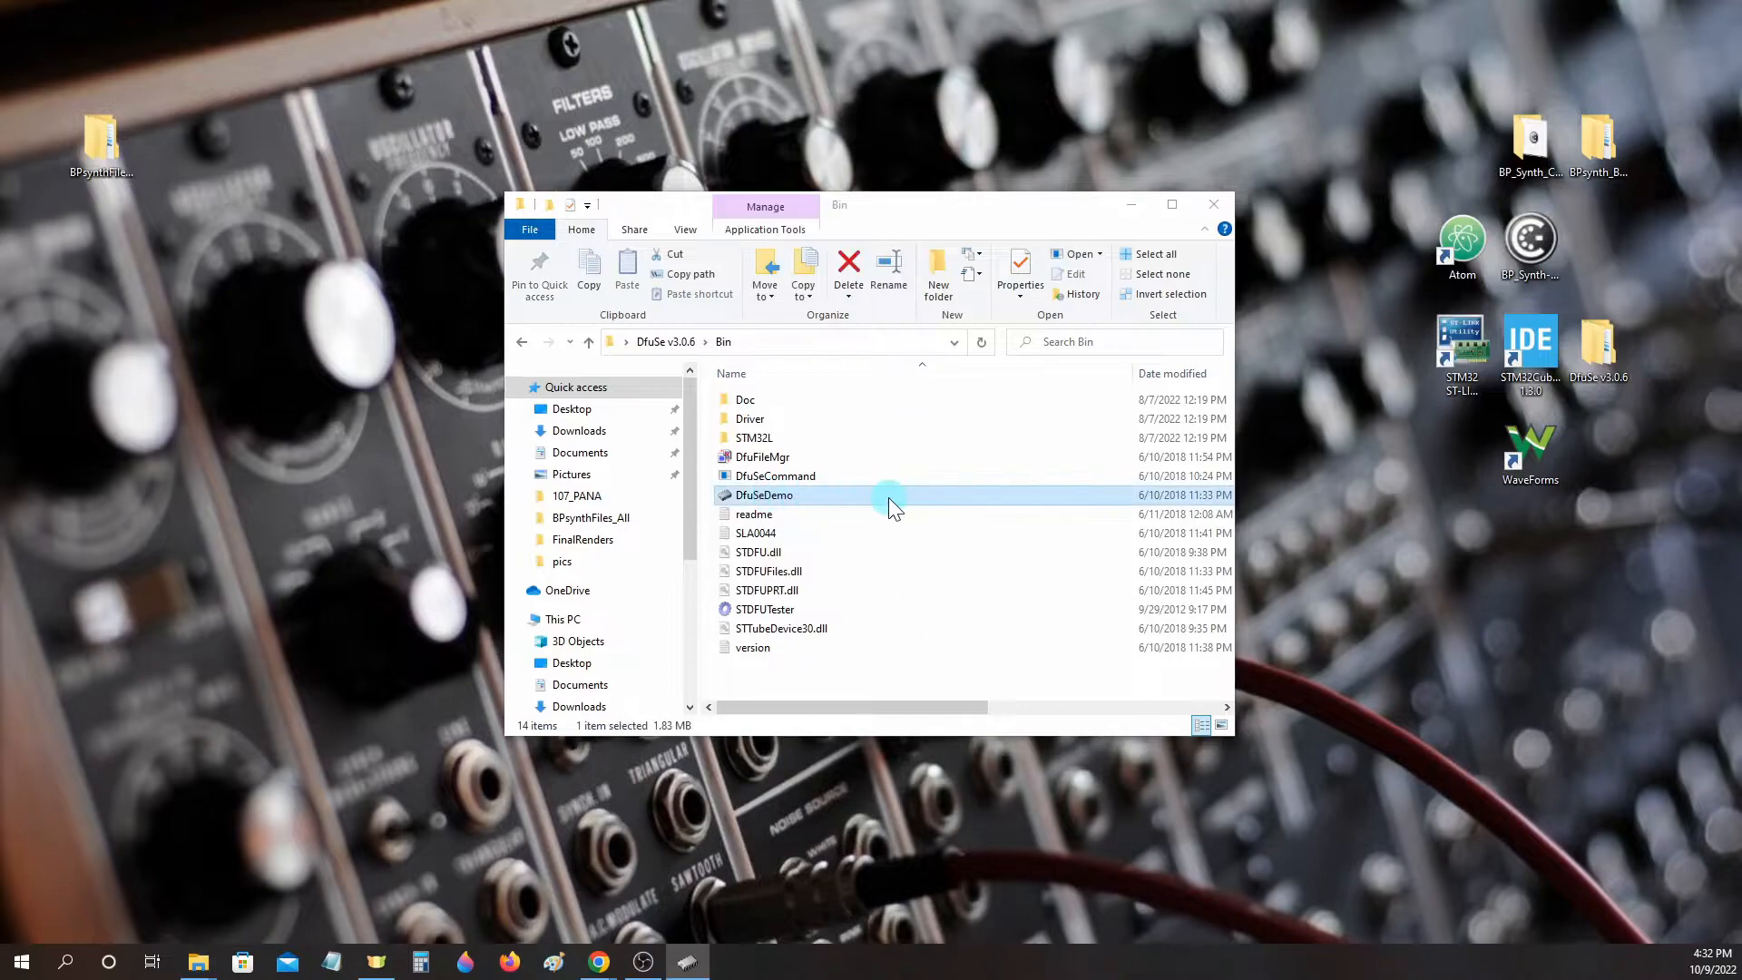
double_click(764, 493)
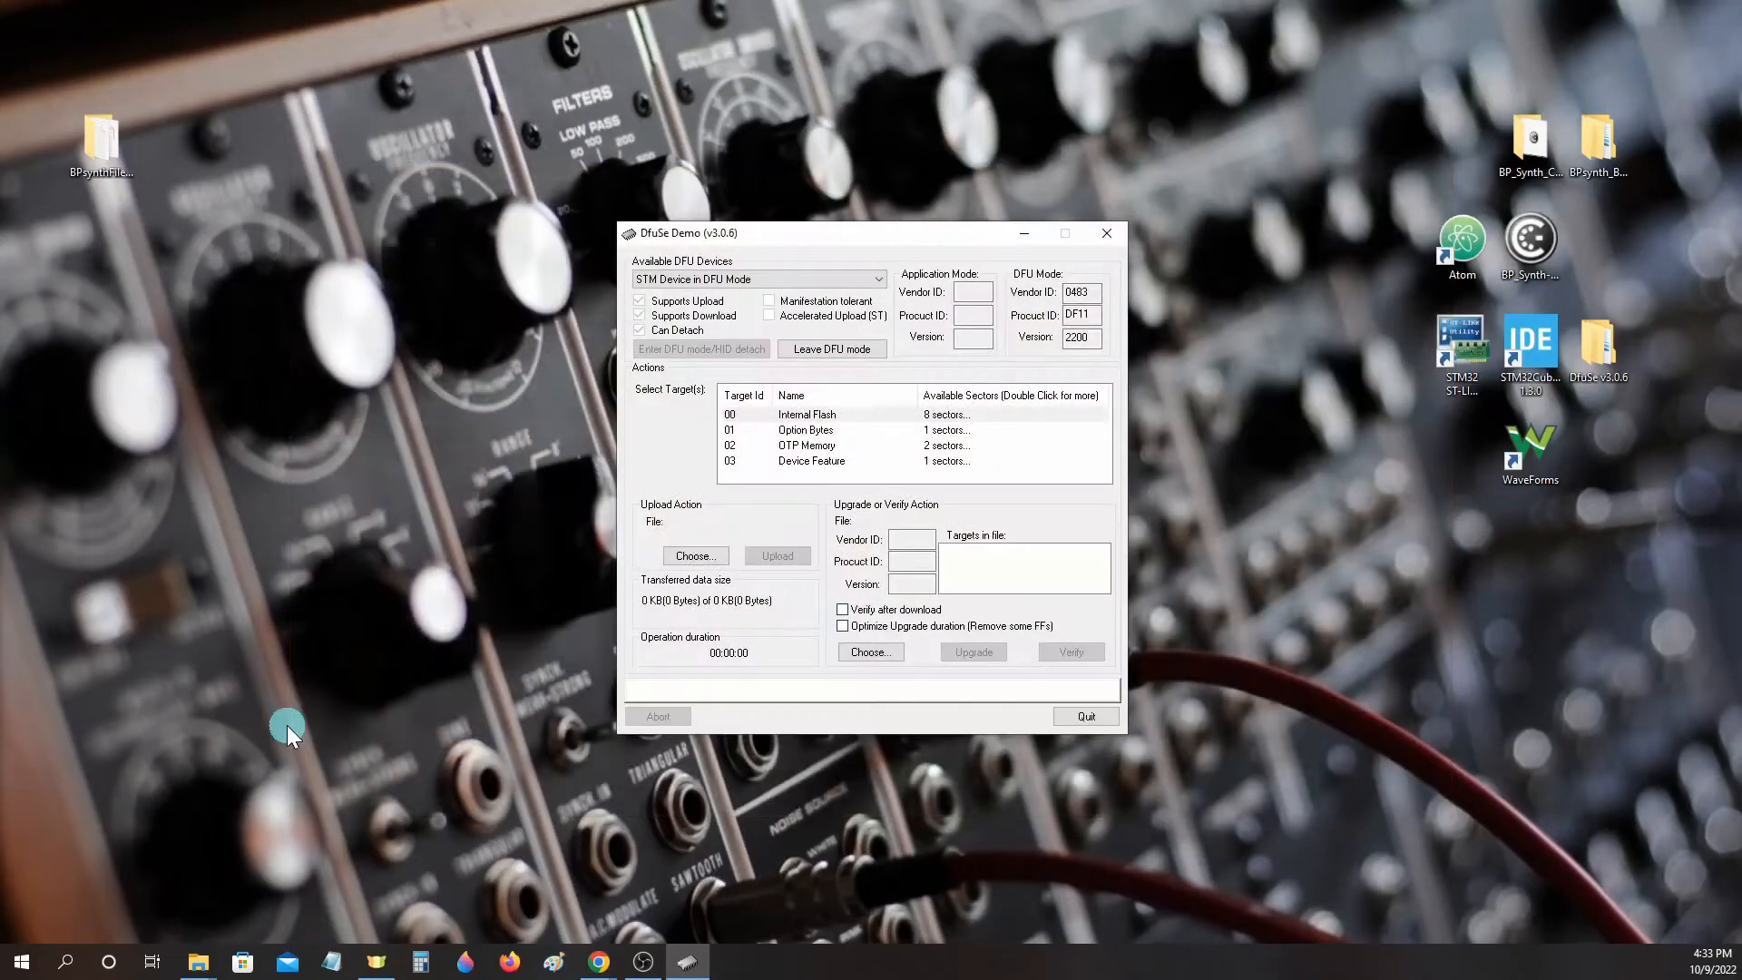
mouse_move(298, 732)
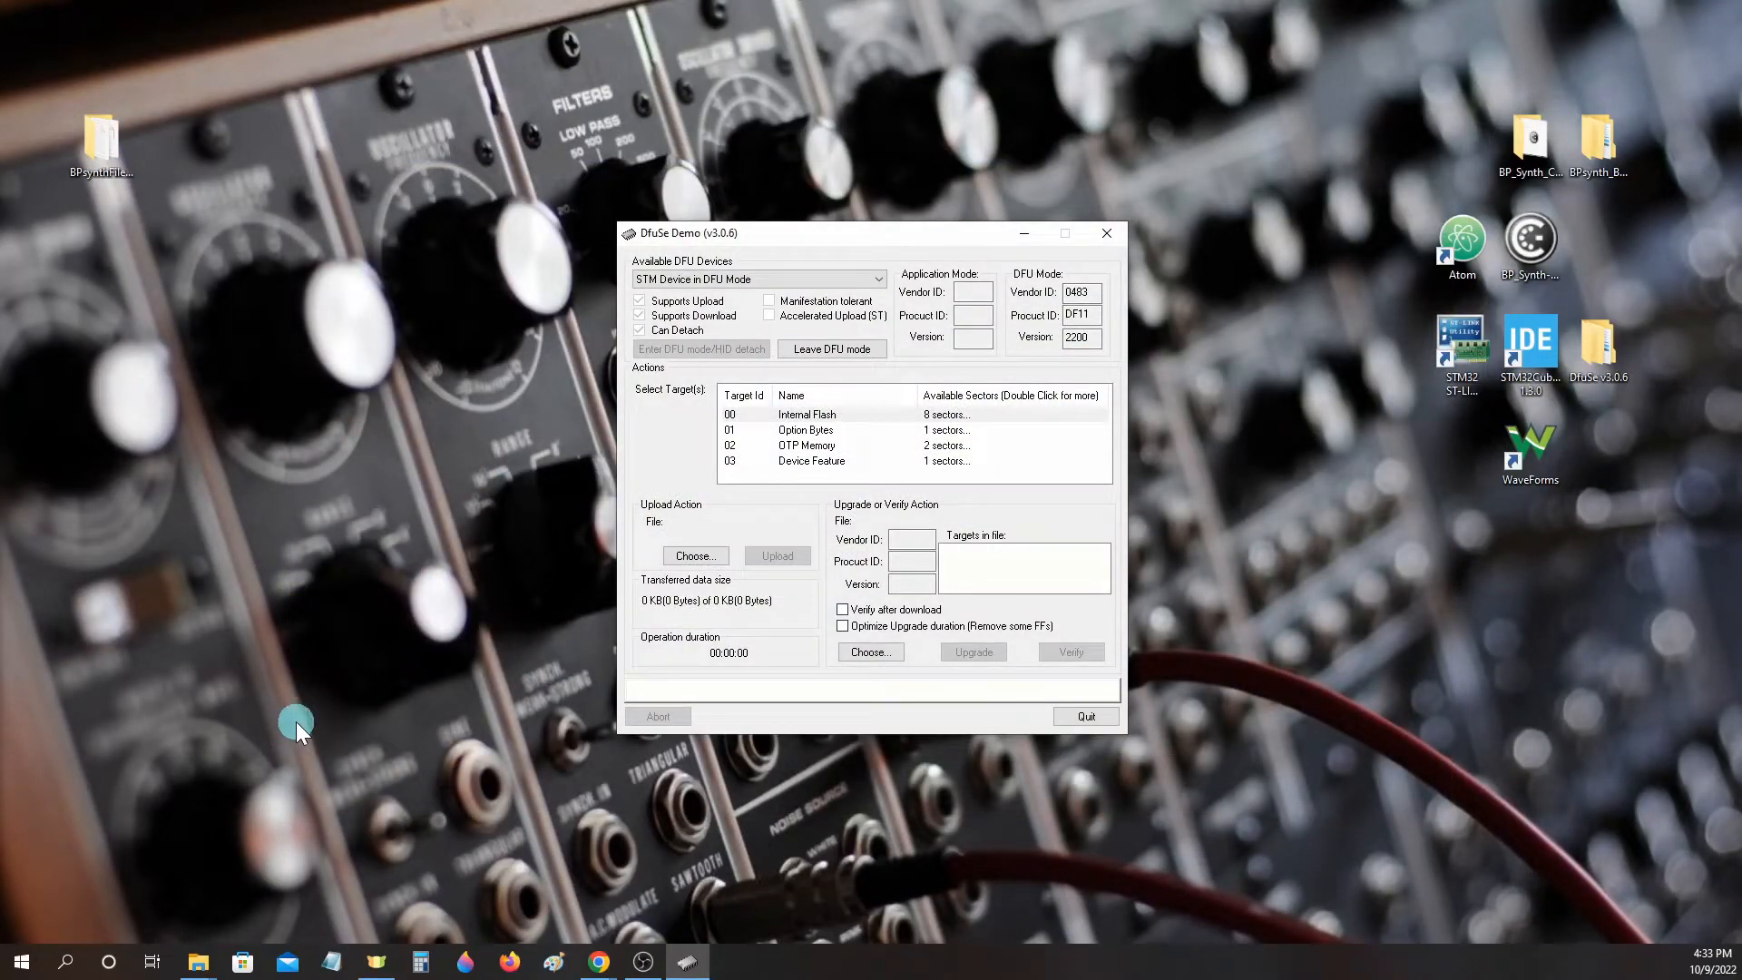
mouse_move(791, 265)
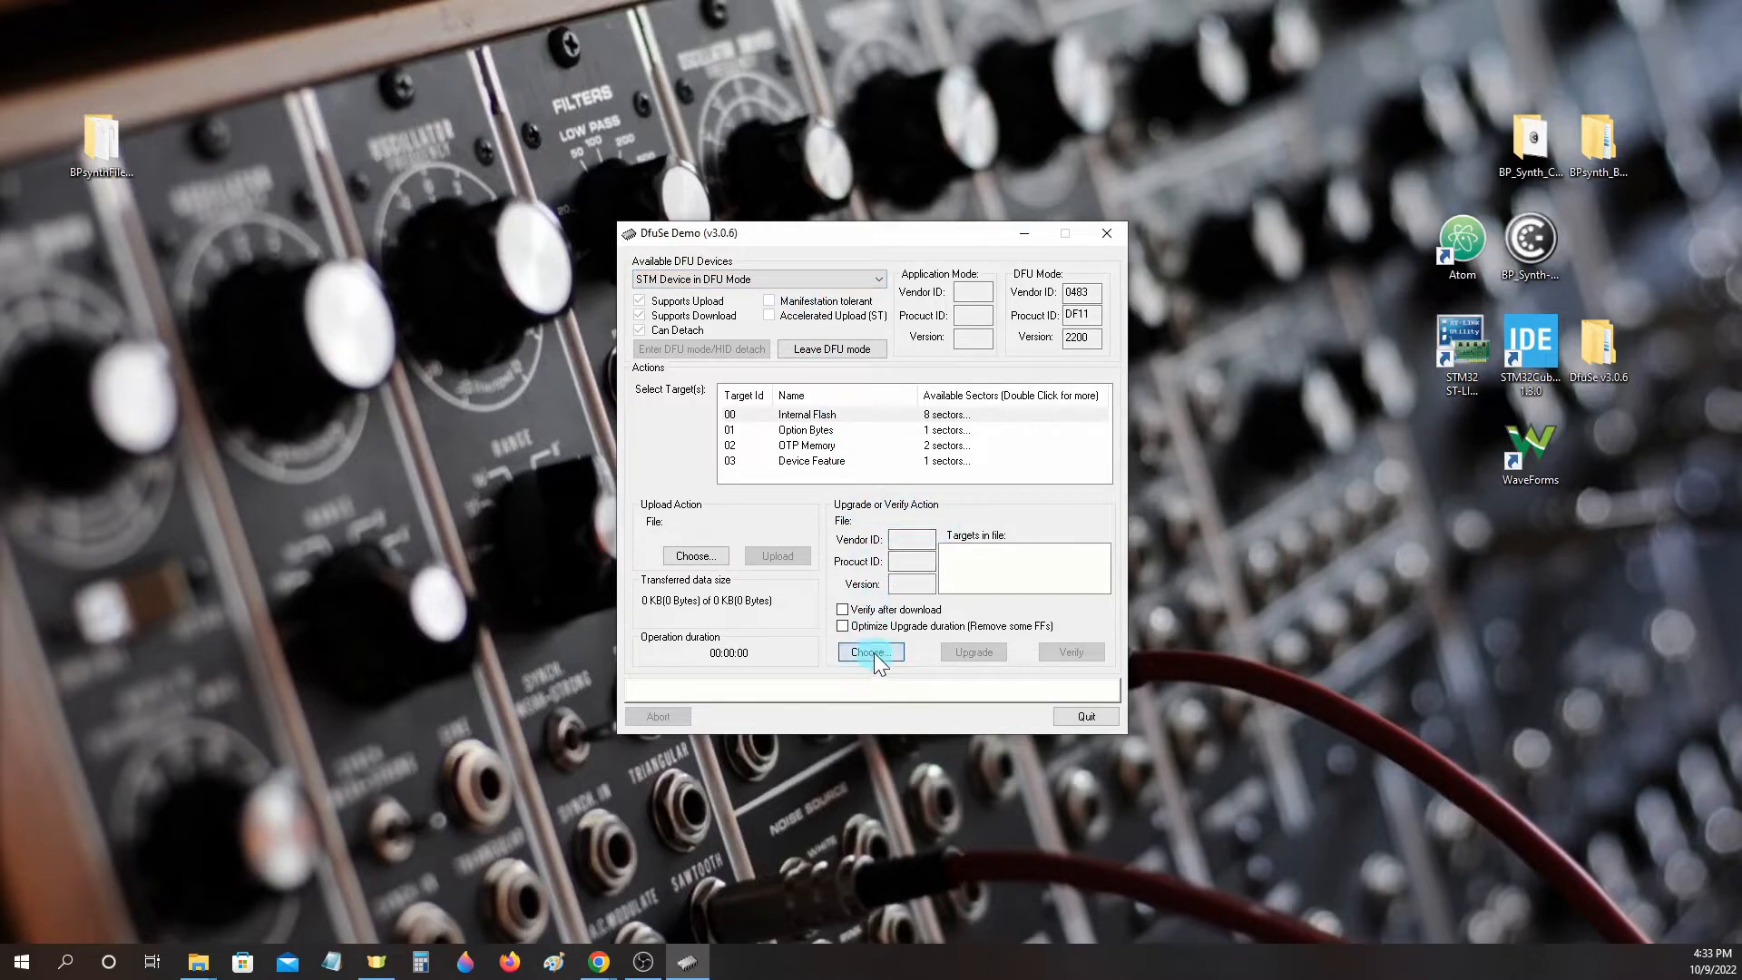
Choose BP_Synth_DeFuse.hex.dfu from BPsynthFiles_All as the upgrade file, reported correctly loaded.
click(869, 651)
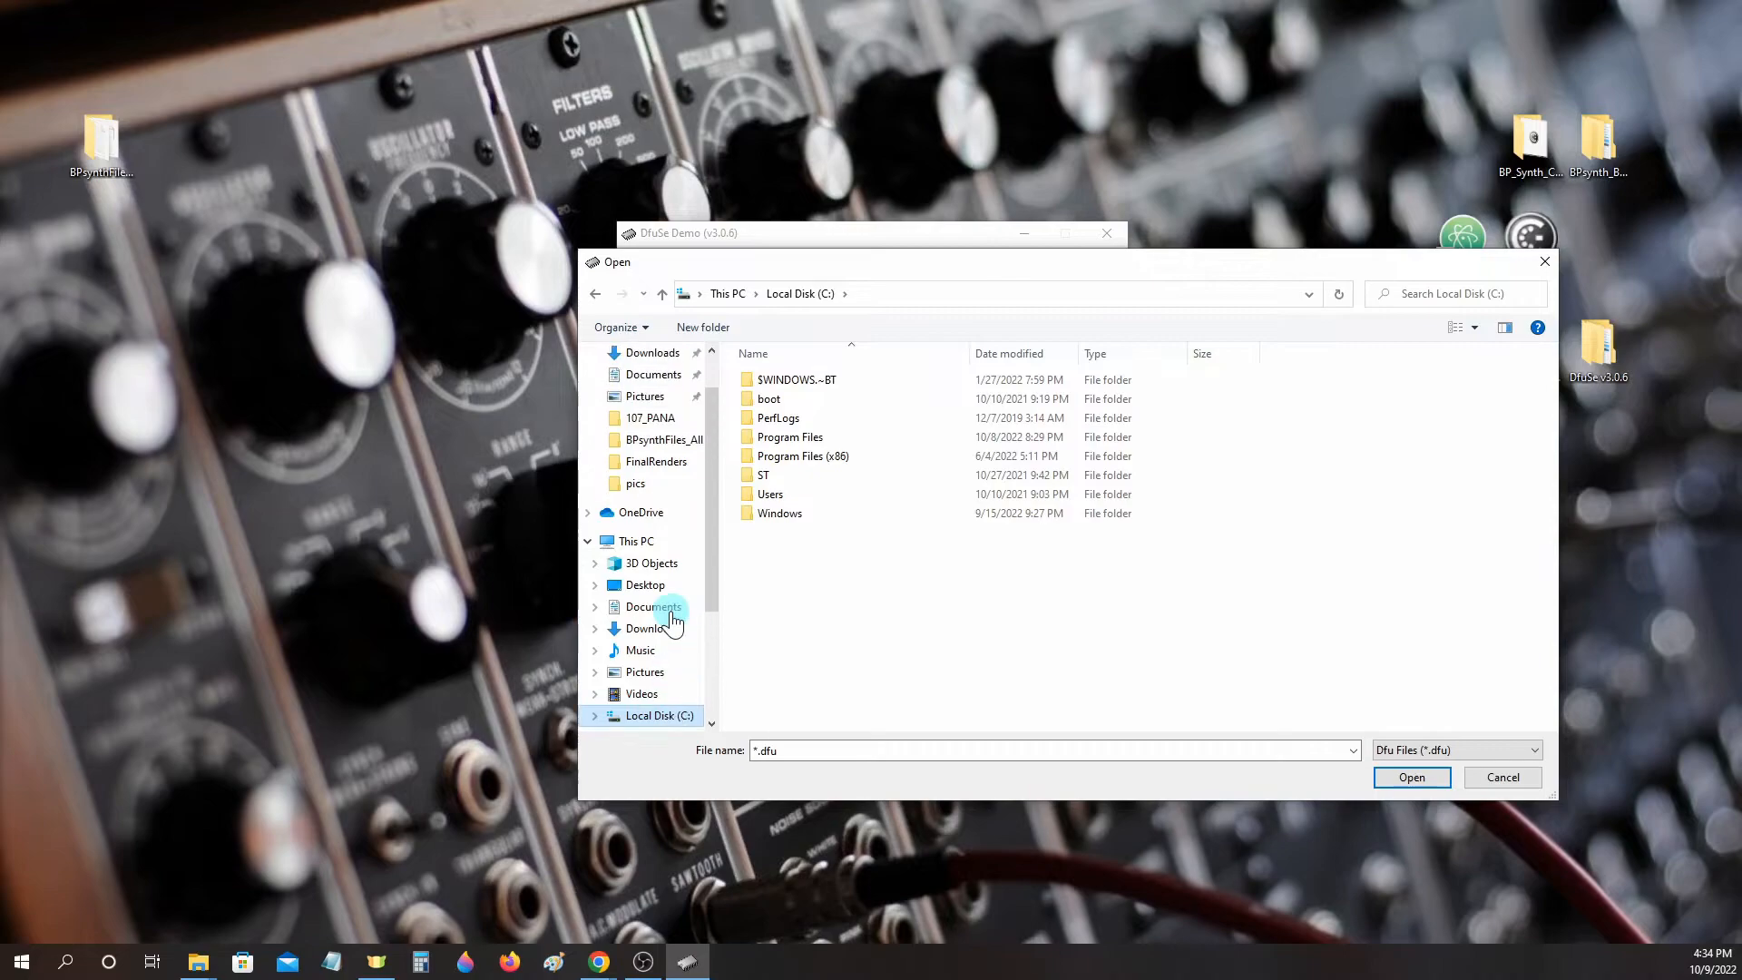
click(664, 439)
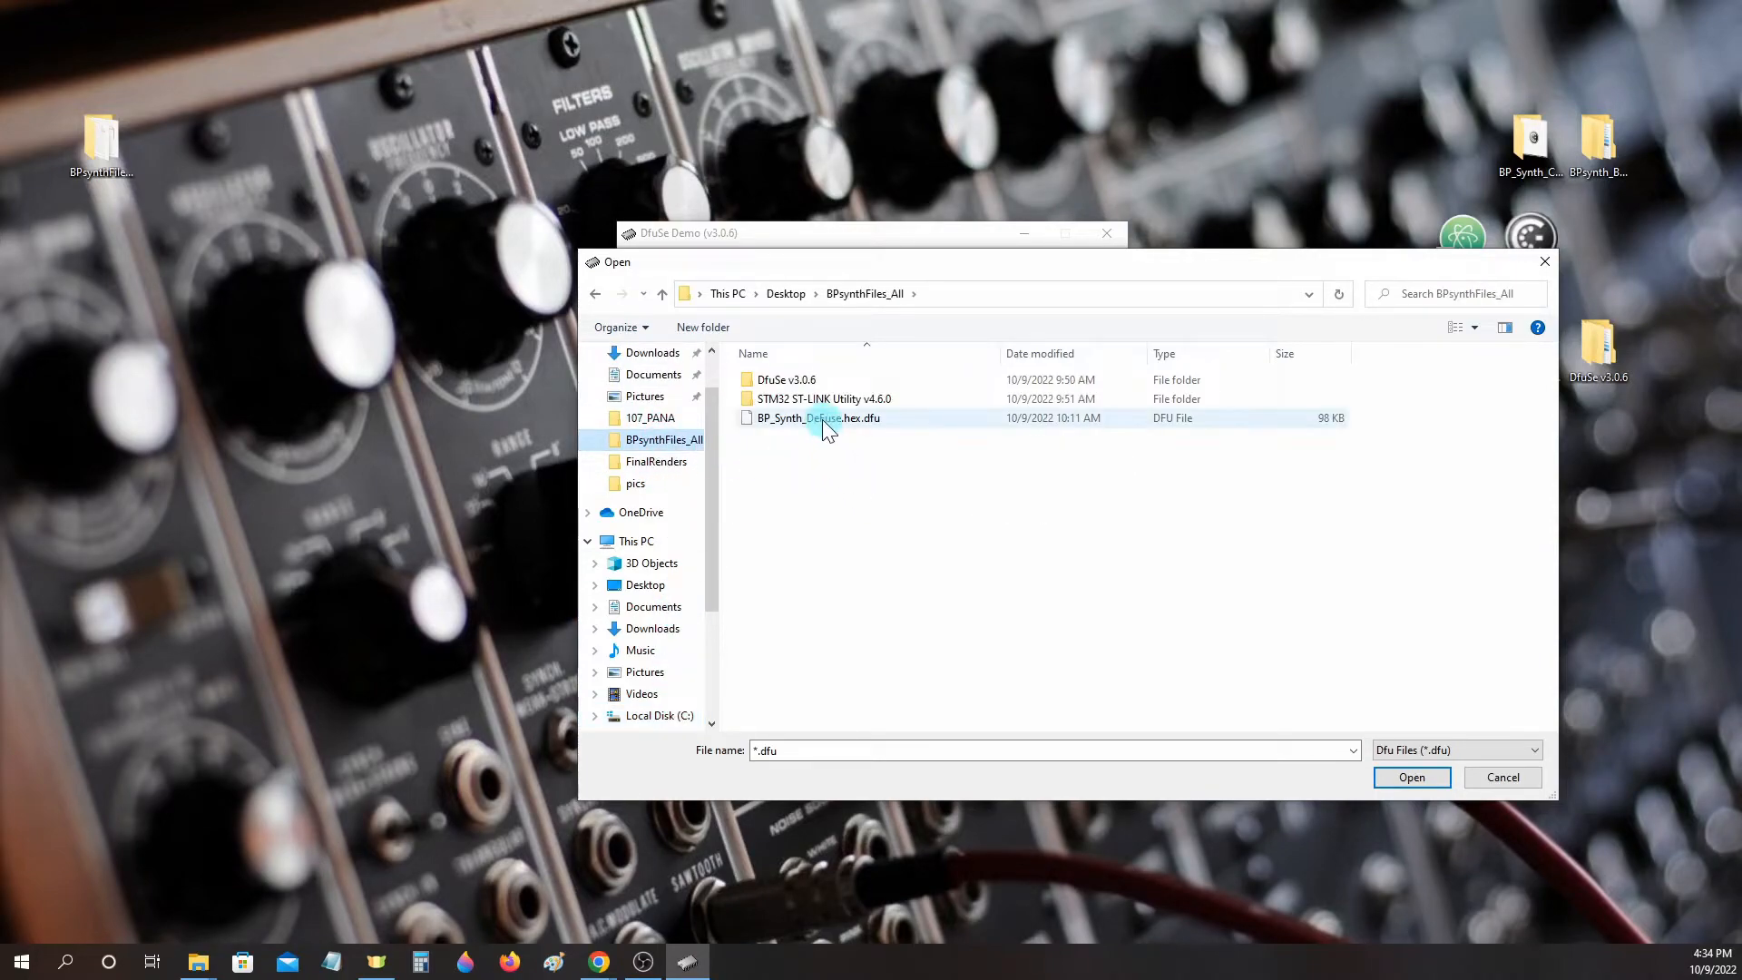
mouse_move(838, 434)
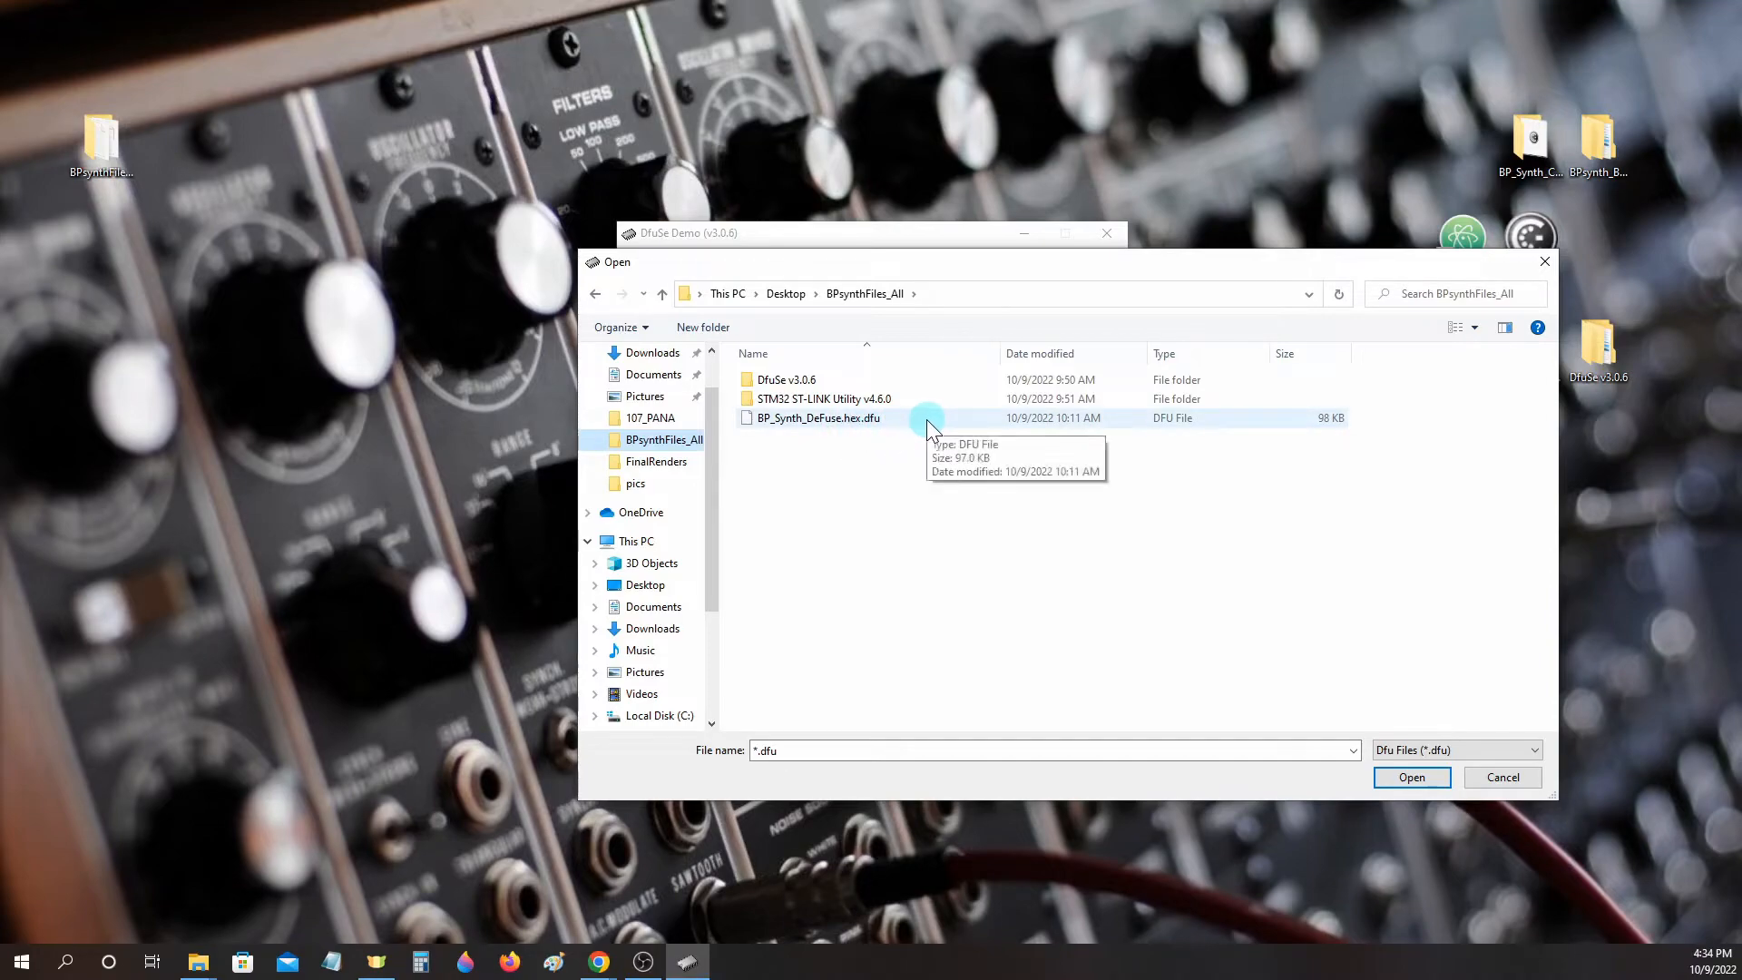
click(819, 417)
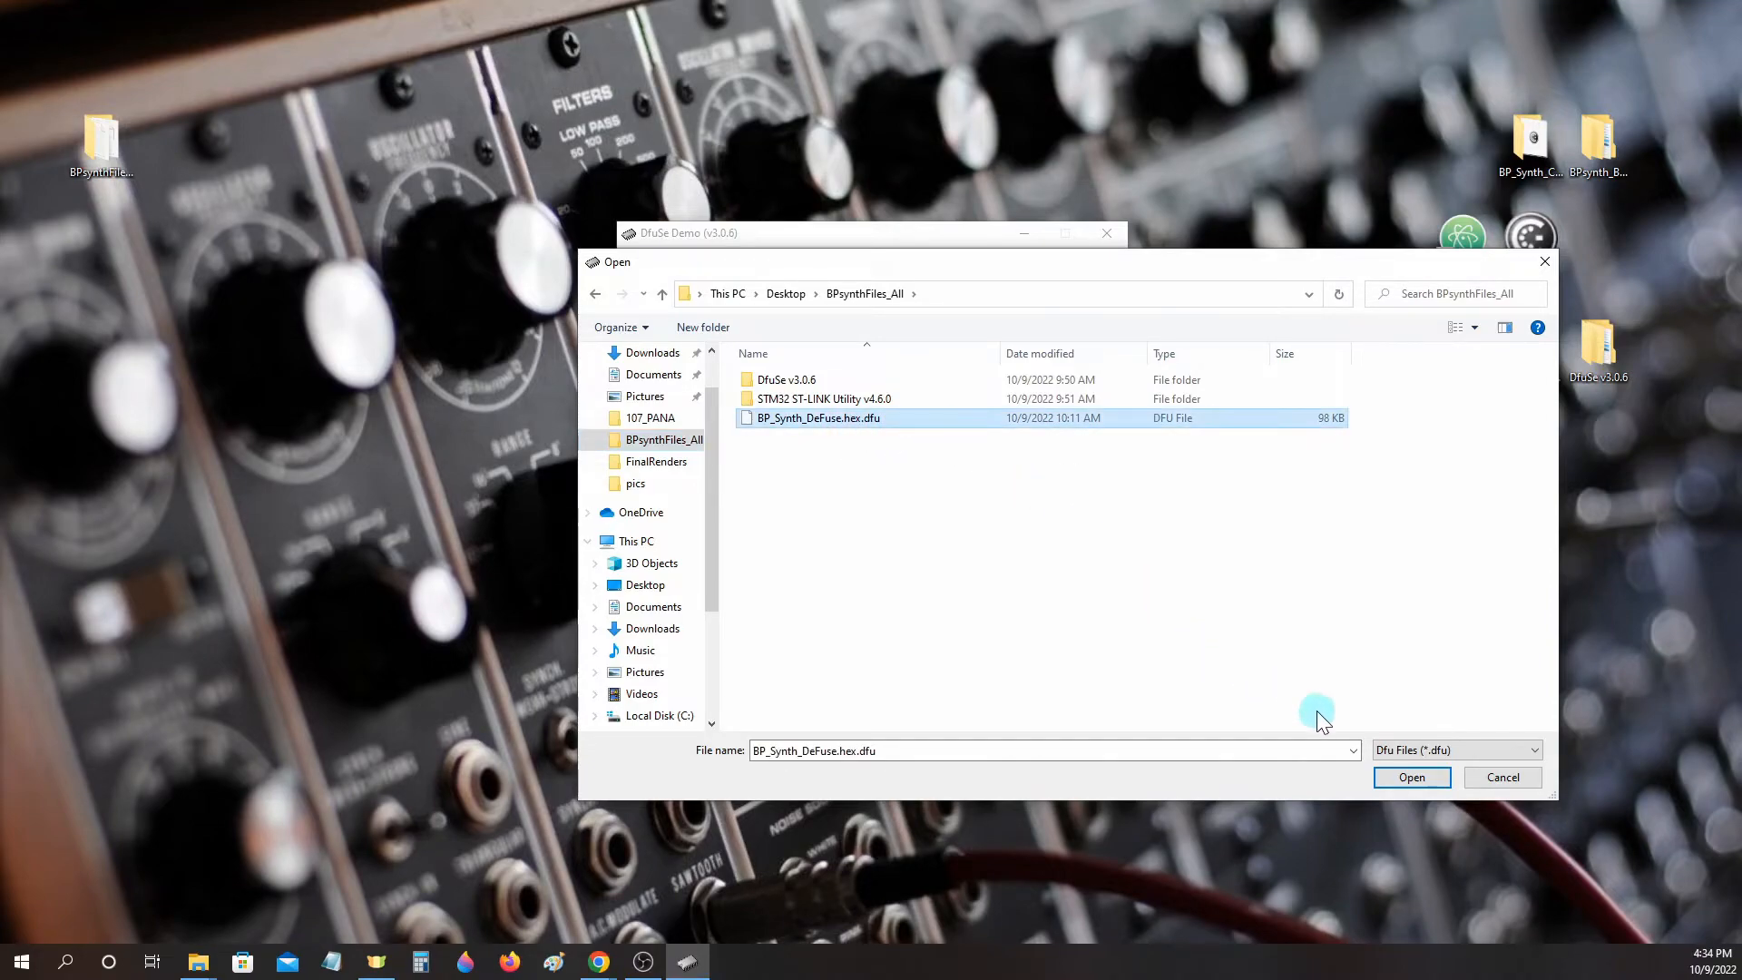
click(1412, 776)
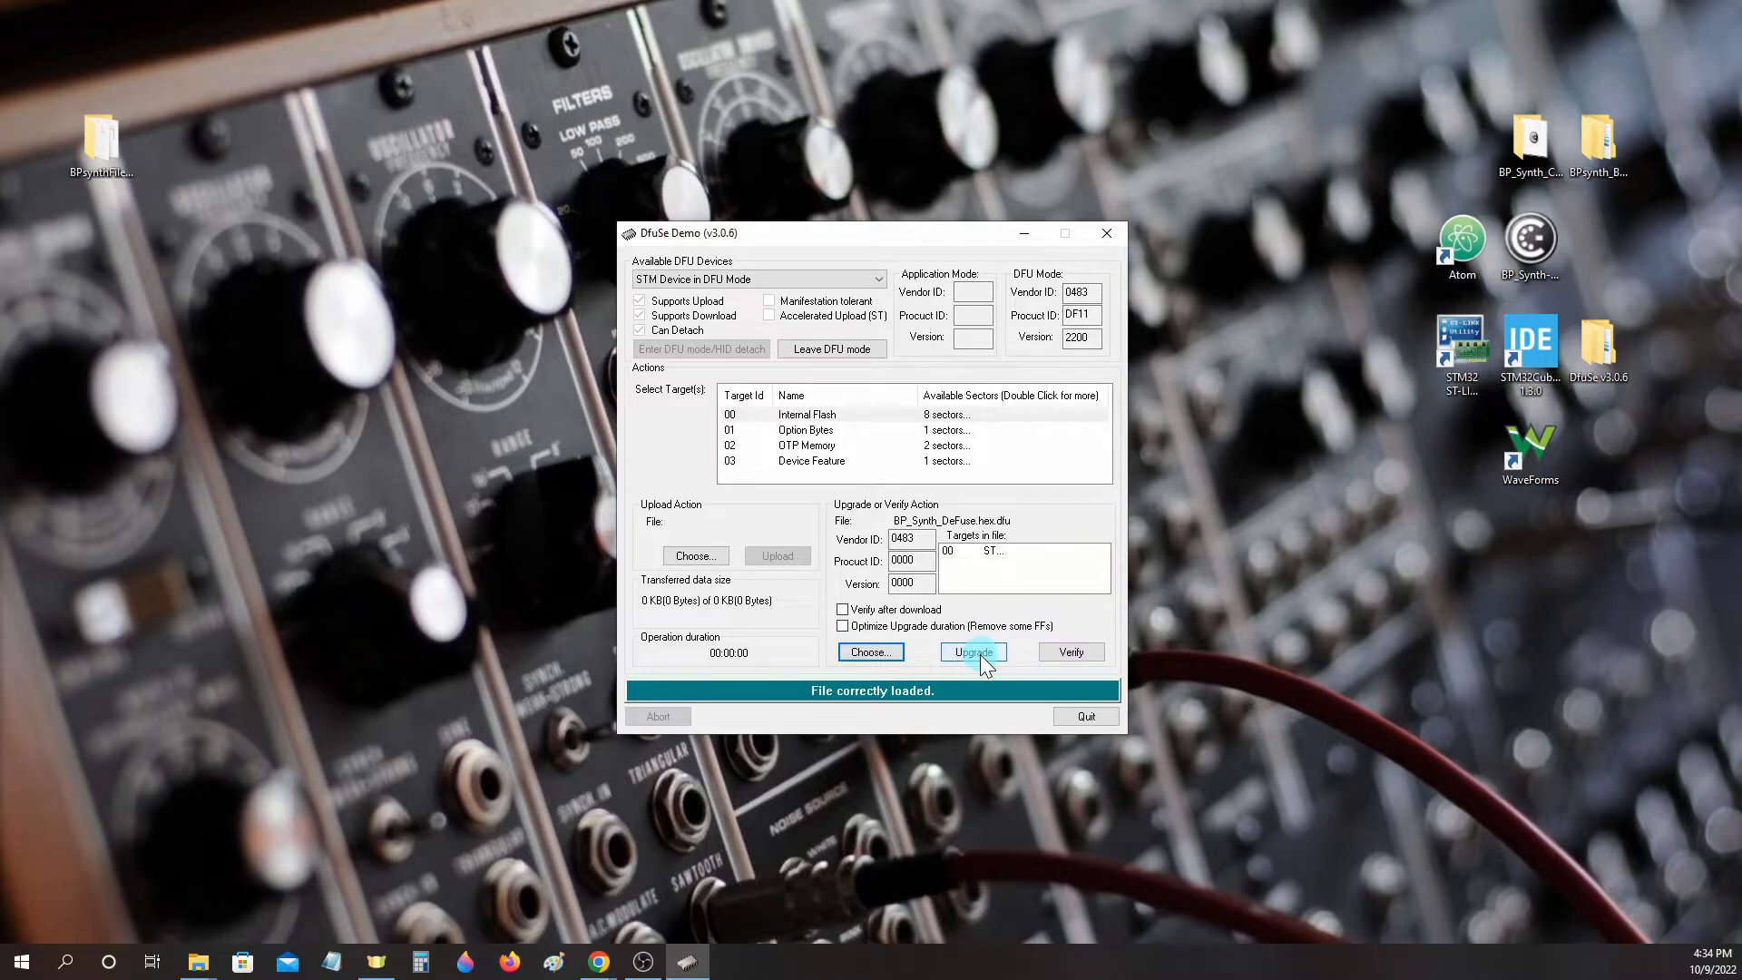
Run the DFU upgrade past the mode warning until Target 00 reports upgrade successful.
click(971, 652)
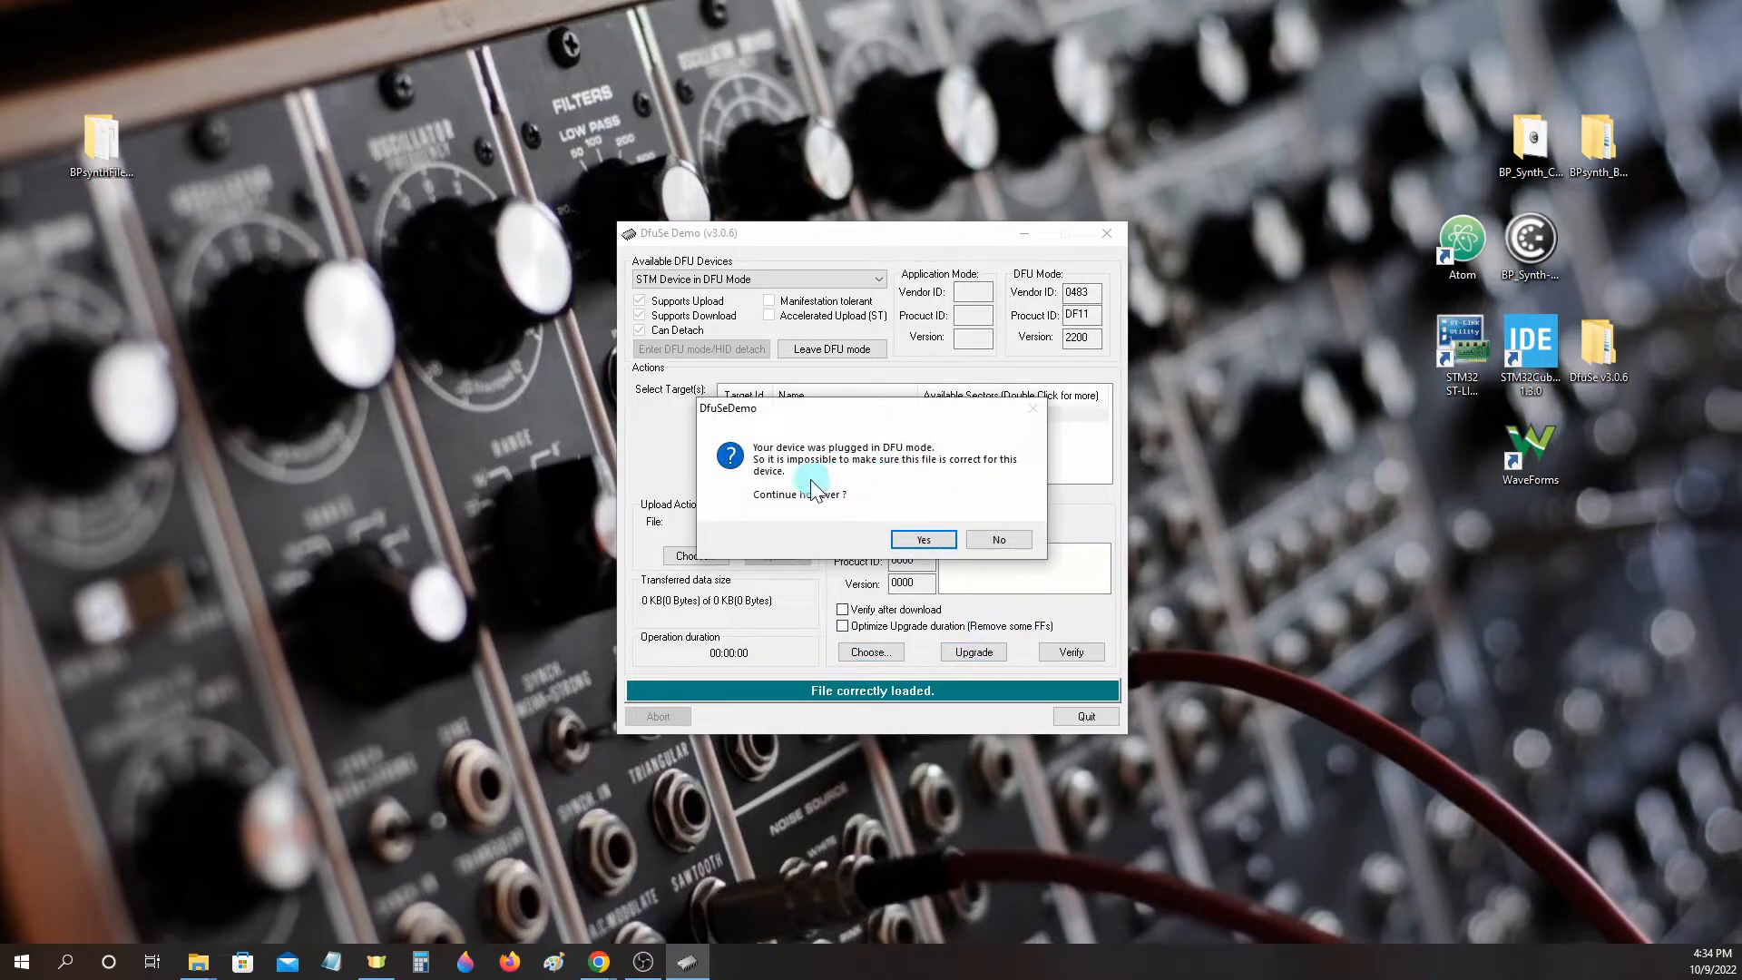
mouse_move(882, 479)
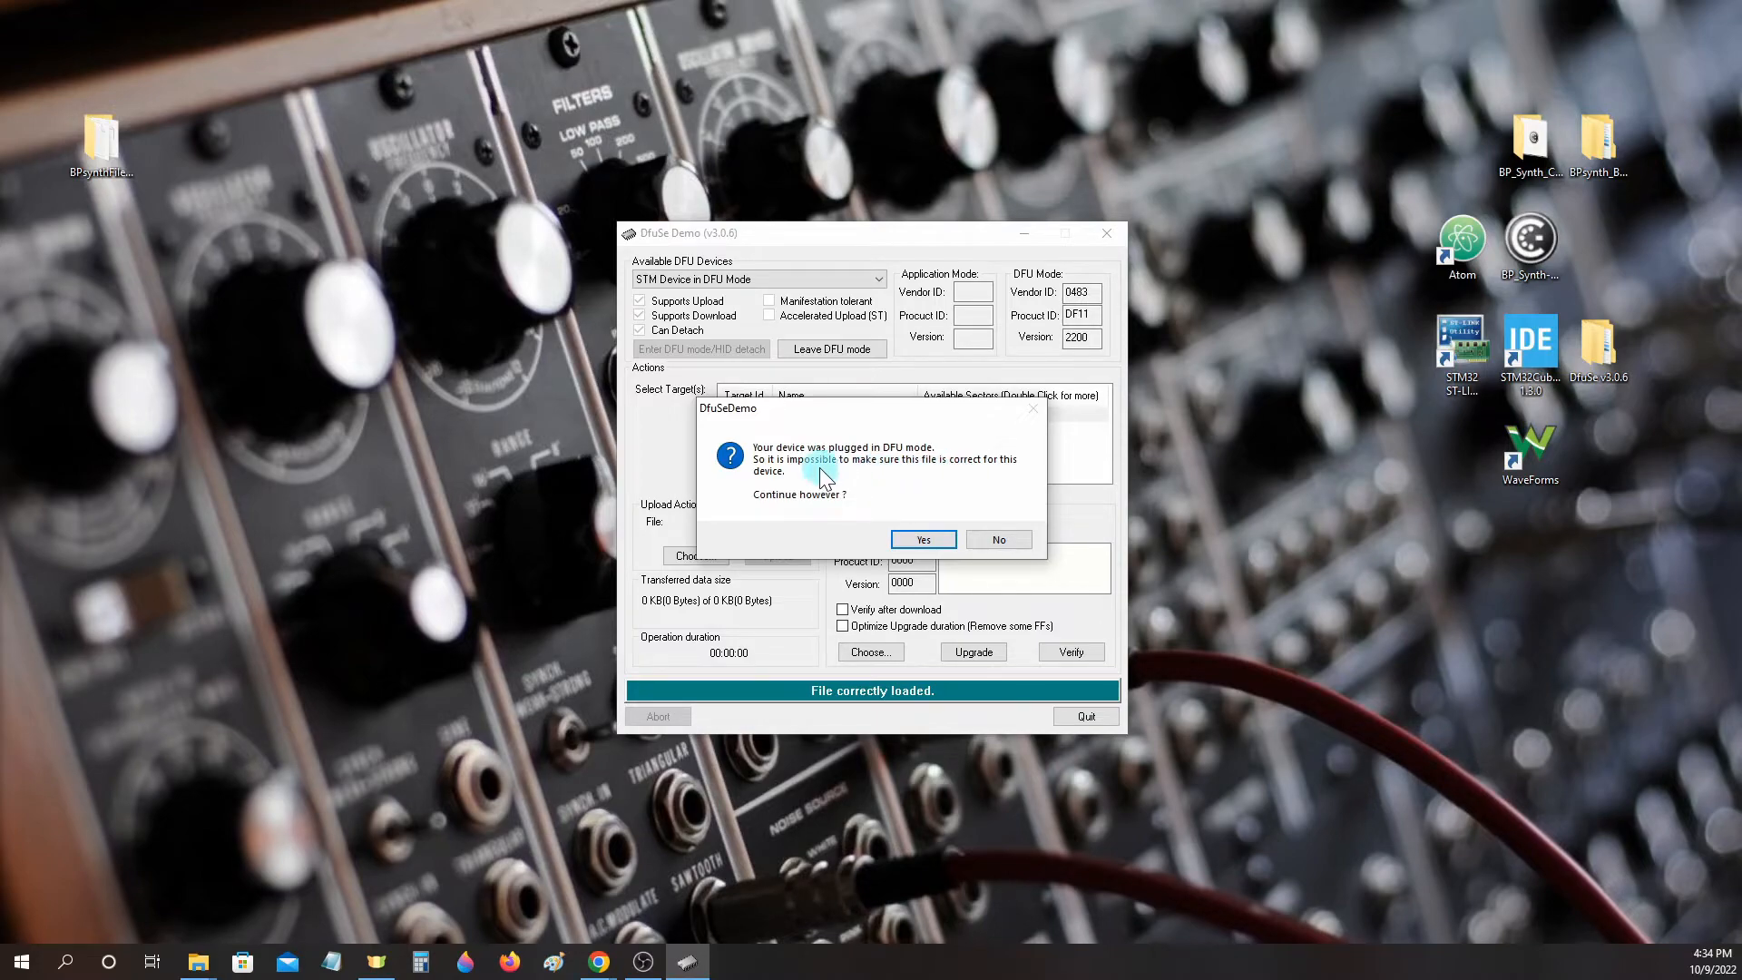
mouse_move(882, 518)
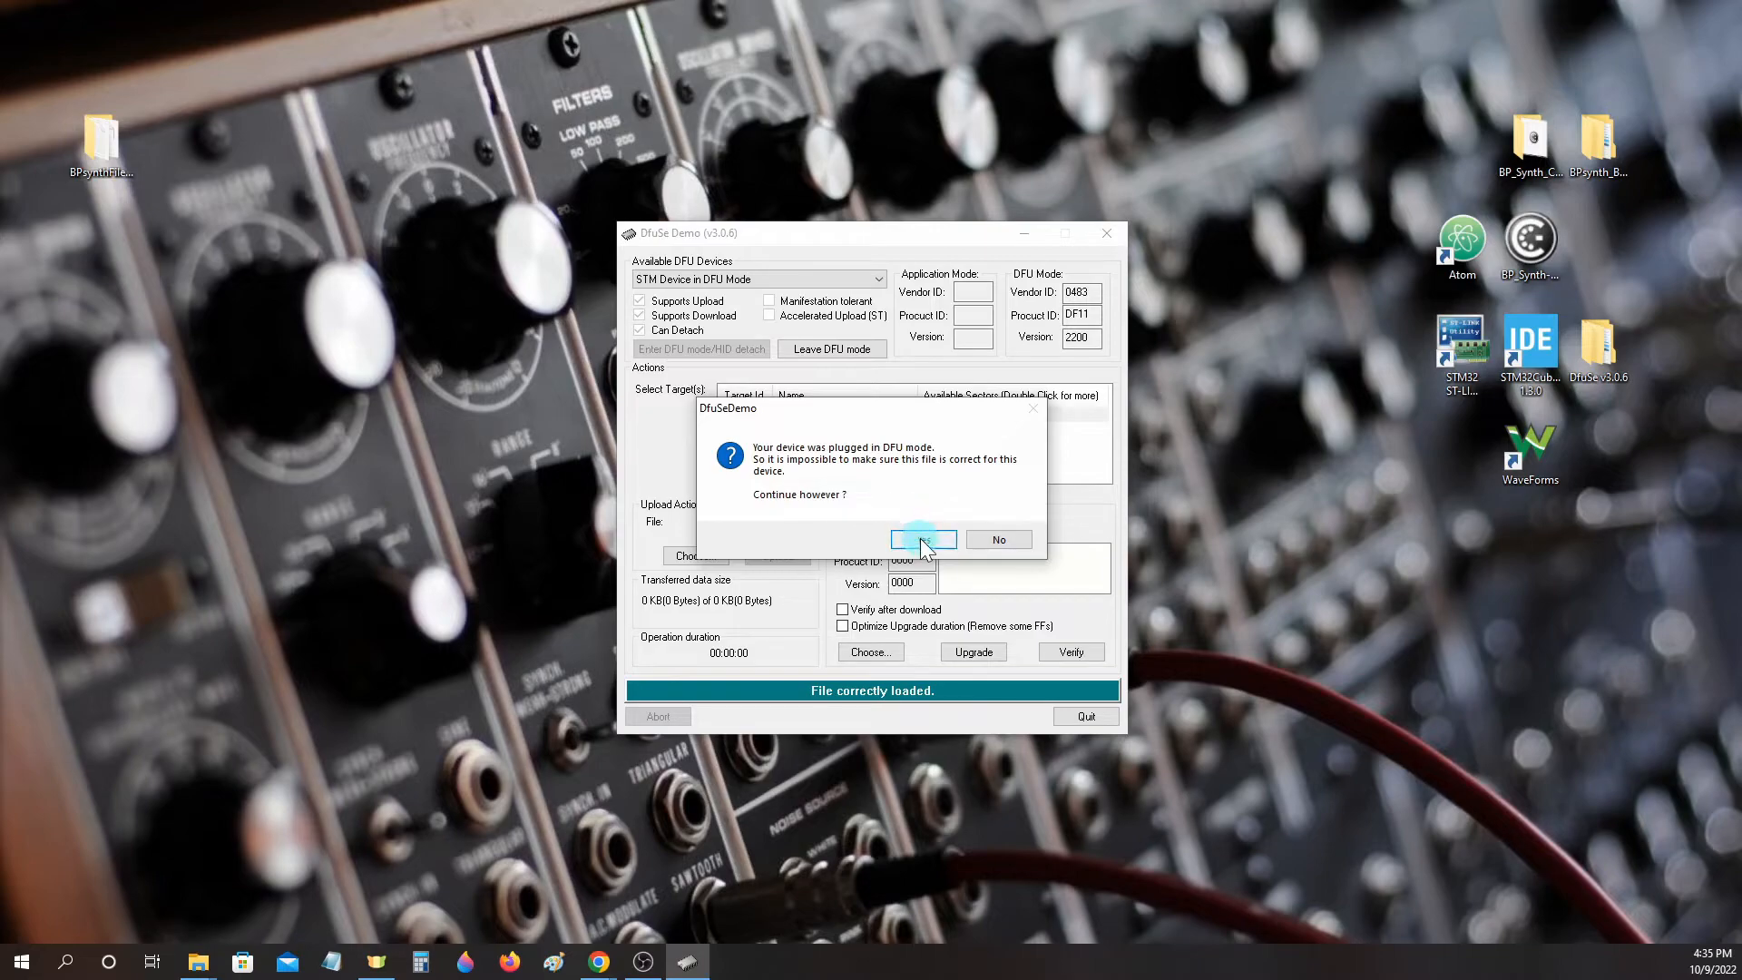
click(921, 539)
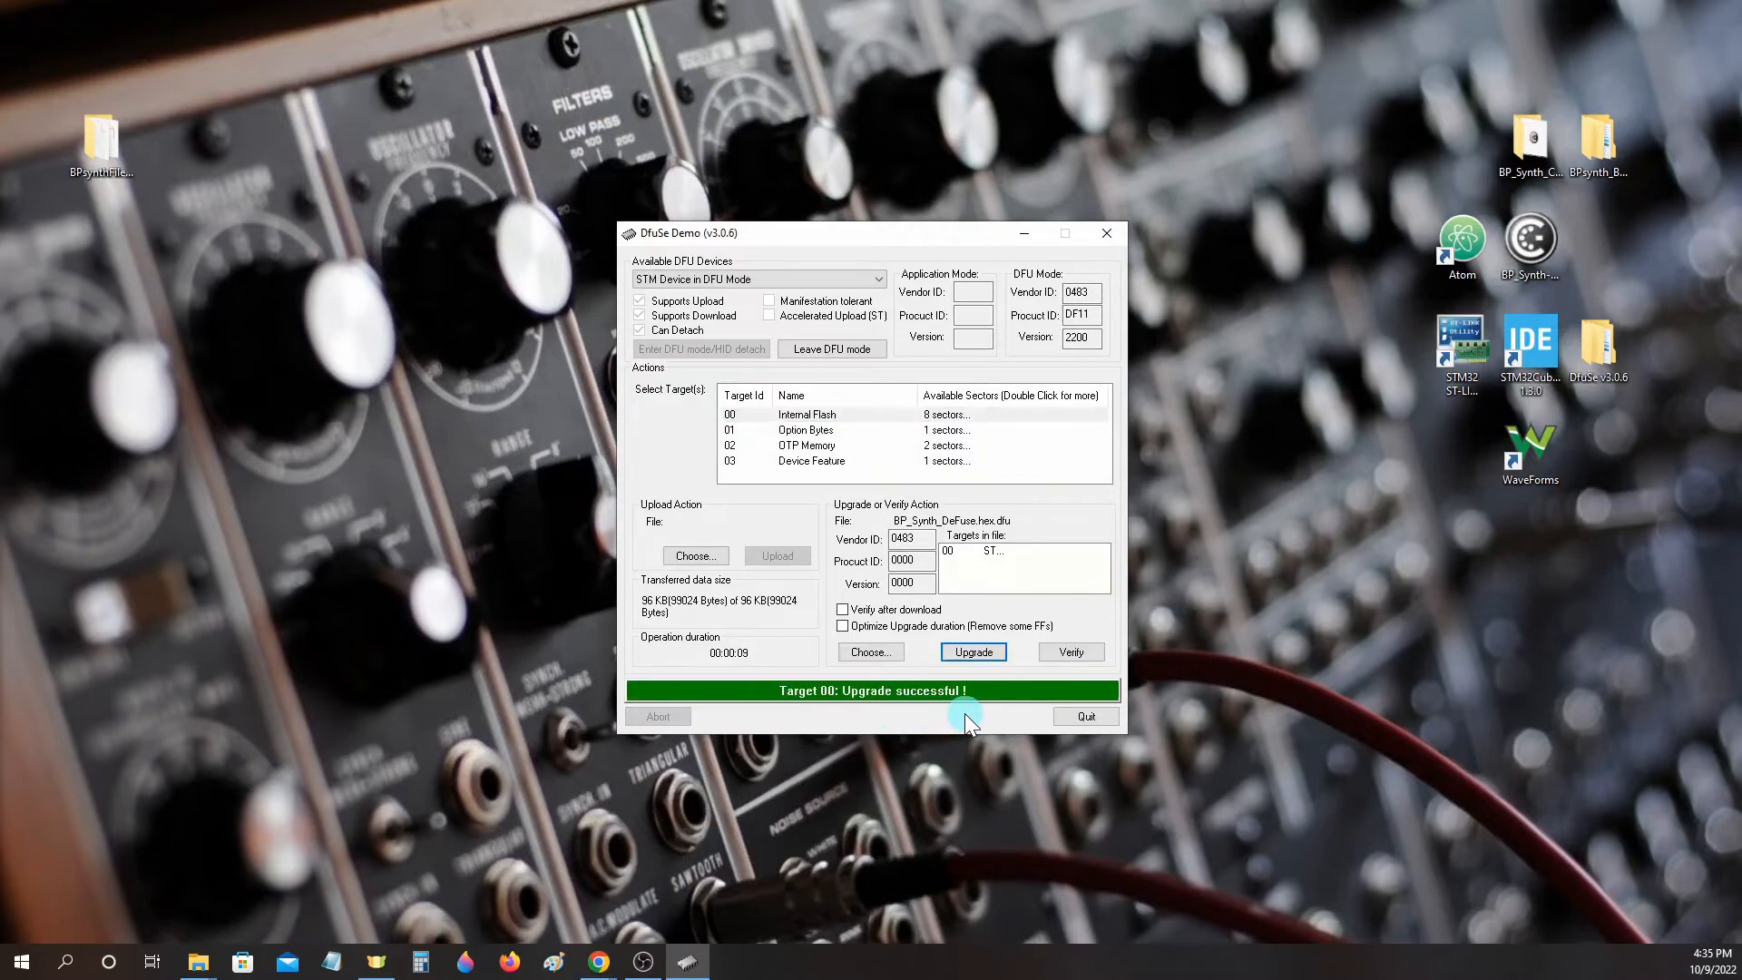
mouse_move(993, 708)
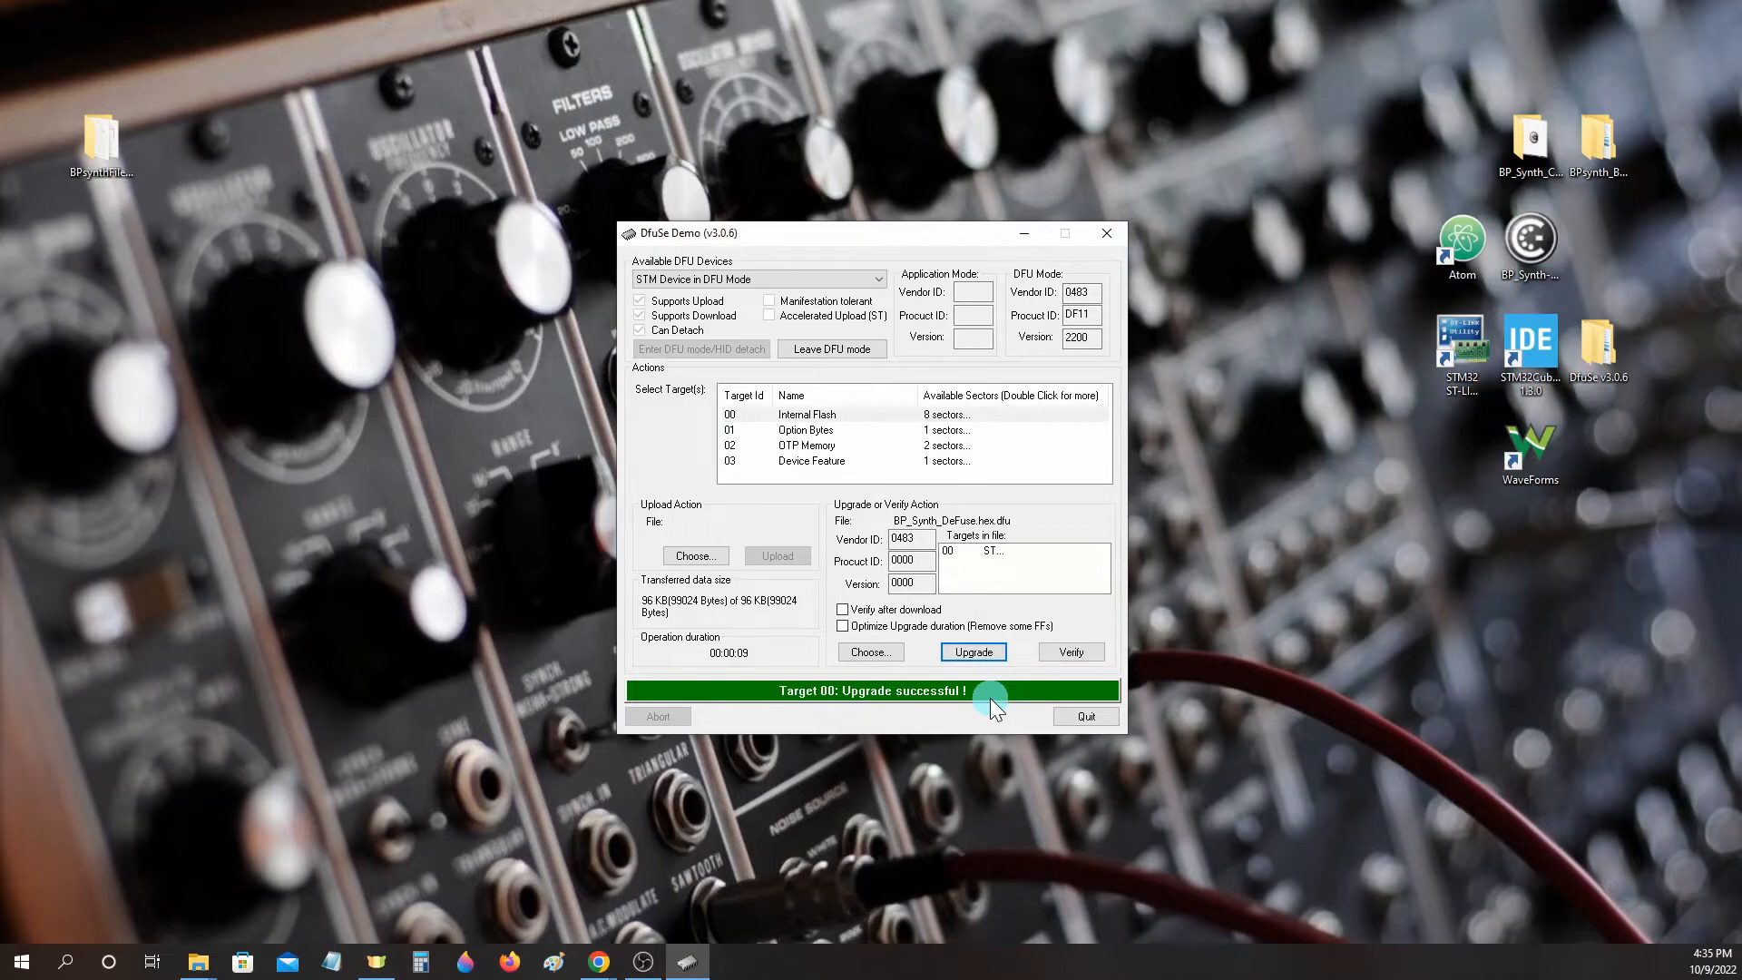